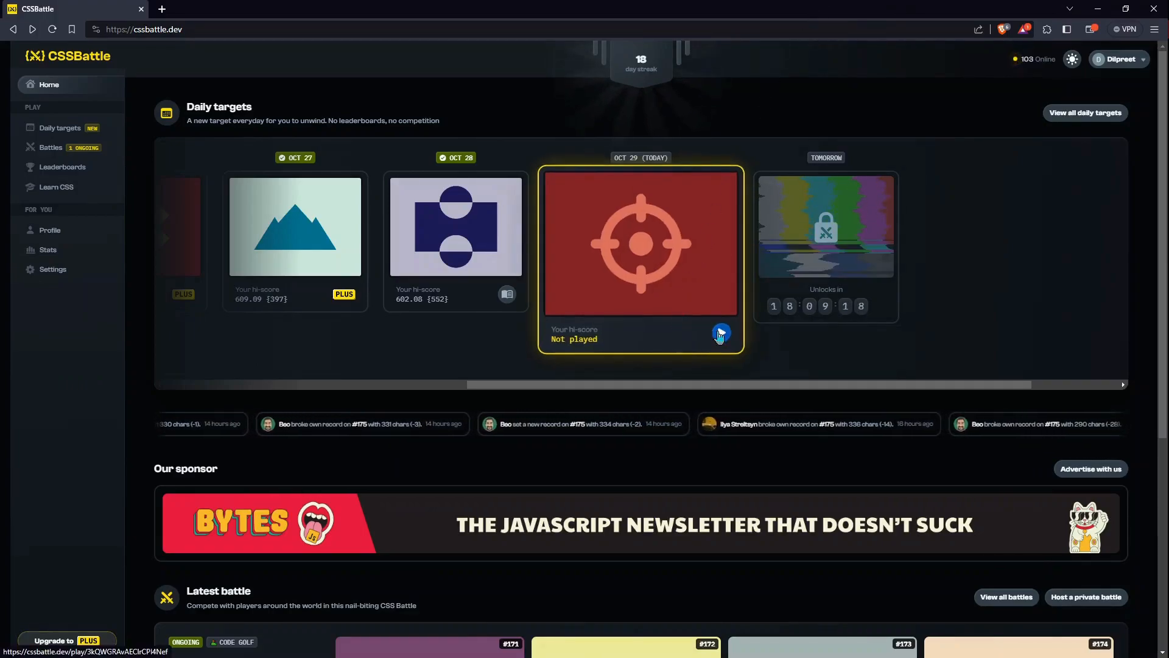
Step: Start playing the Oct 29 (Today) crosshair daily target
left_click(720, 334)
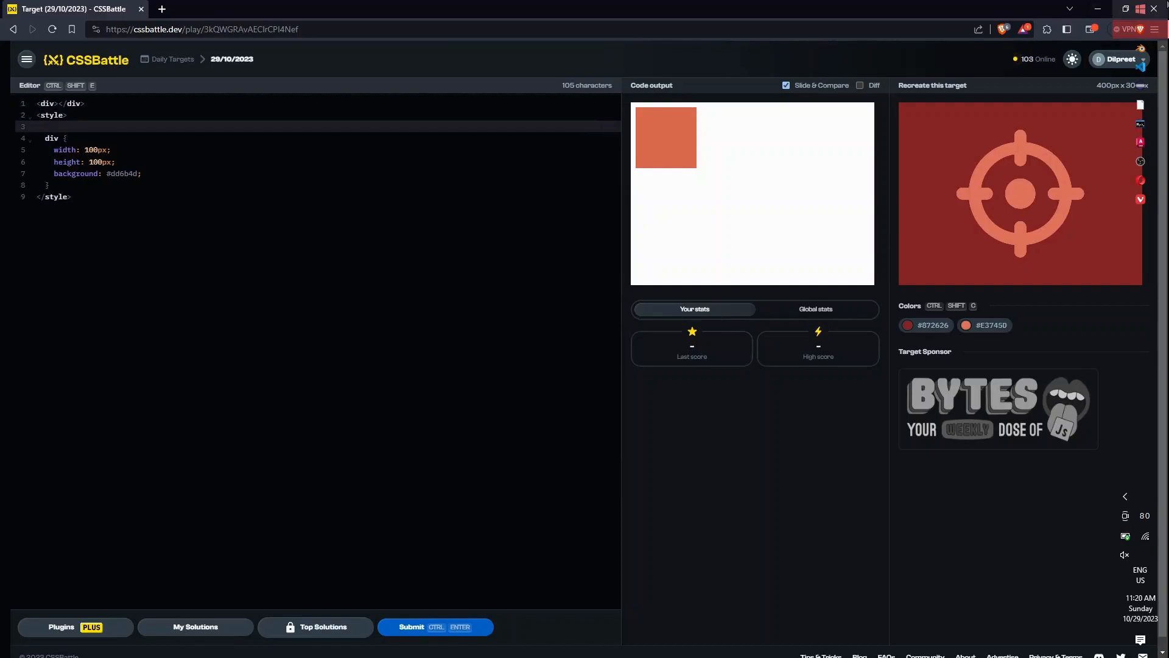
Step: Add a body rule with background #872626 copied from the target colours
type("bo")
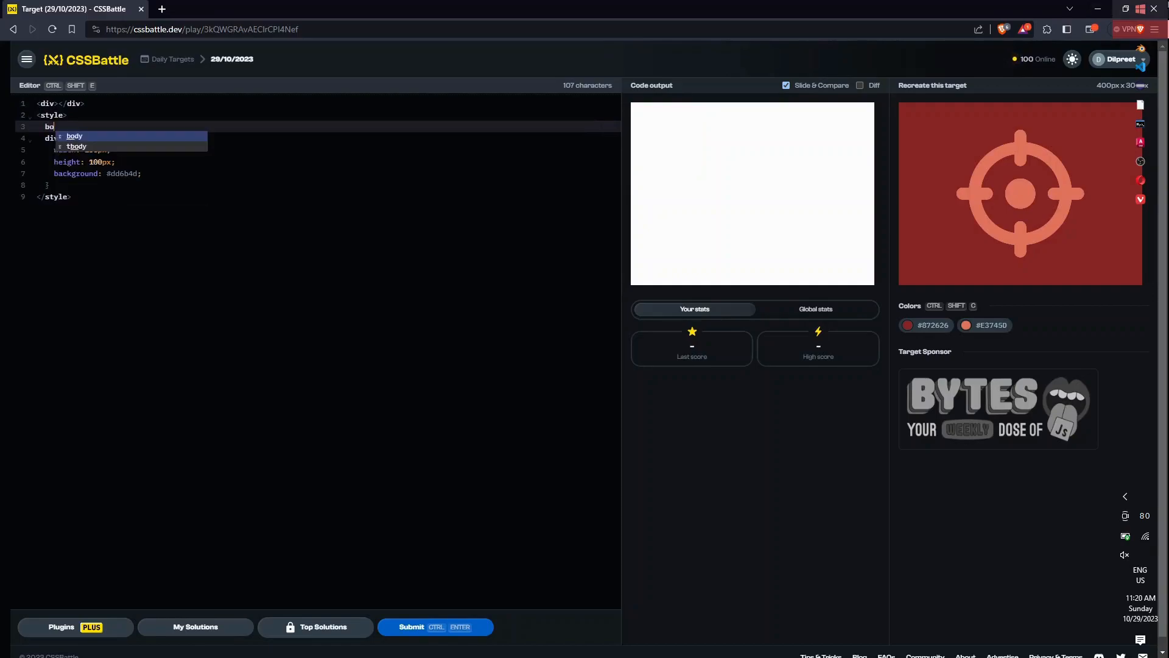
type("dy{")
type("backgoru")
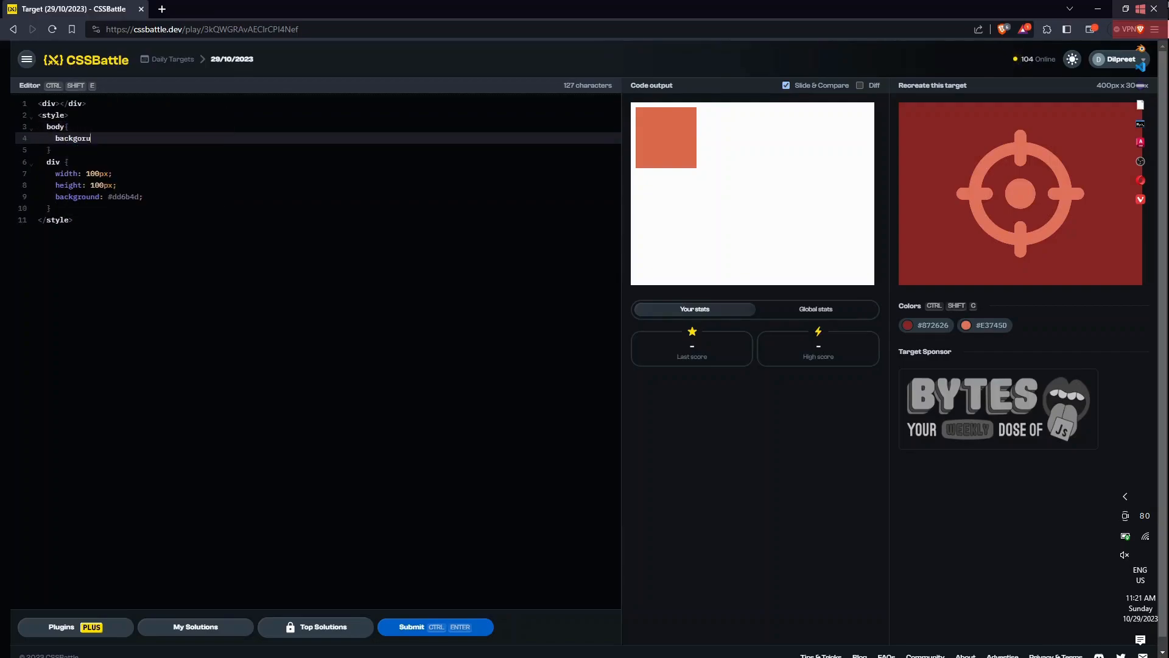
key("Backspace")
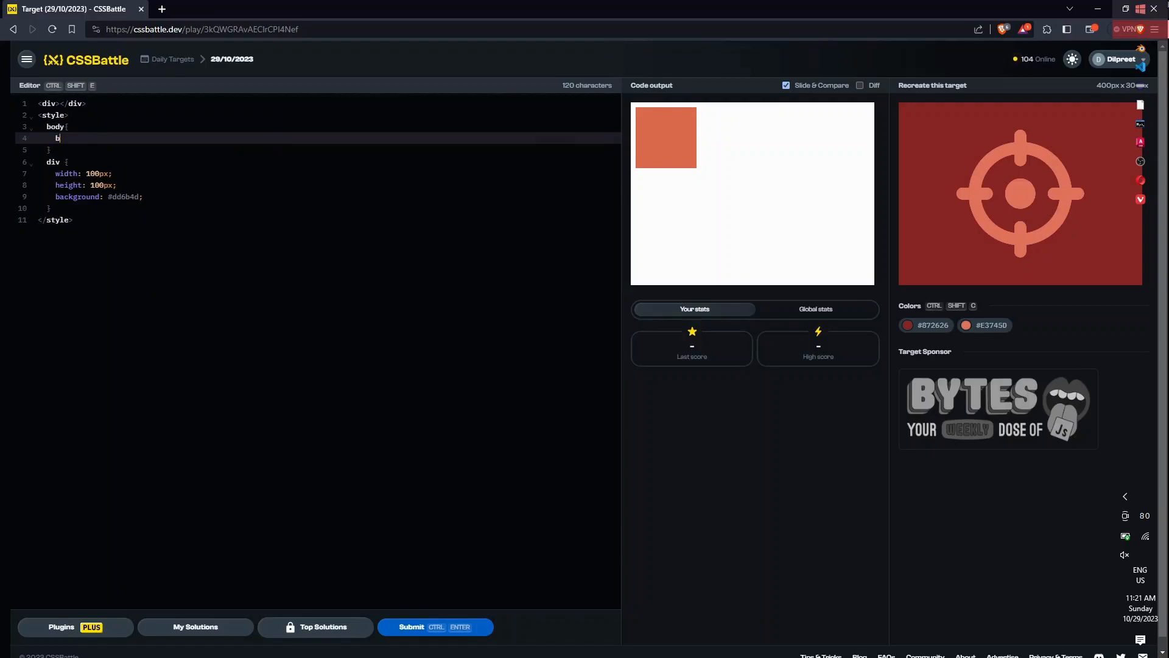
type("ackground")
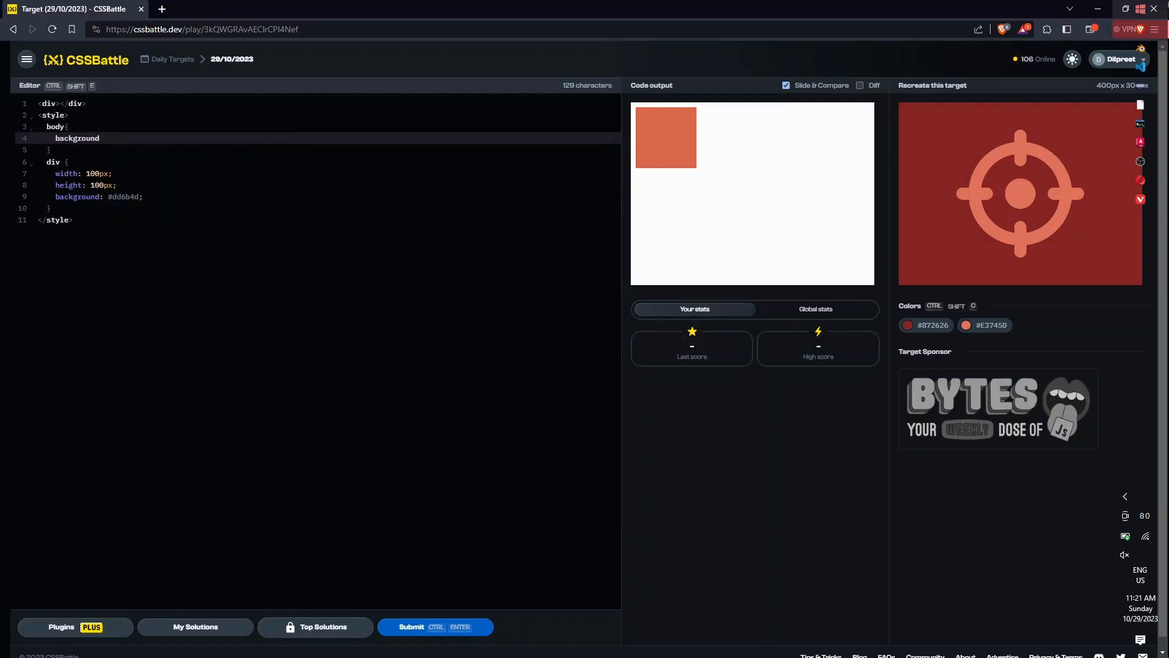
type(":")
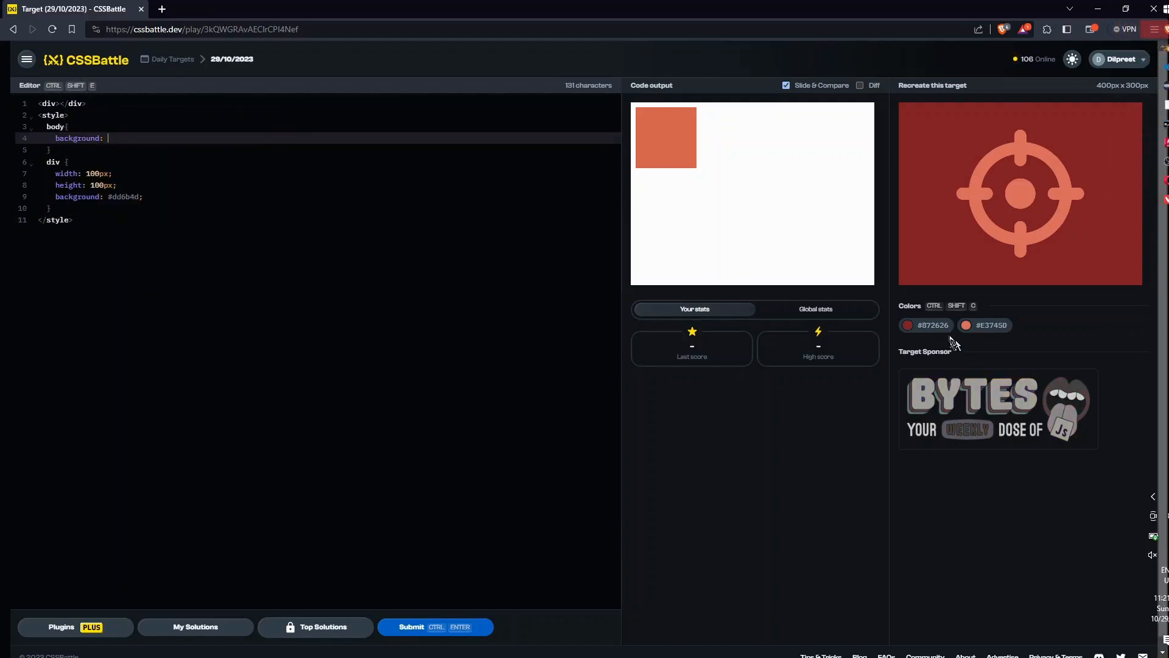
left_click(924, 324)
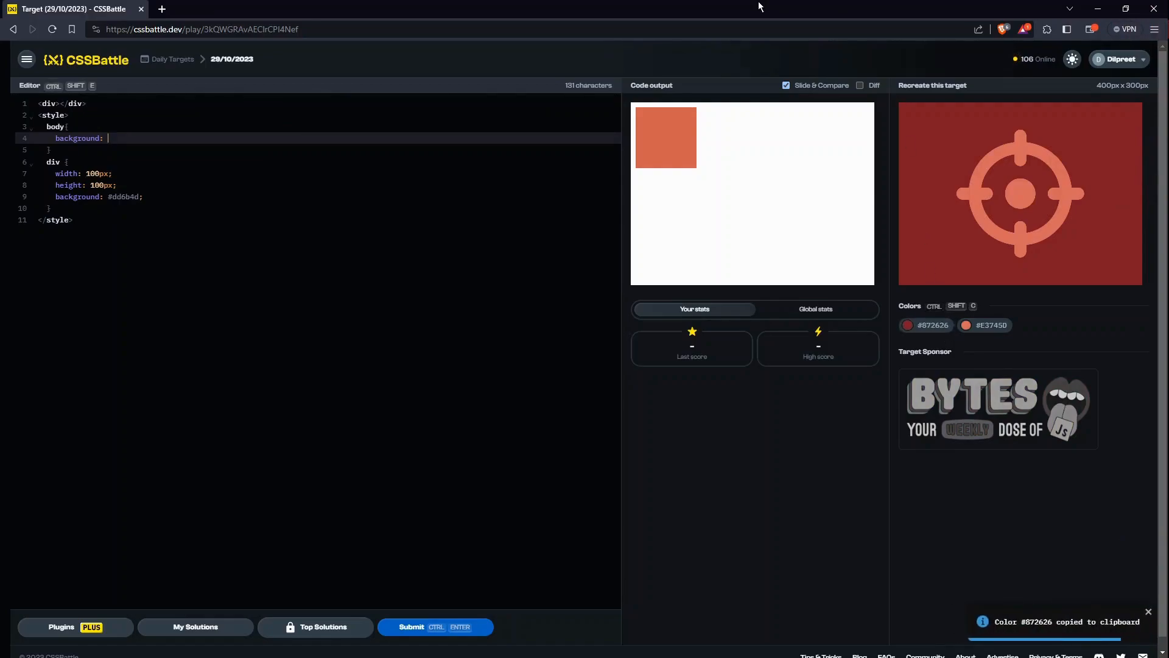
type("#872626;")
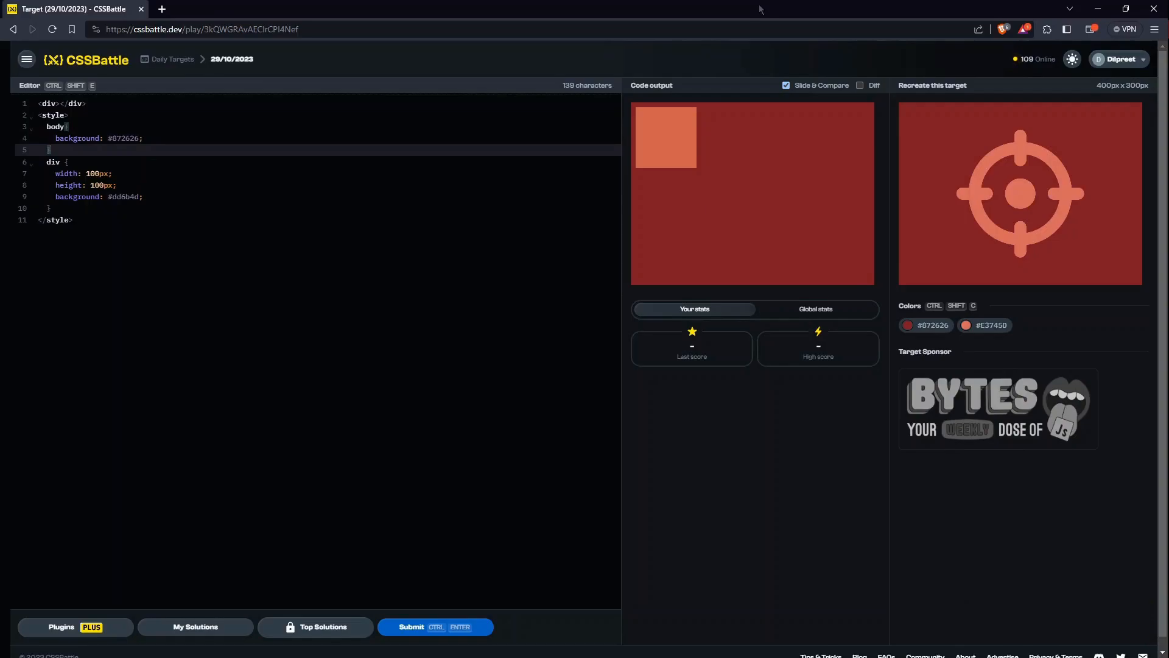
Step: Make the body a grid with place-items: center so the square sits in the middle
type("body{")
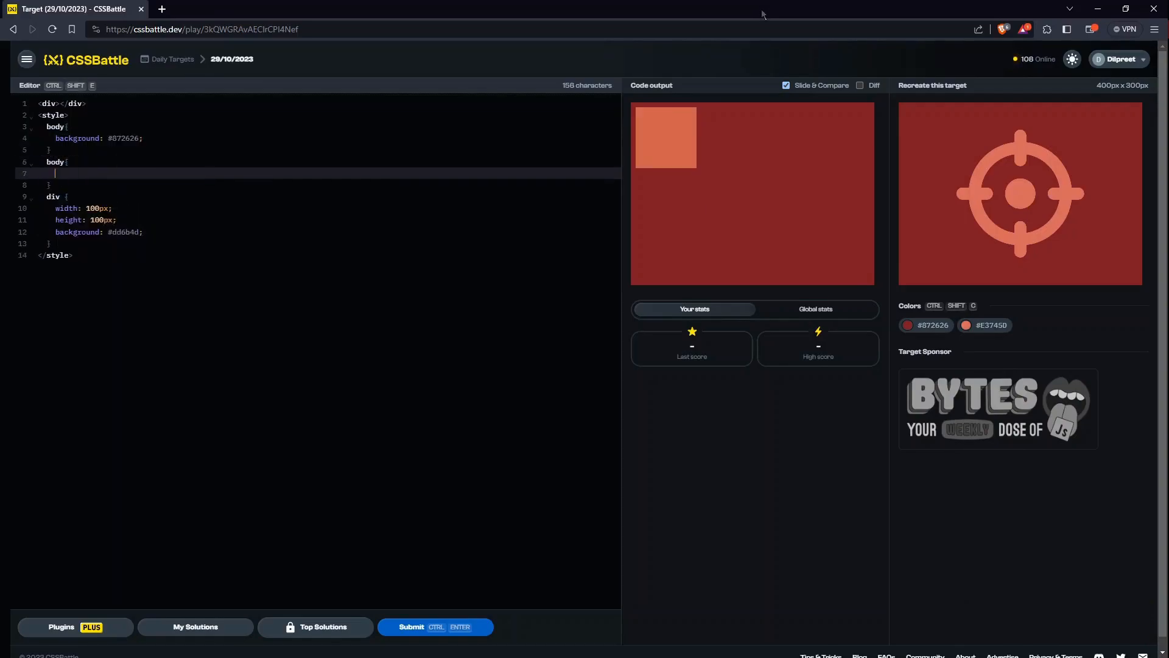
type("display")
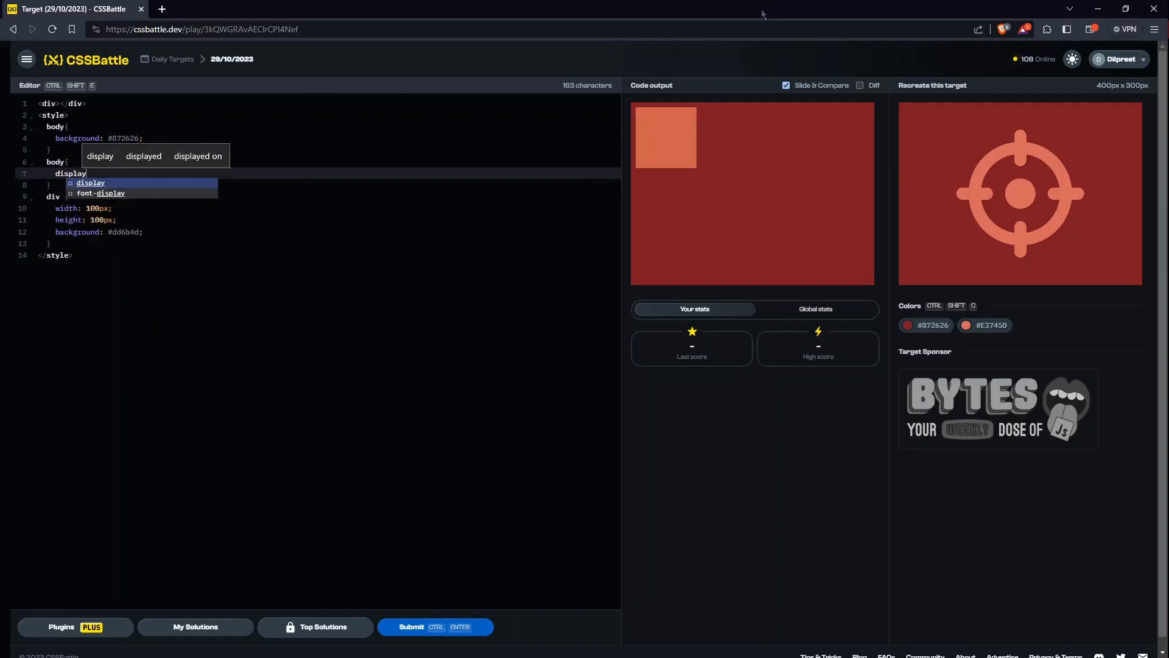
type(": flex")
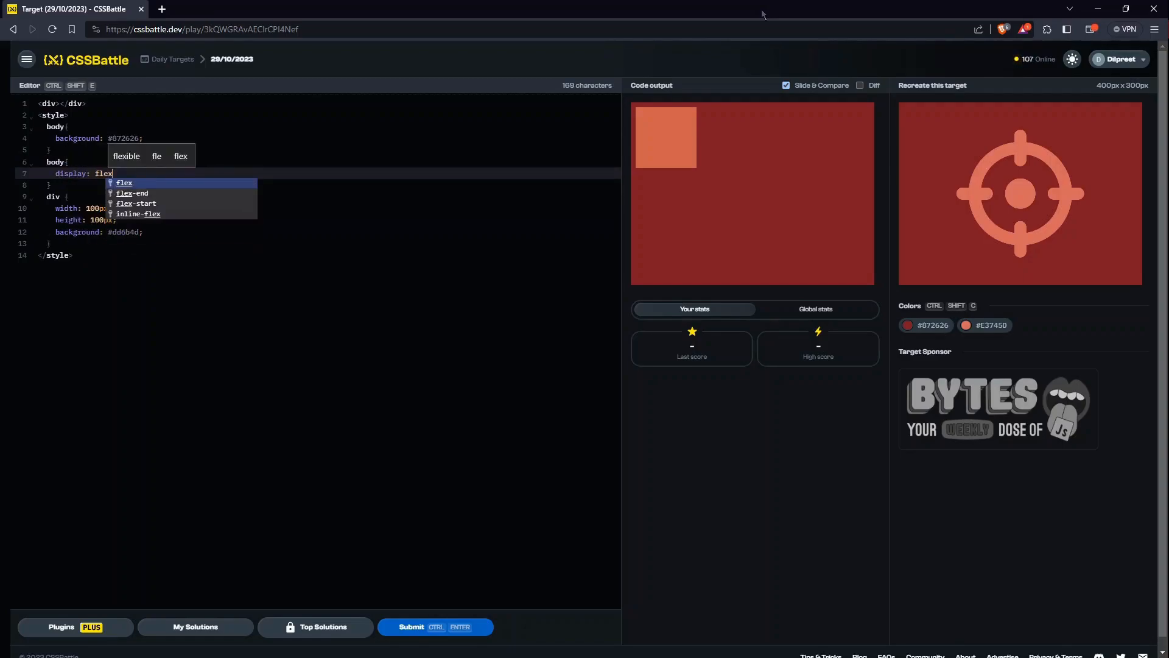
type("grid;")
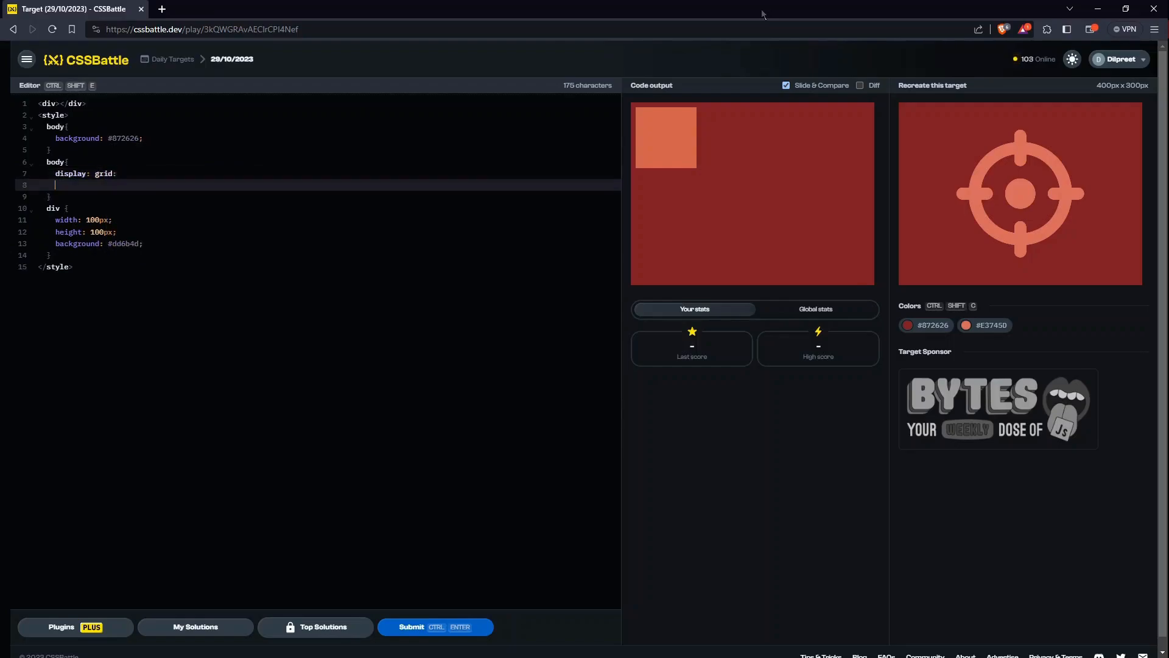
key("Backspace")
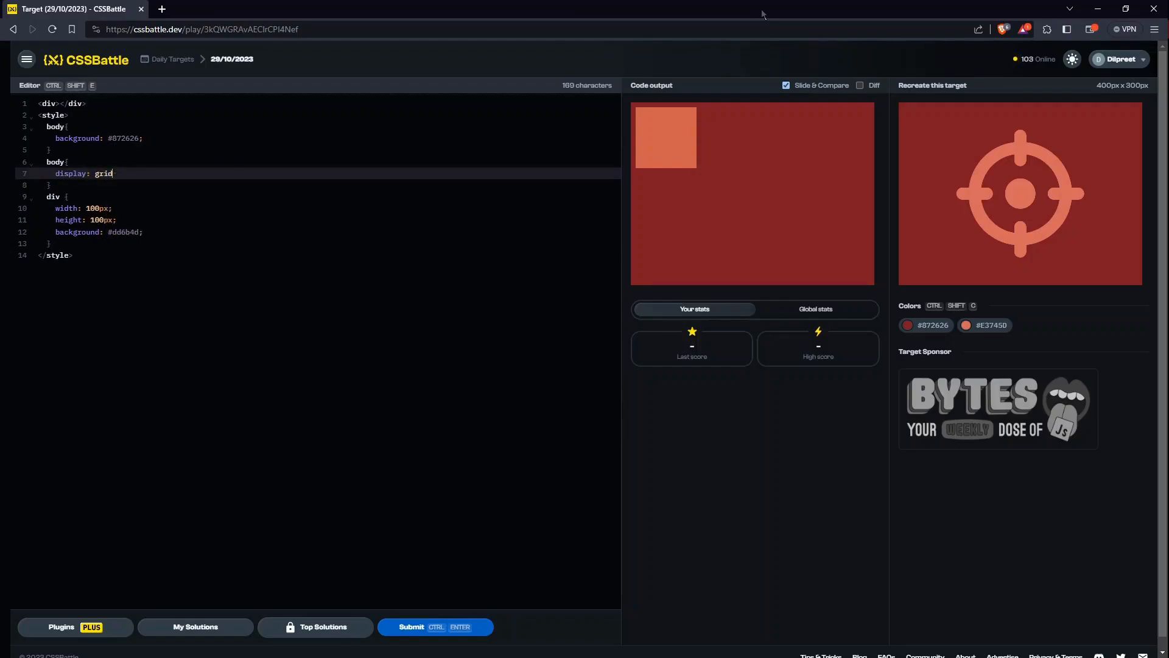
type("pla")
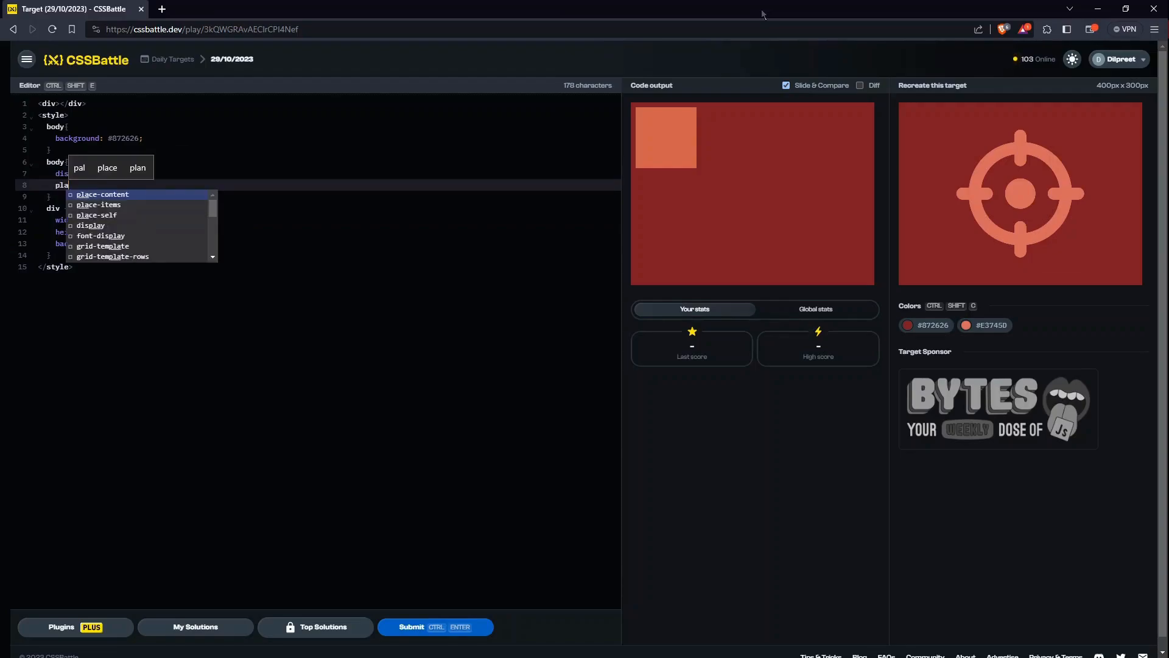
type("place-items:")
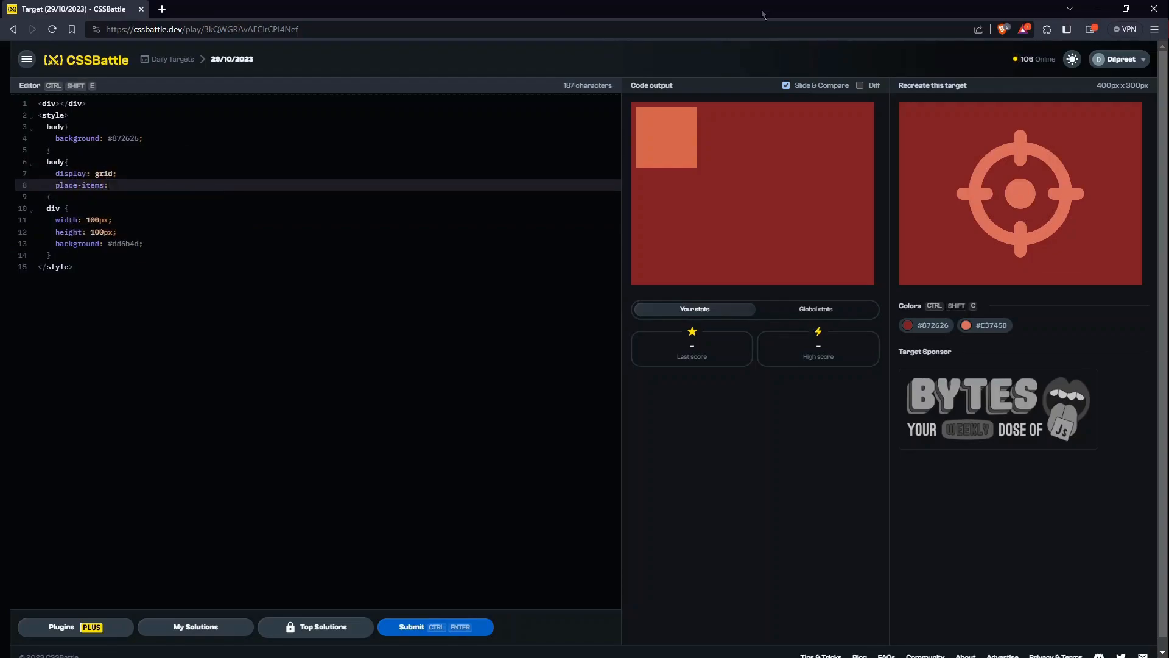
type("center;")
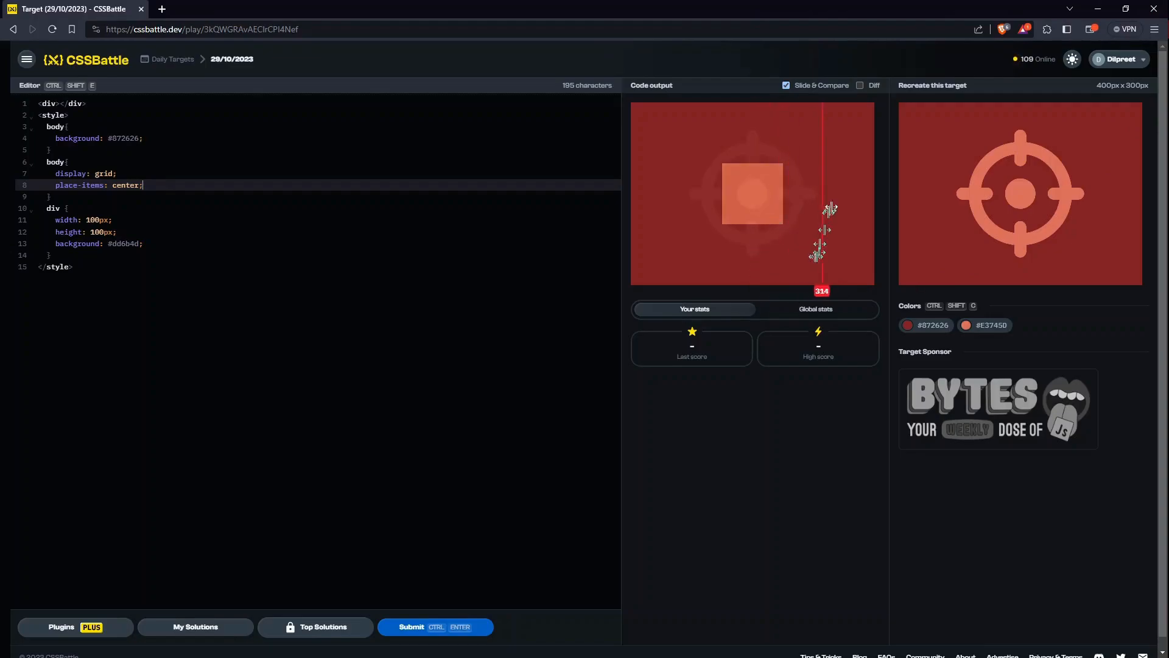
Step: Compare output to target with Diff on, then make the div a 175px circle with border-radius 50%
left_click_drag(820, 231, 753, 217)
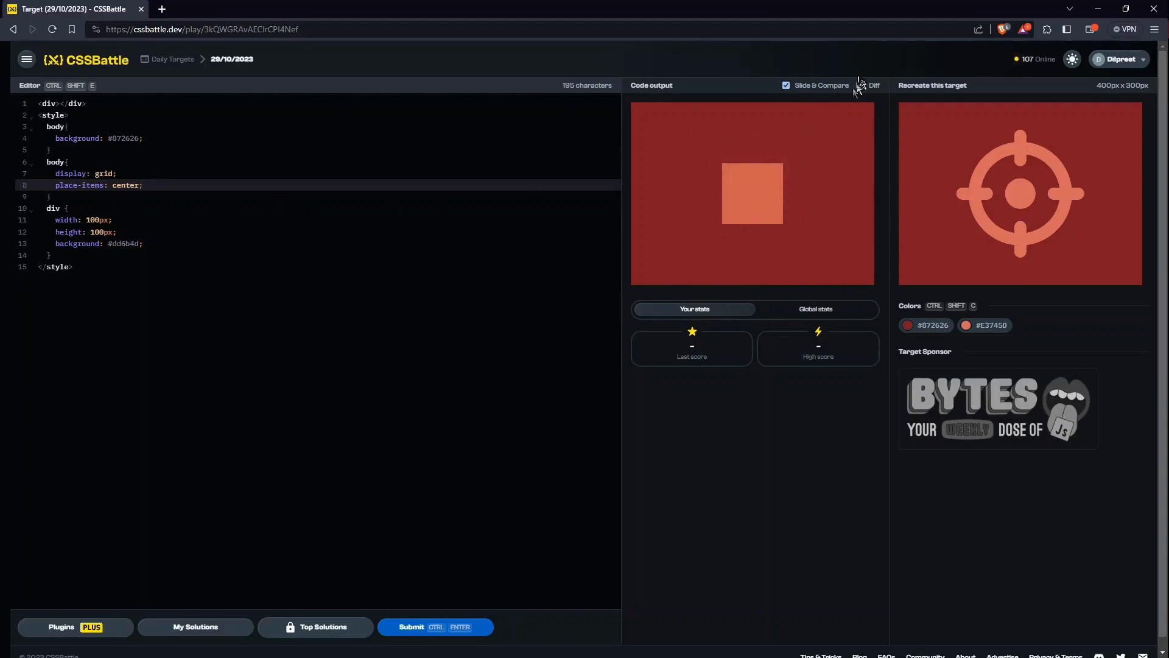
left_click(860, 85)
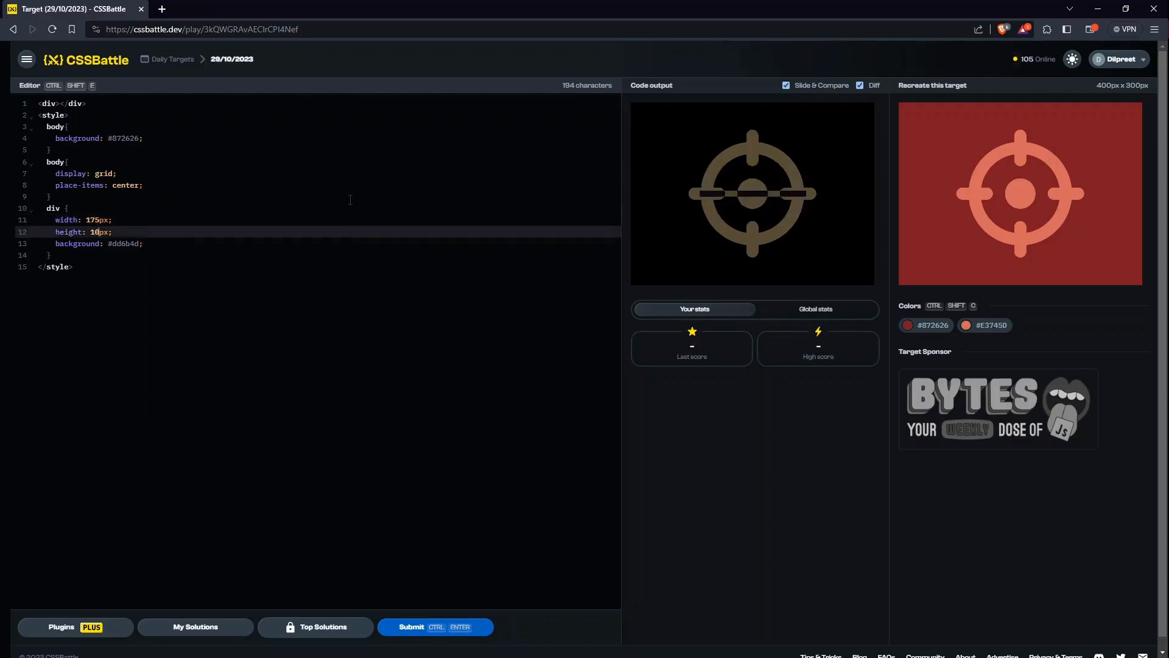
type("75")
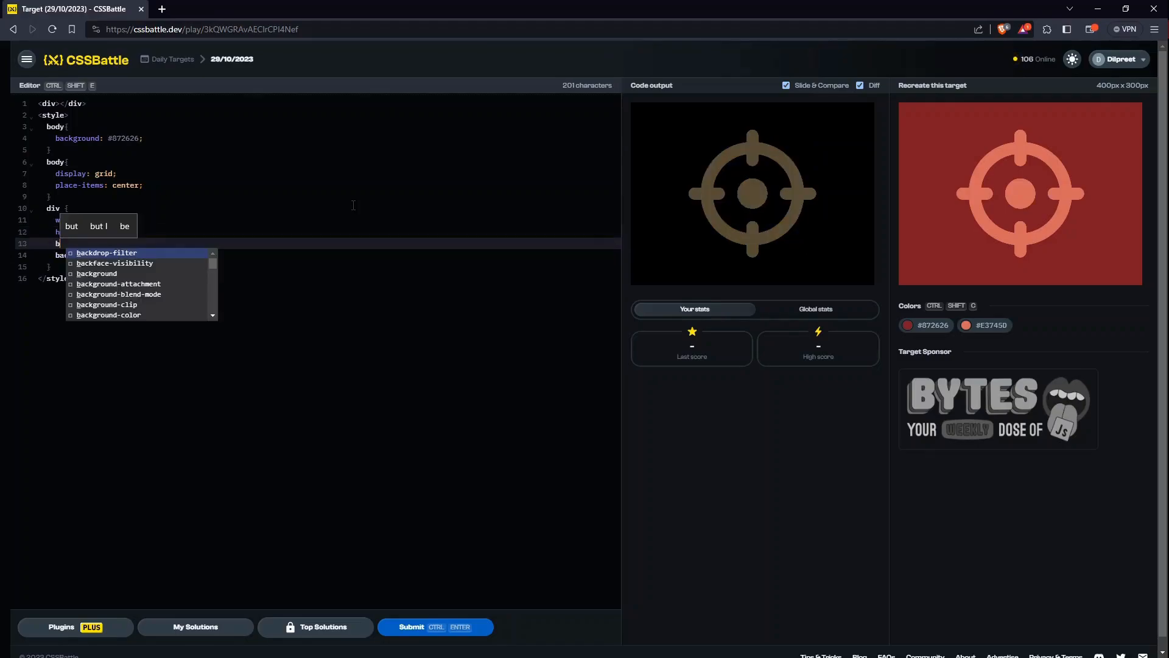
type("border-radius: 4")
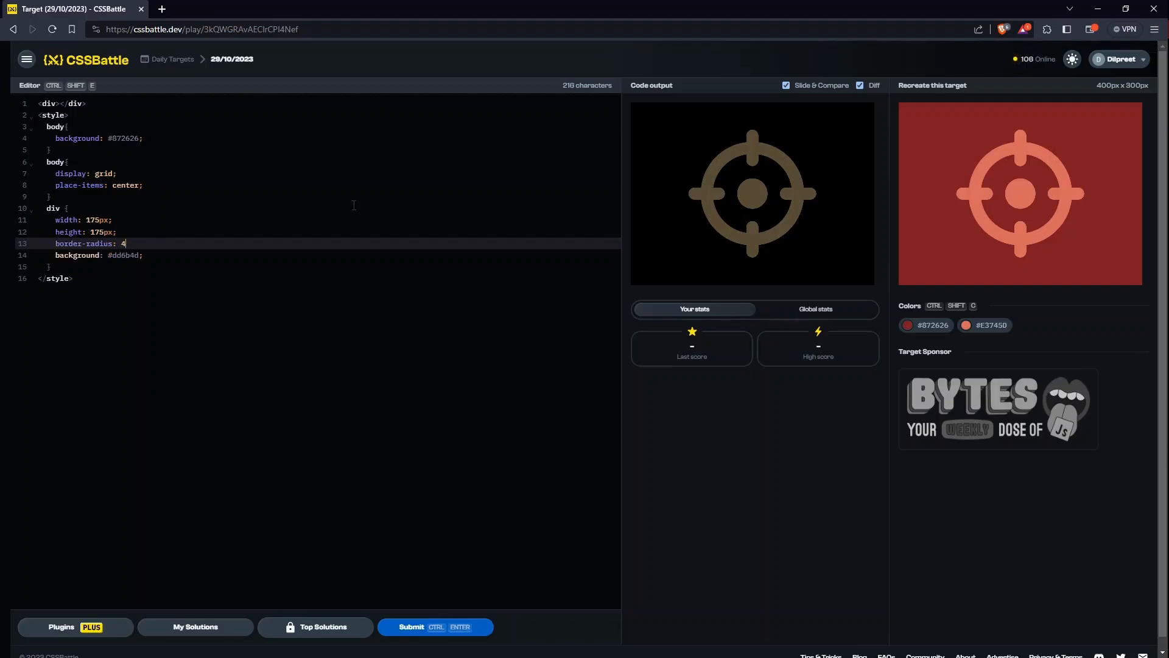
type("50%;")
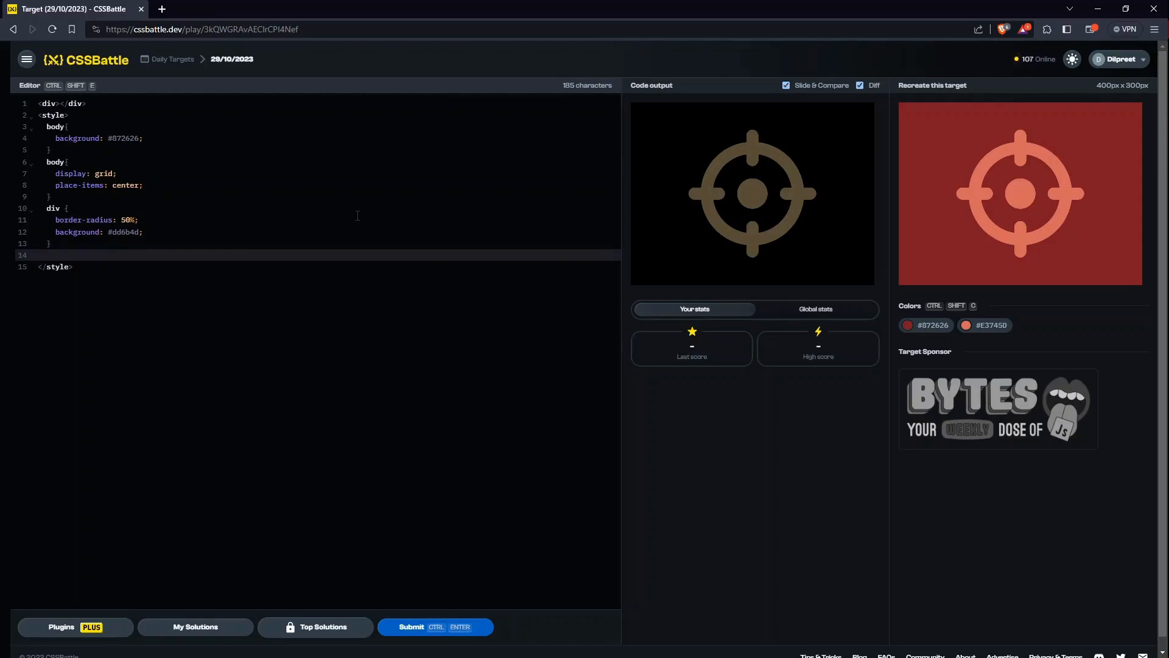
Step: Move the 170px size into a .a rule, add class a to the div and a second div of class b
type(".a{")
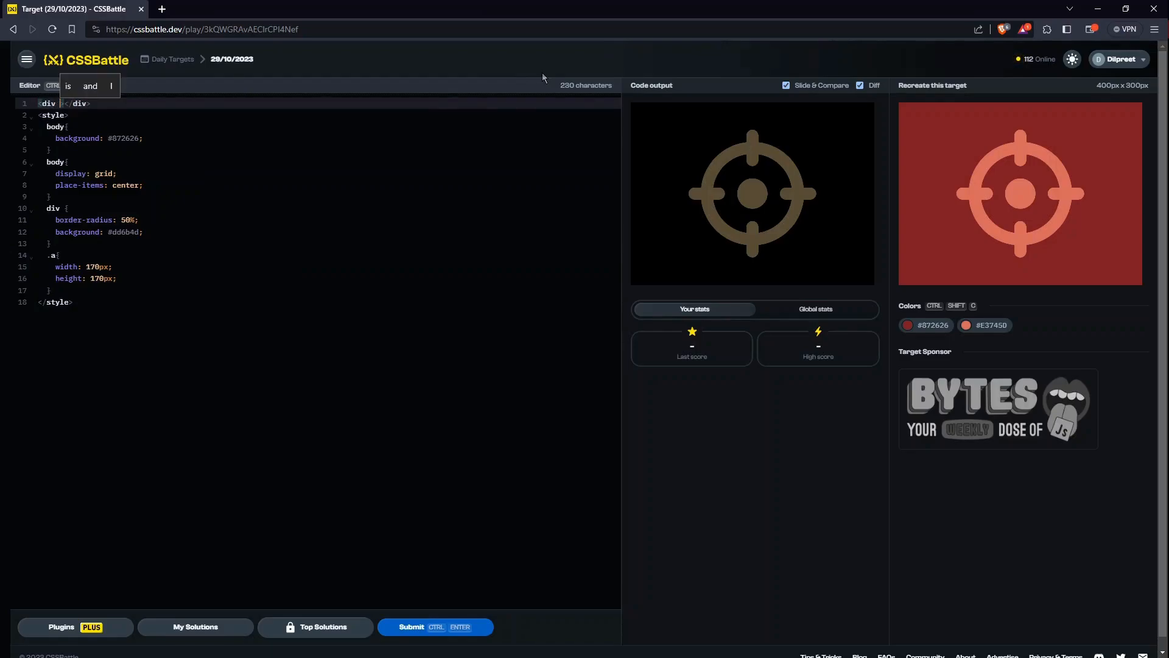
type("class=")
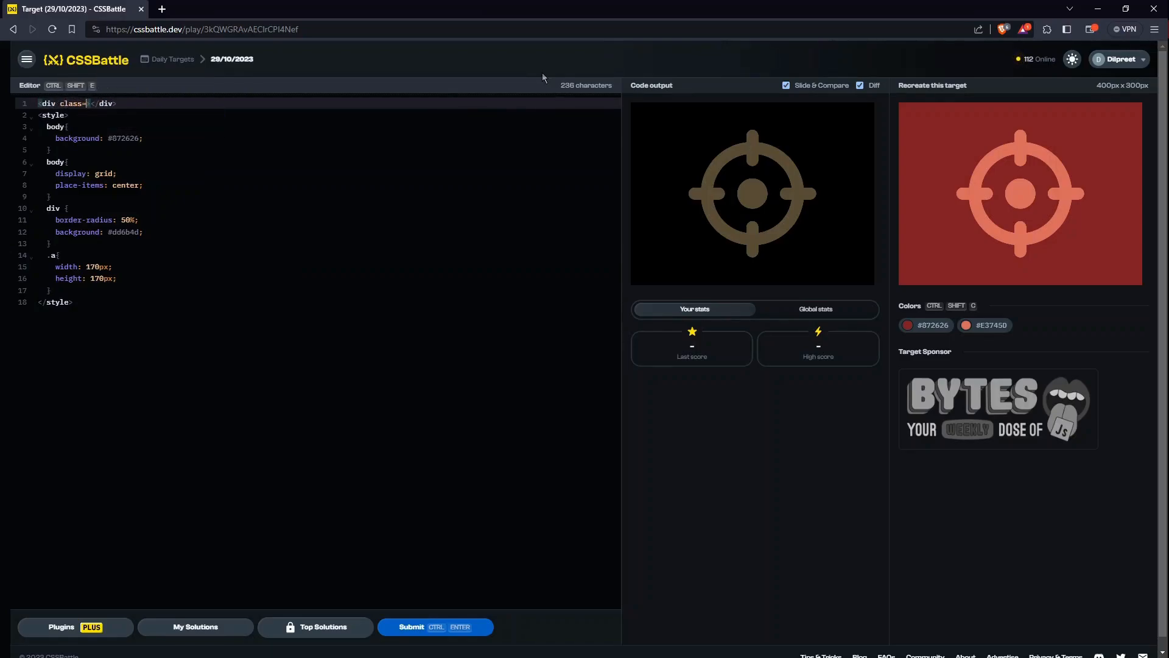
type("a\"")
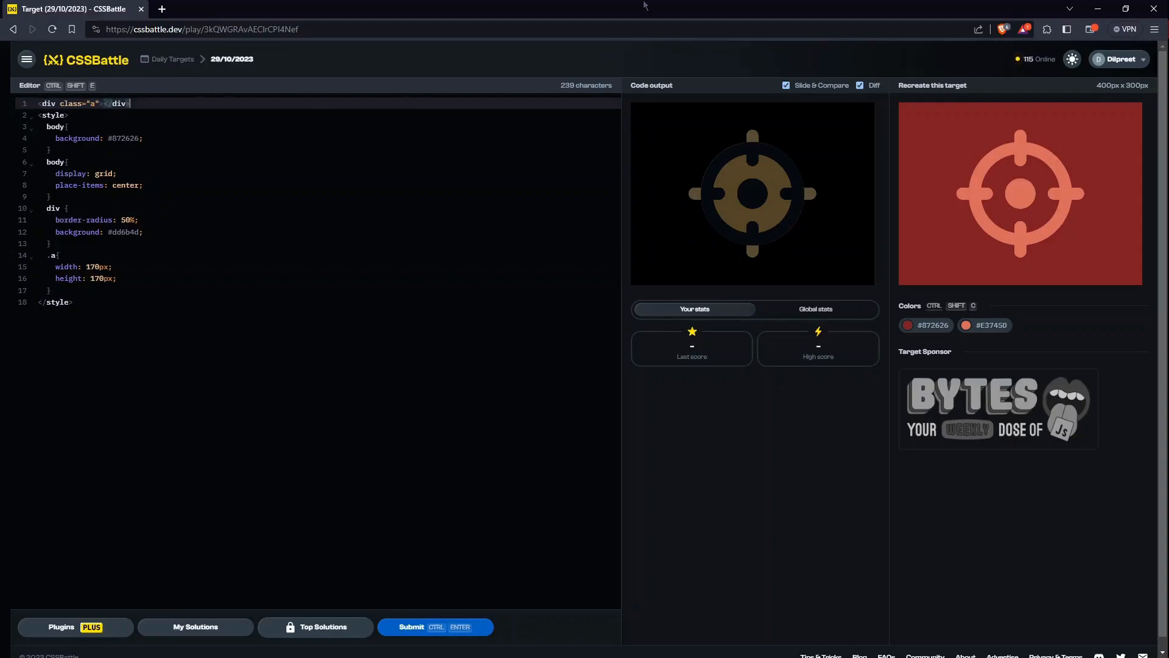
type("<div class=\"a\"></div>")
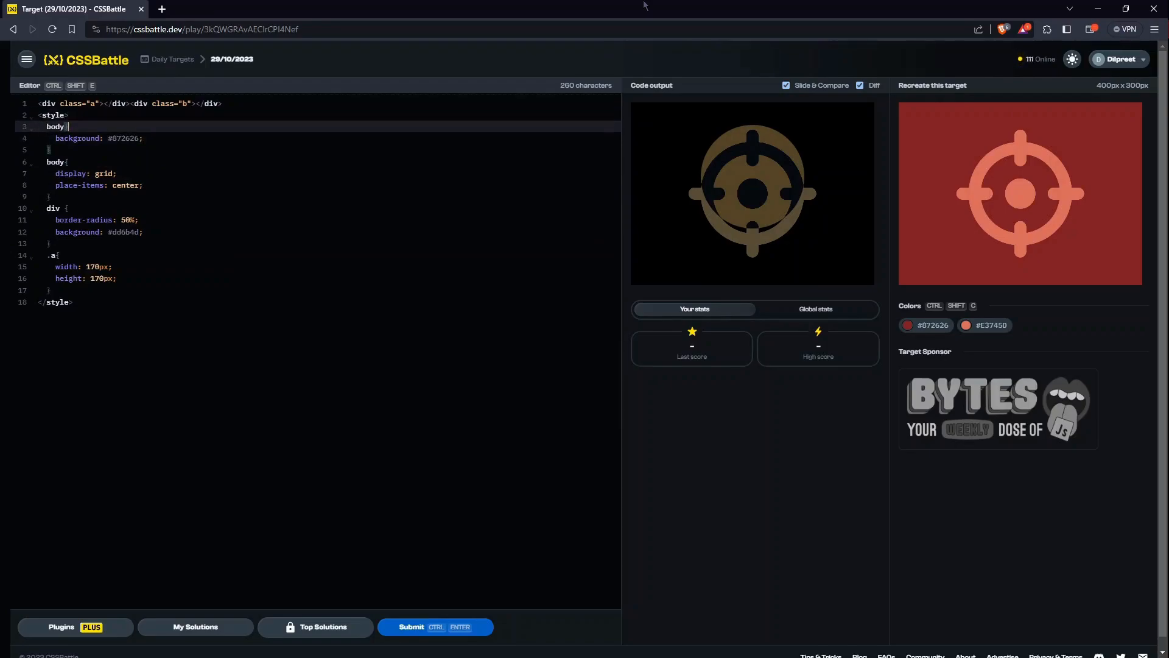
Step: Extend the body grid-centring selector to include .a
type(",")
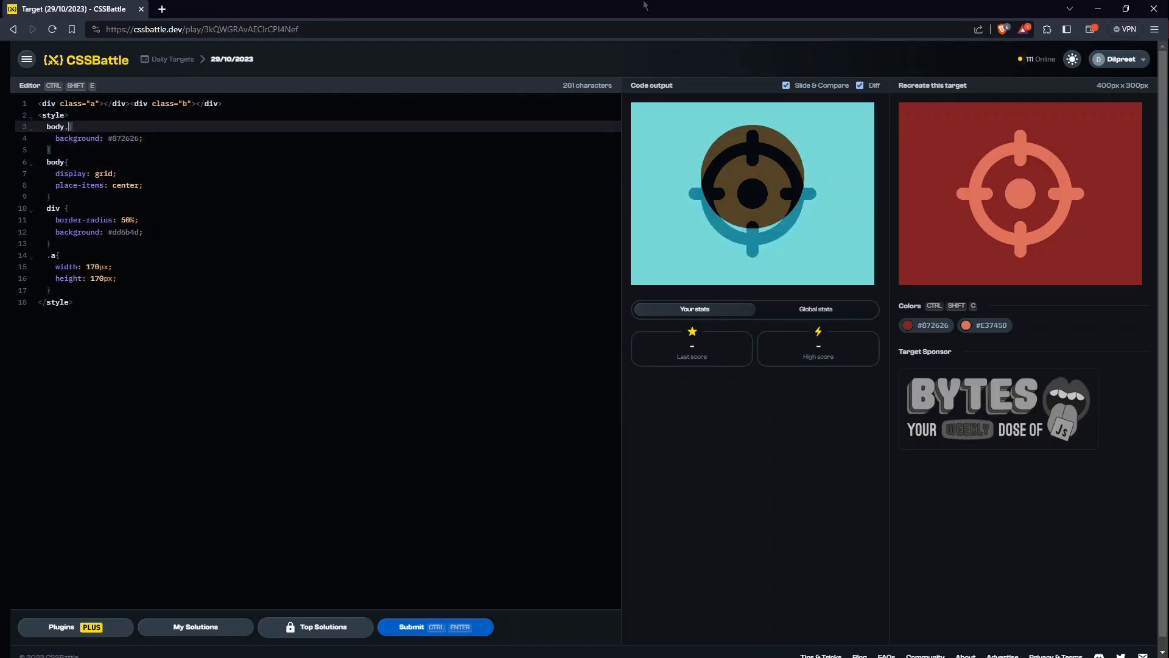
type(".a")
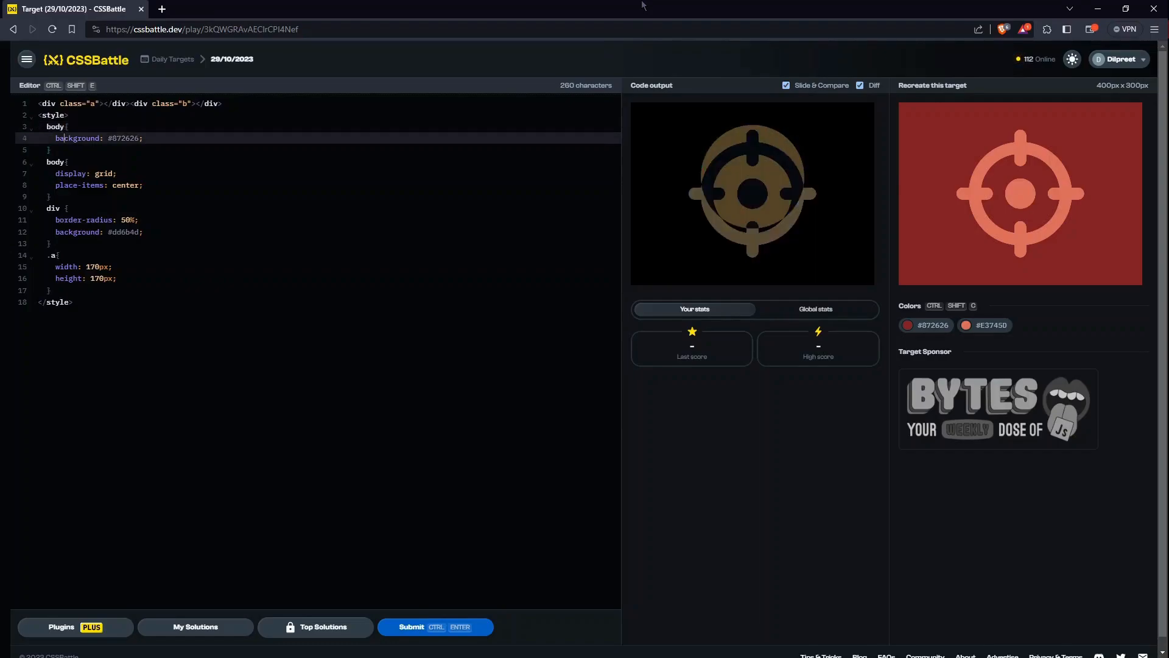
type(", .a")
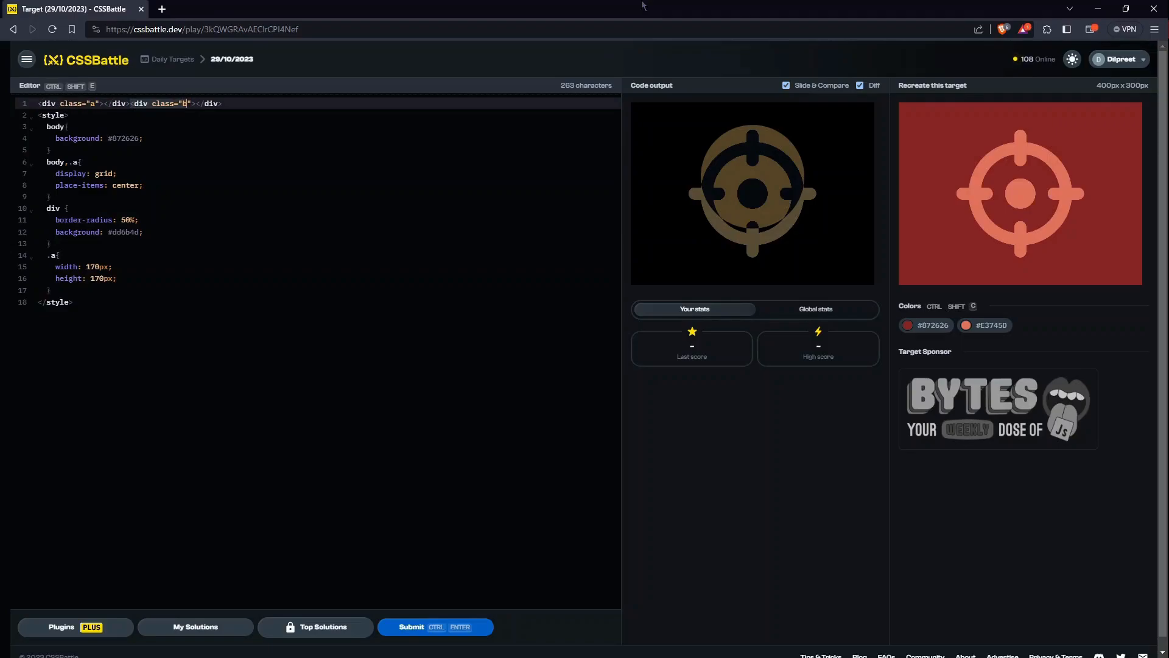
key("Backspace")
type("</div>")
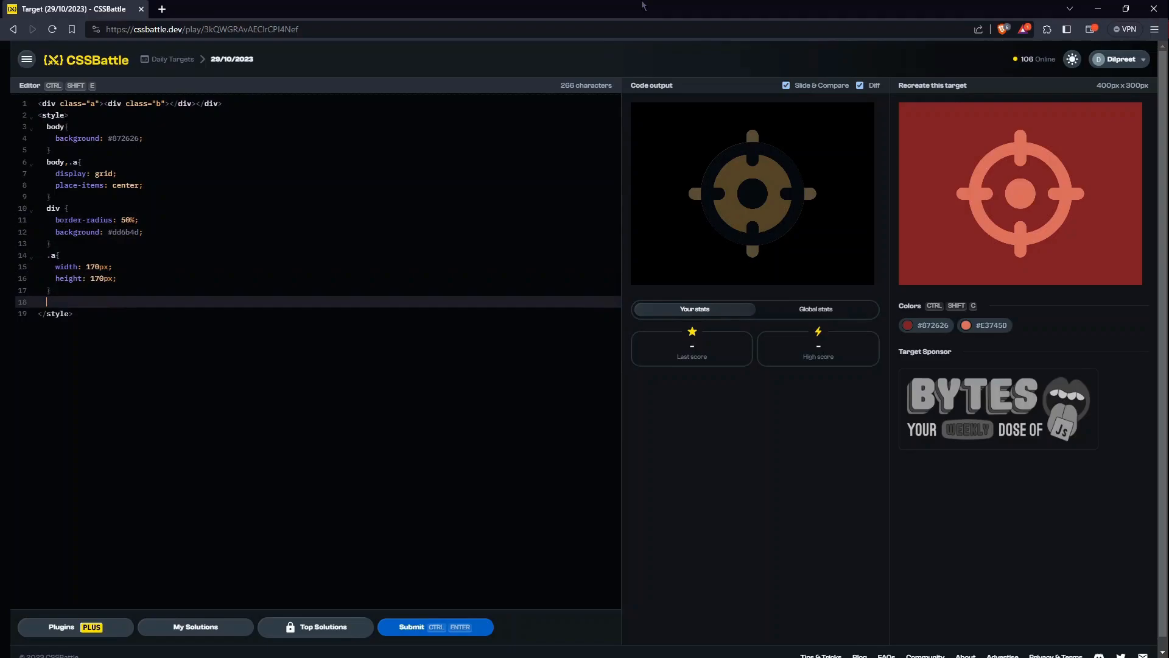
Step: Add a .b rule sized 130 with the dark red background, forming the ring's inner circle
type(".b")
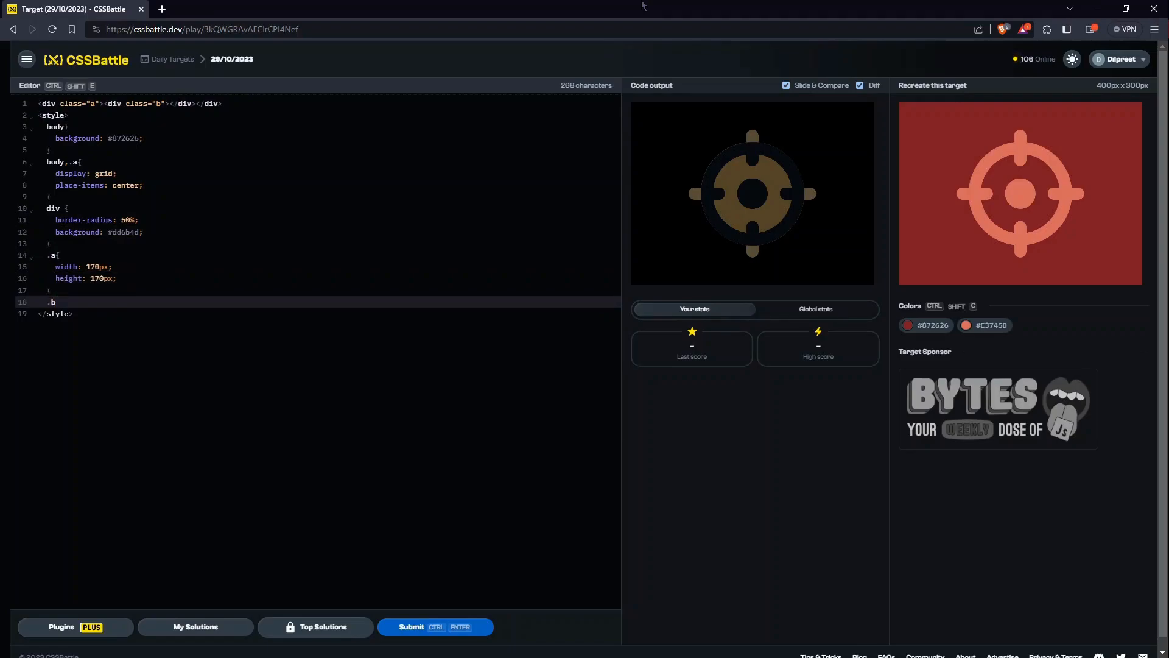
type("width:")
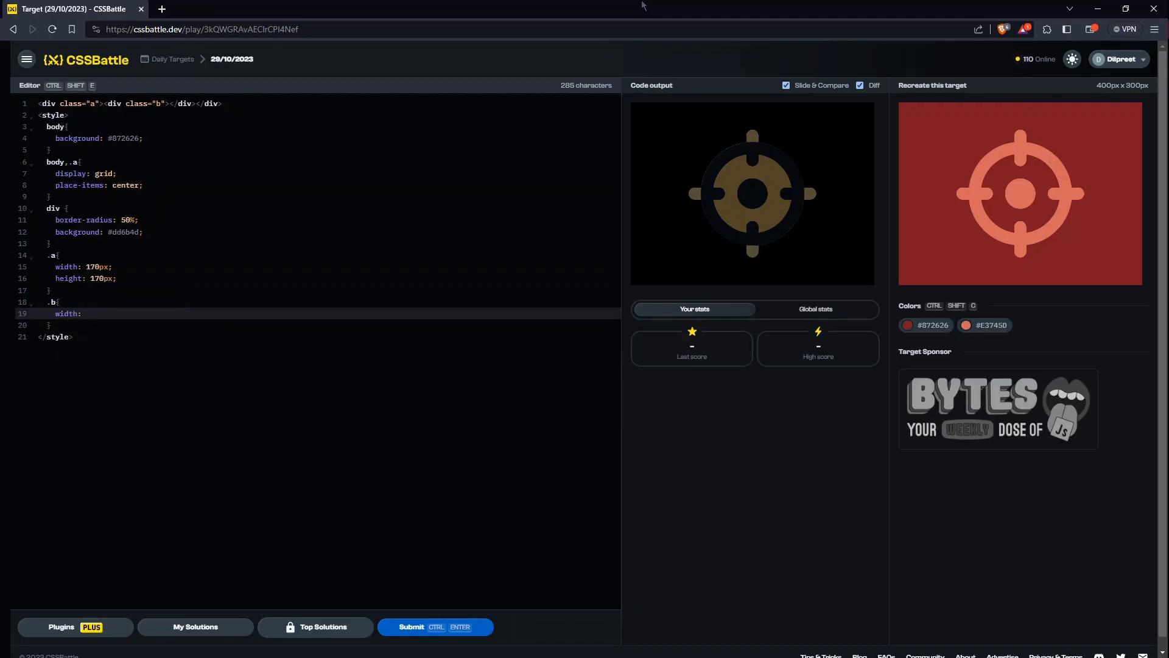
type("150")
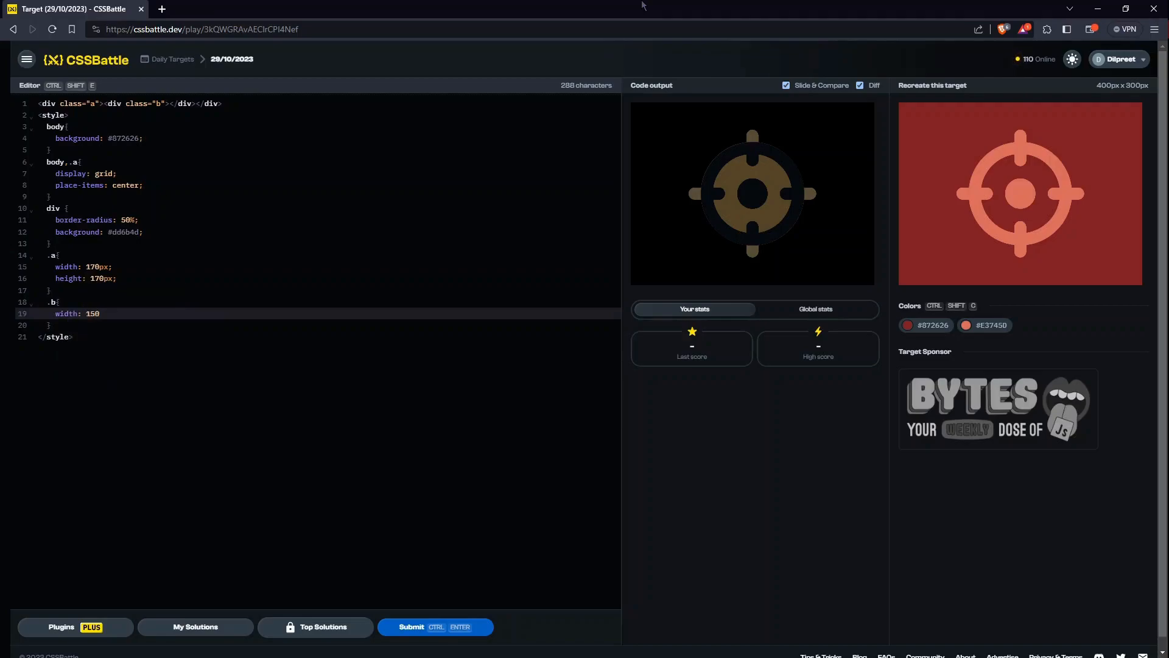
type("height")
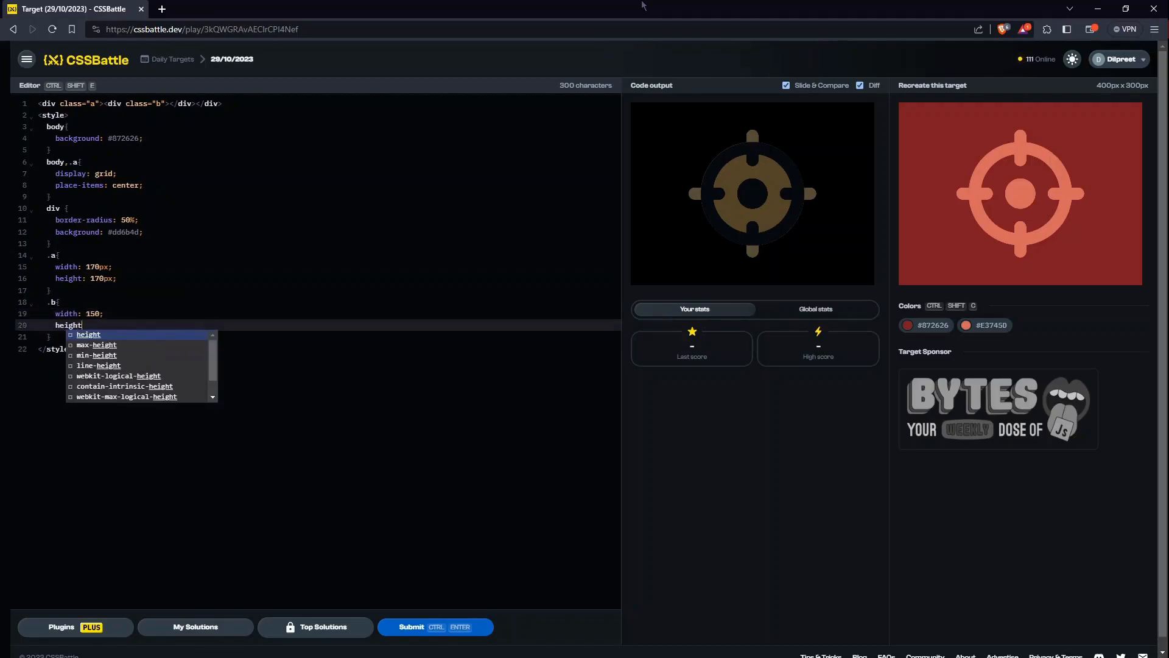
type("150;")
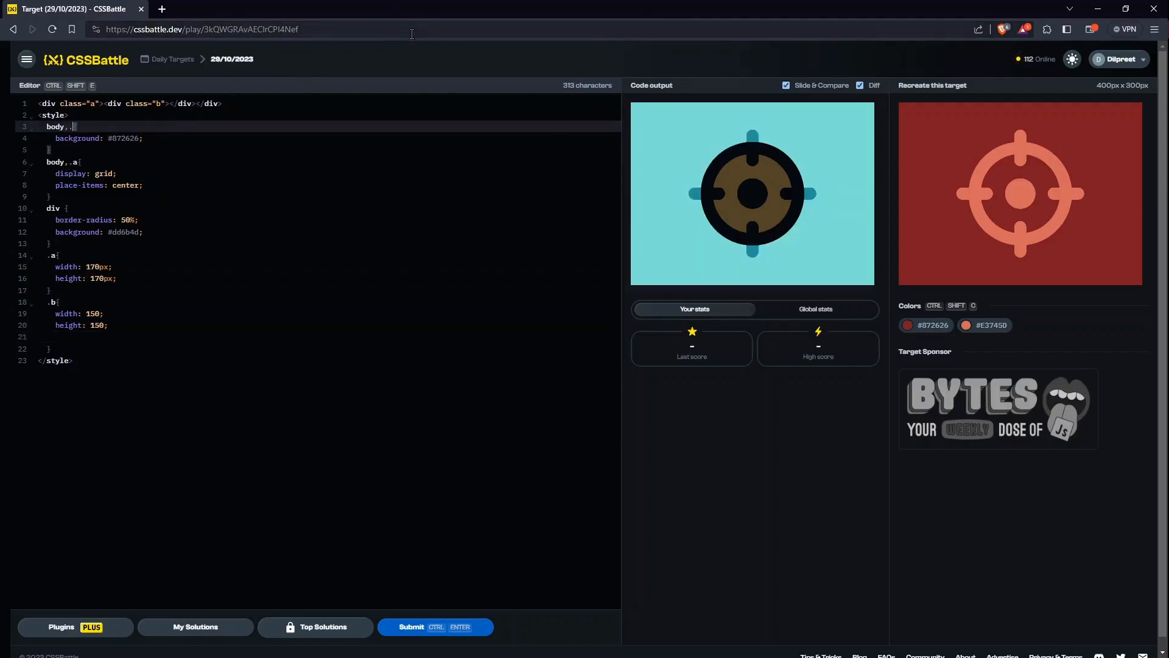
type("b")
left_click(330, 313)
type("3")
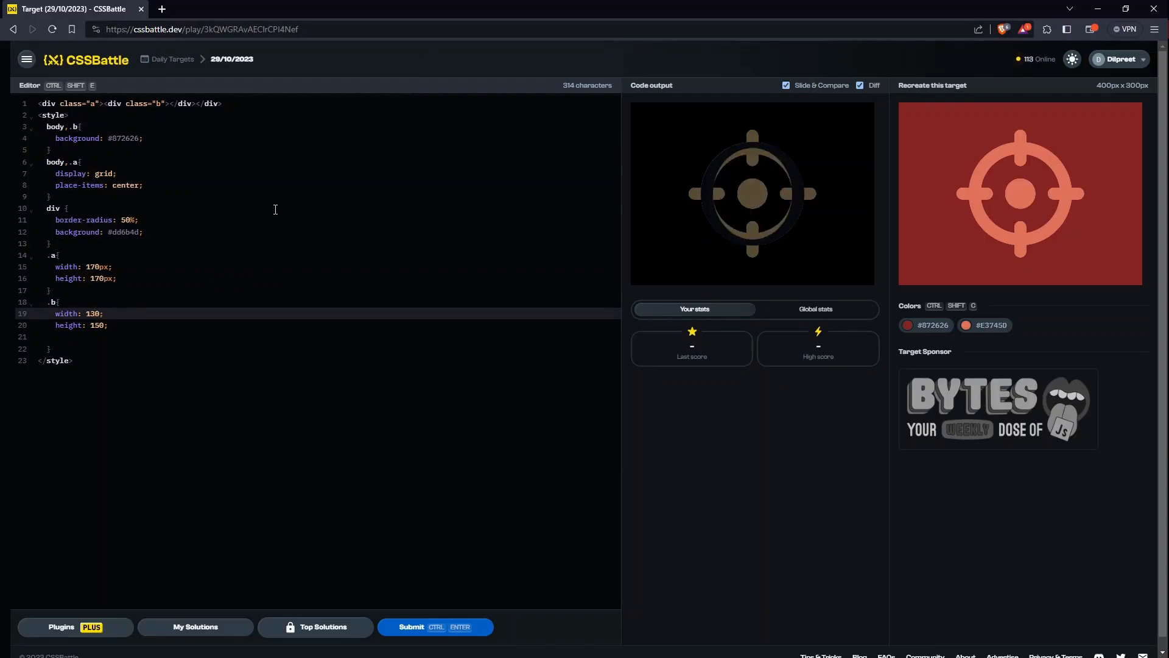
type("130")
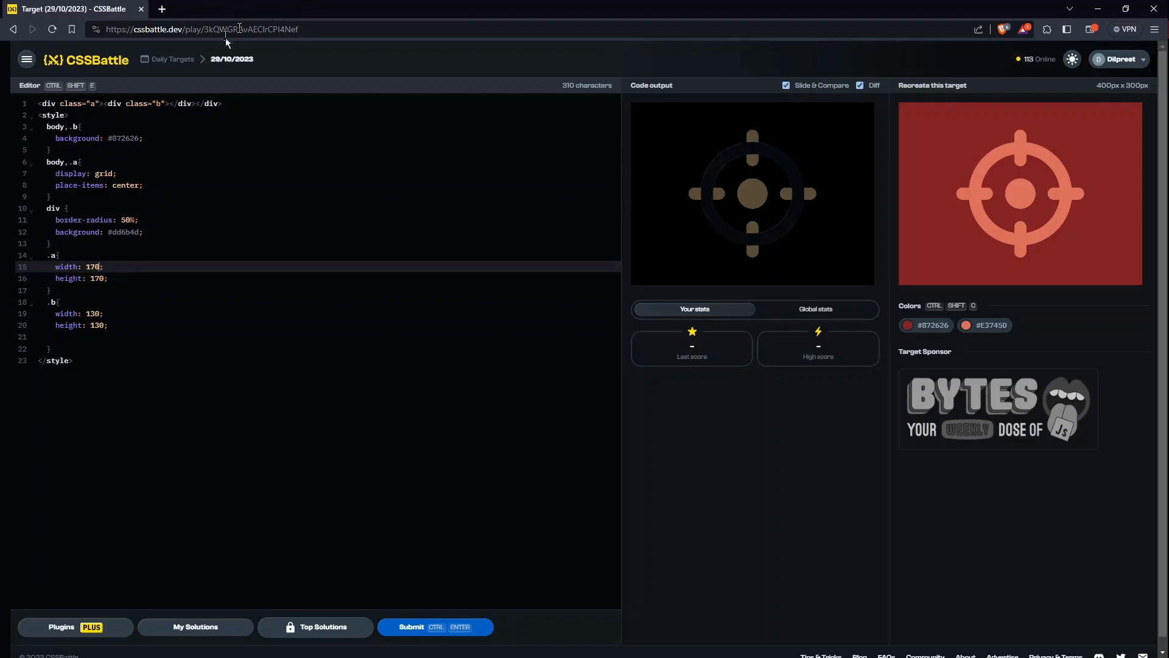
Step: Check the ring with Diff toggled, then add .b to the shared grid-centring selector
left_click(859, 86)
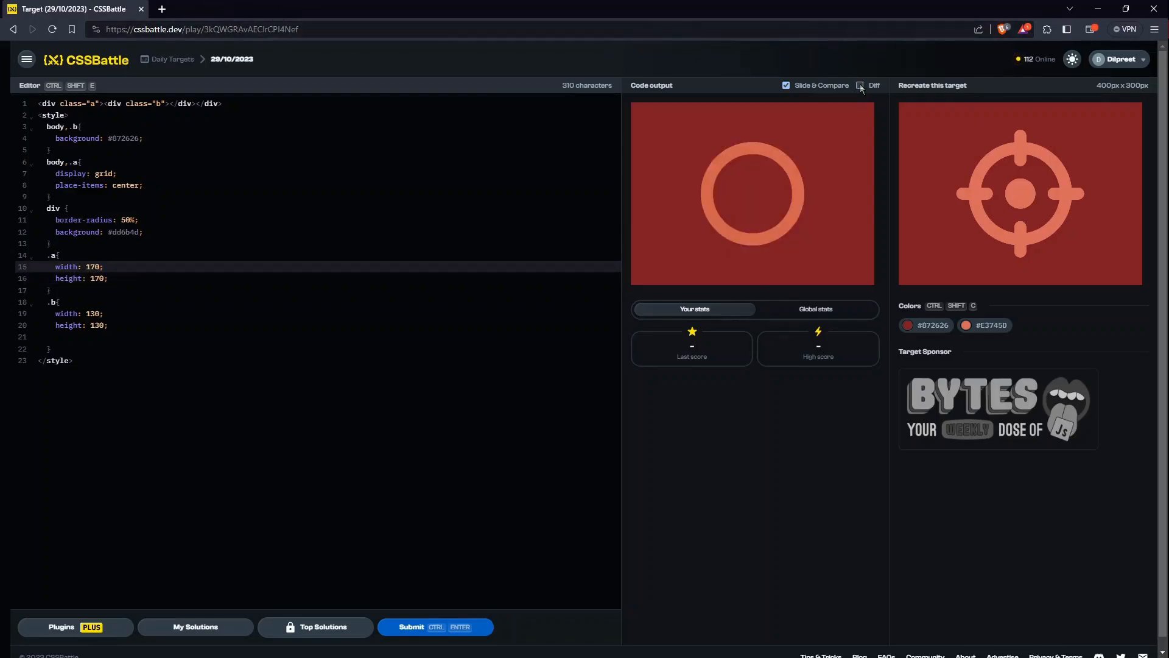
left_click(859, 86)
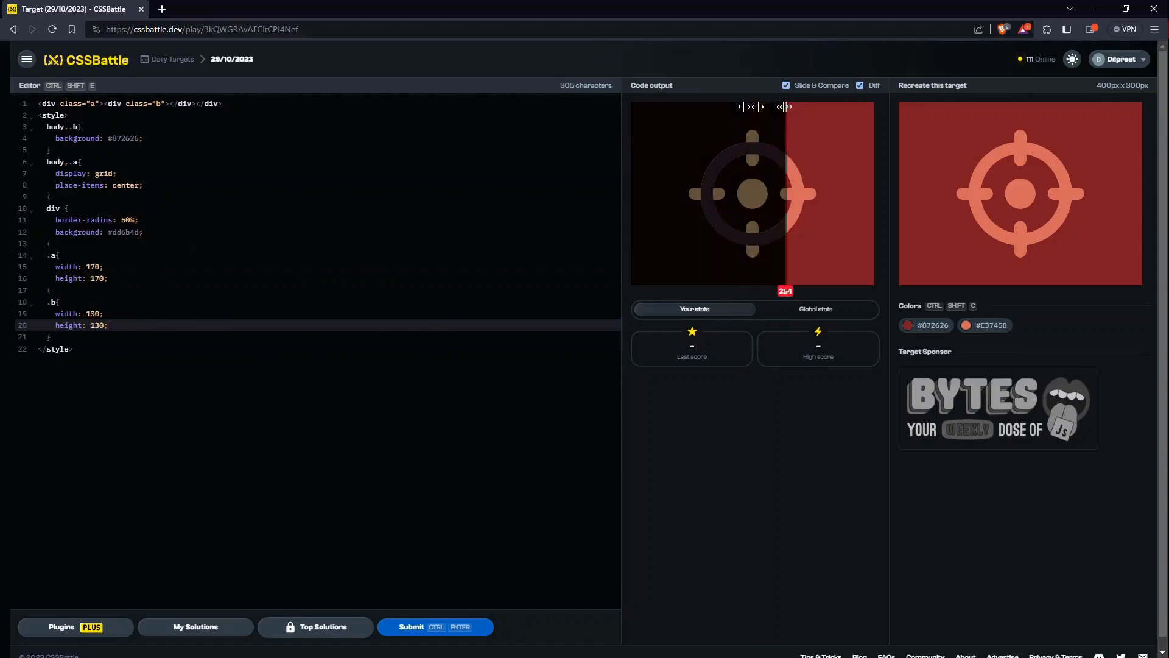
left_click(858, 85)
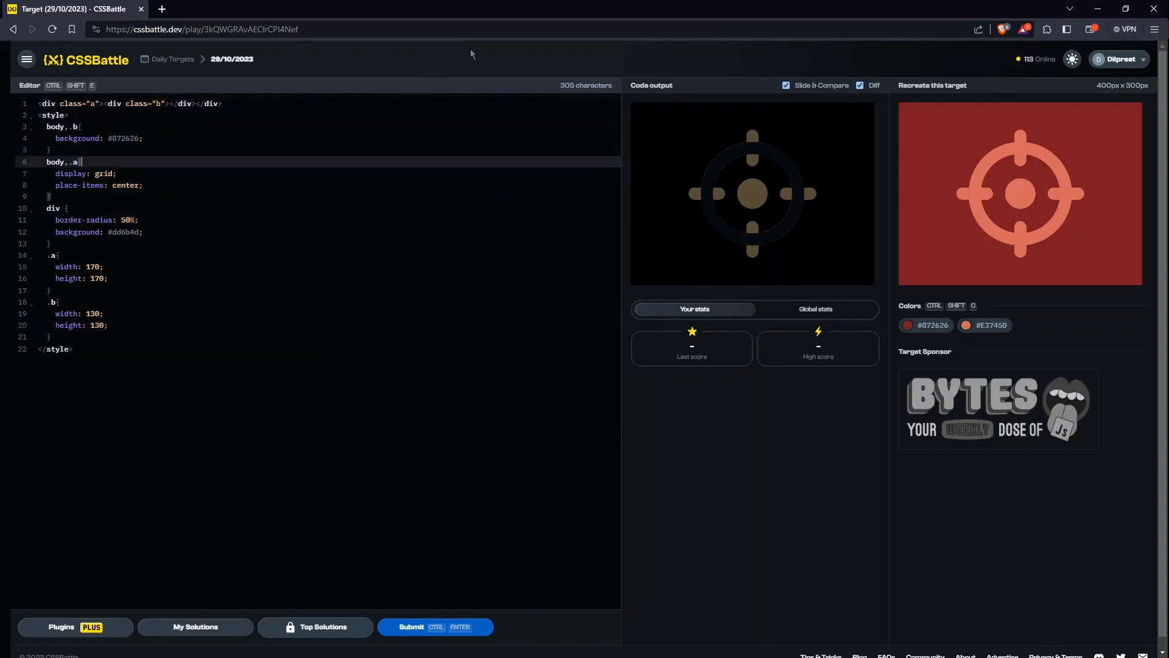
type(",.b")
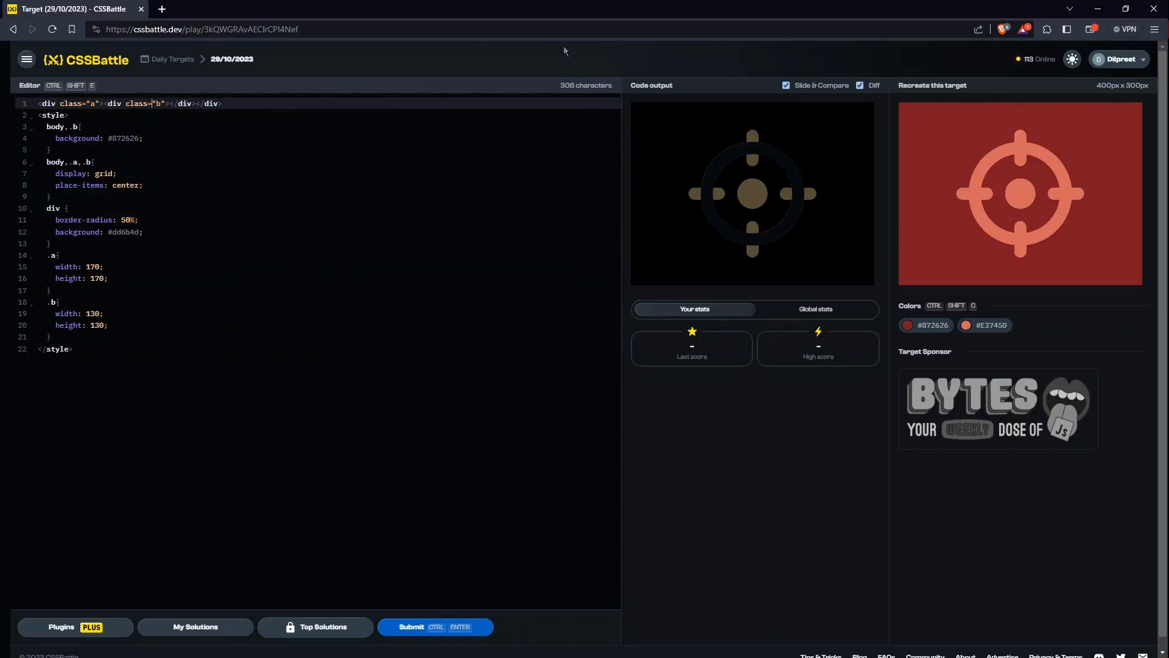
Step: Insert a div of class c inside .b and size .c 50 by 50, checking with Diff toggled
type("<div class=\"b\"></div>")
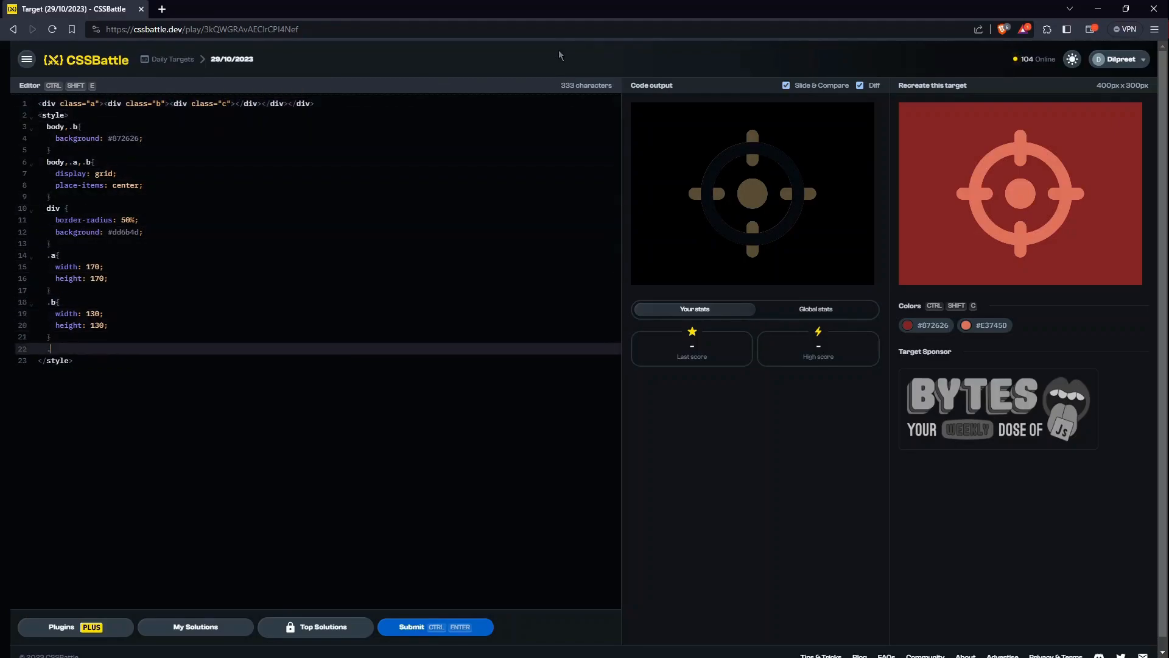
type(".c{")
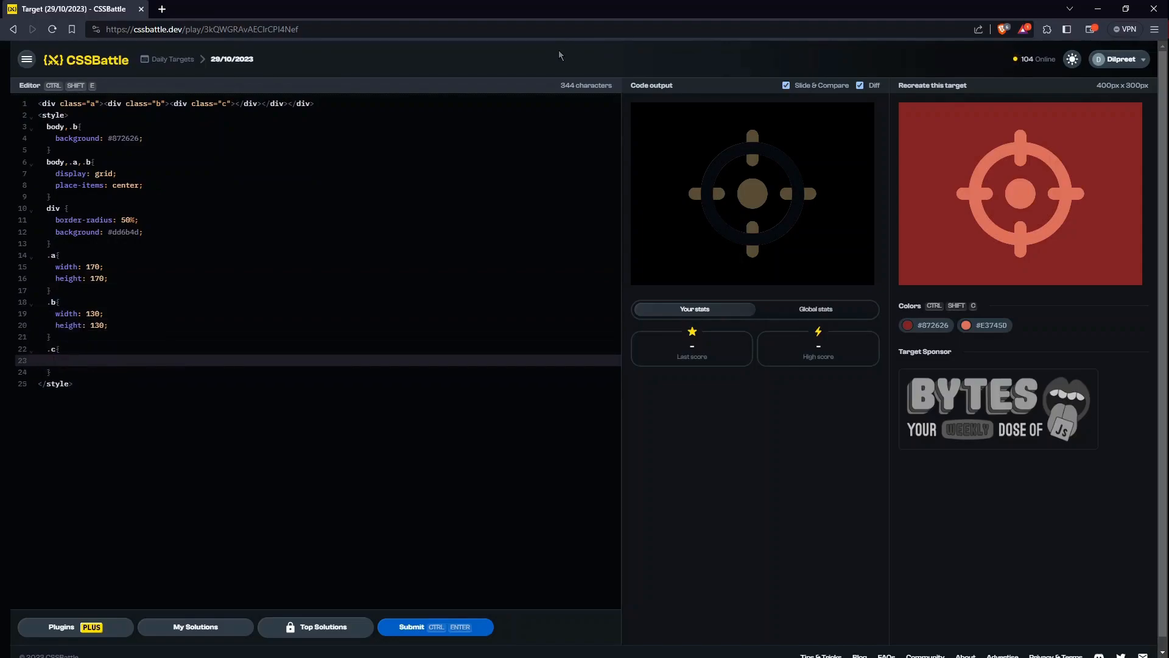
type("width:")
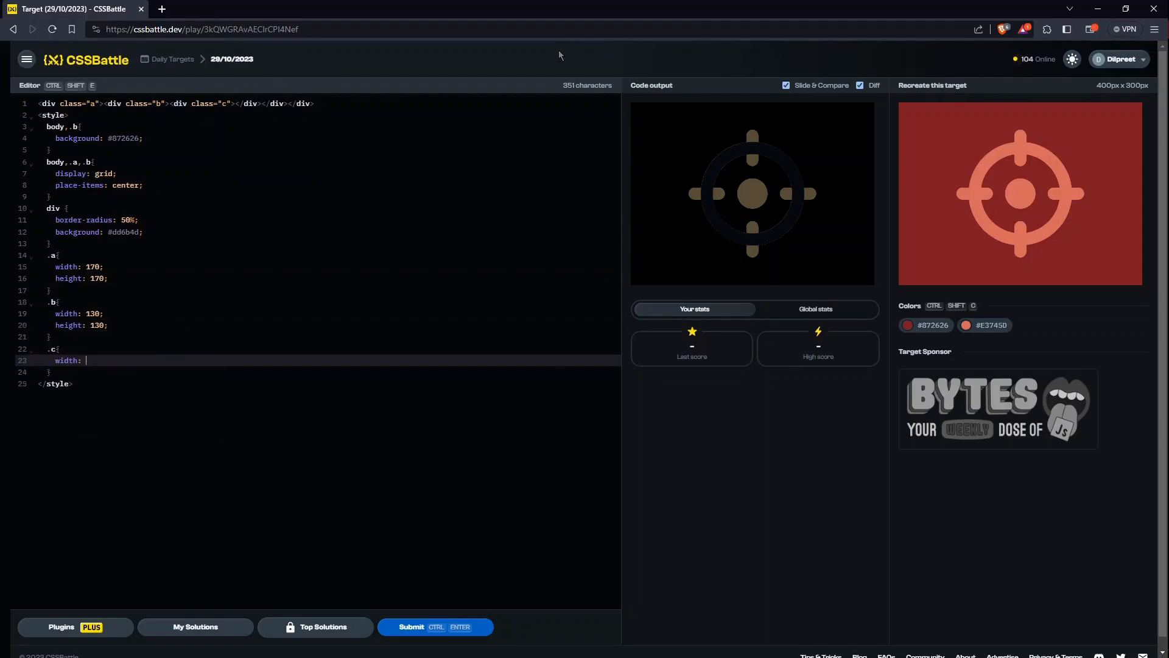
type("50;")
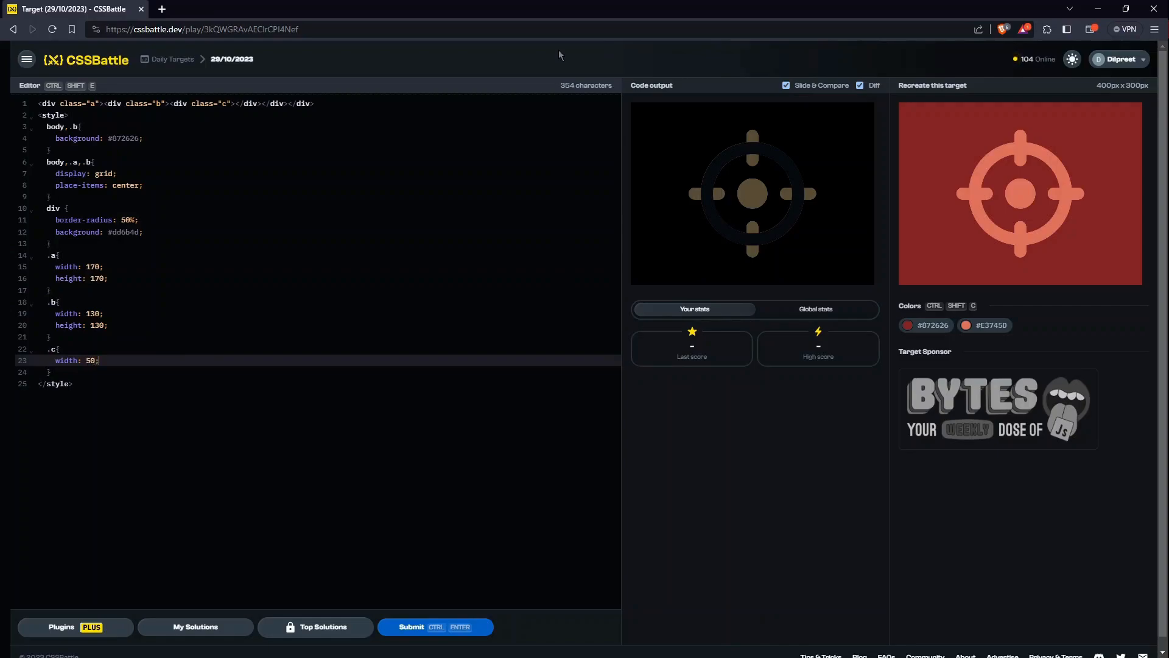
type("height")
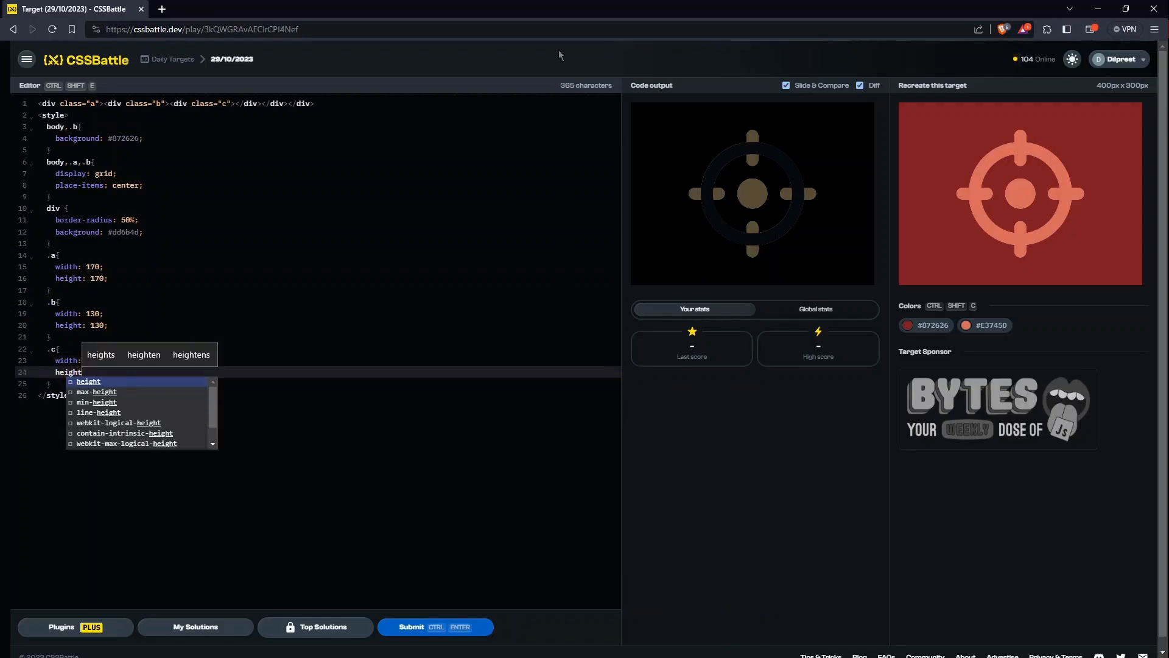
type("height: 50;")
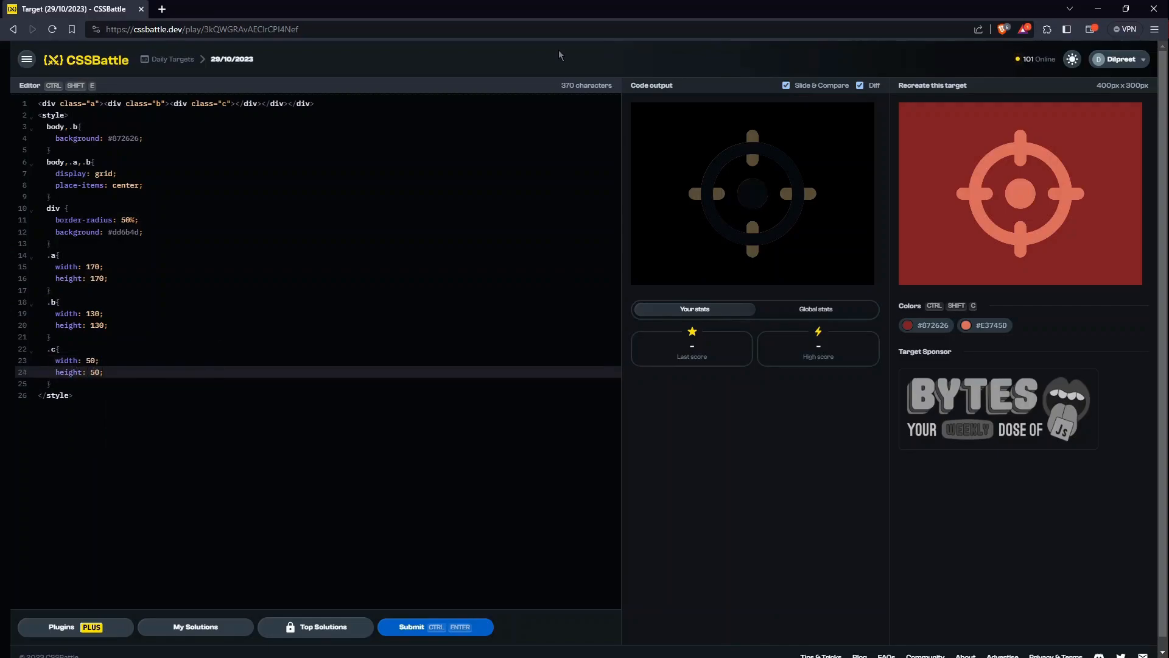
left_click(858, 85)
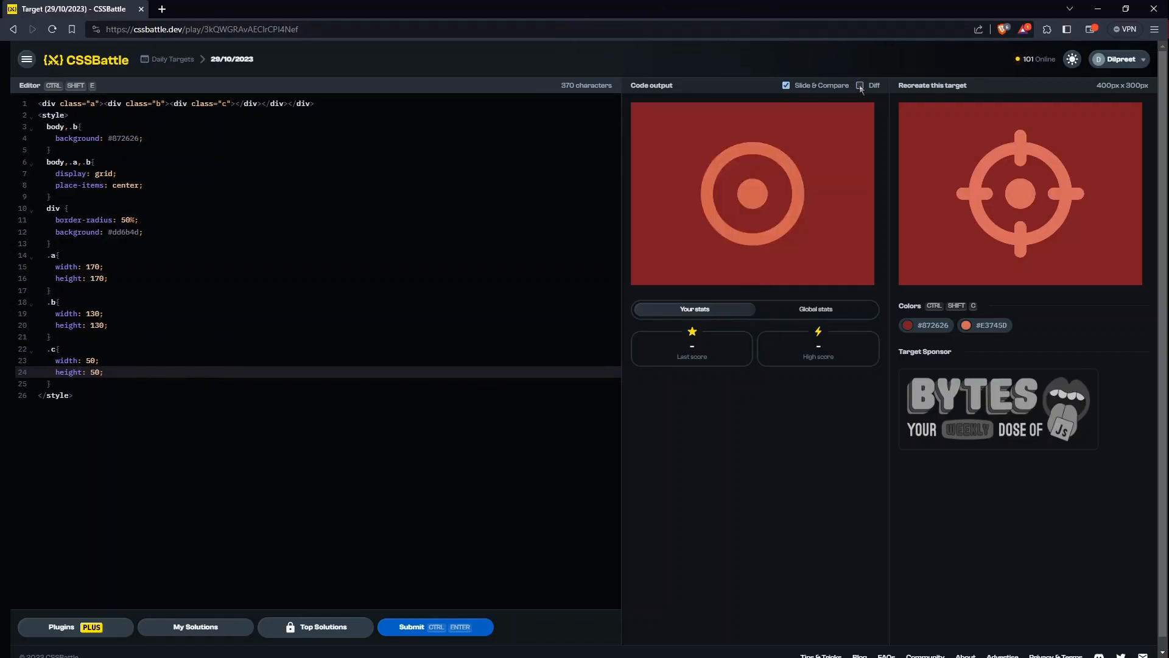
left_click(858, 85)
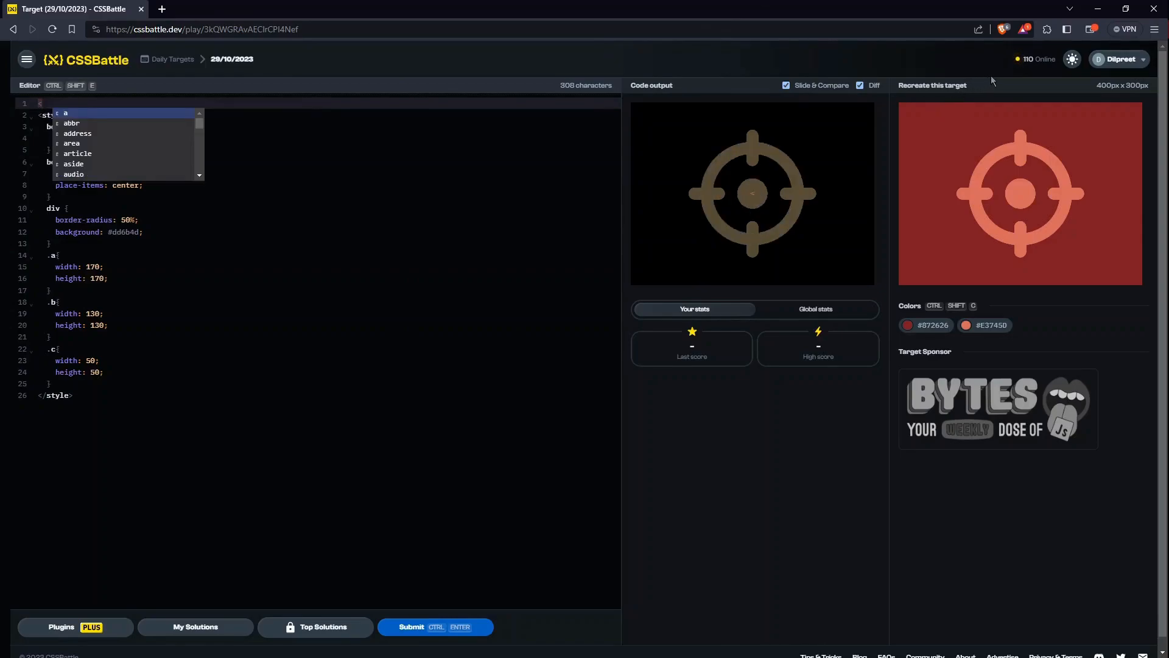
Step: Add five empty divs with classes d, e, f, g and h after the nested circles markup
type("<div class=\"a\"><div class=\"b\"><div class=\"c\"></div></div></div>")
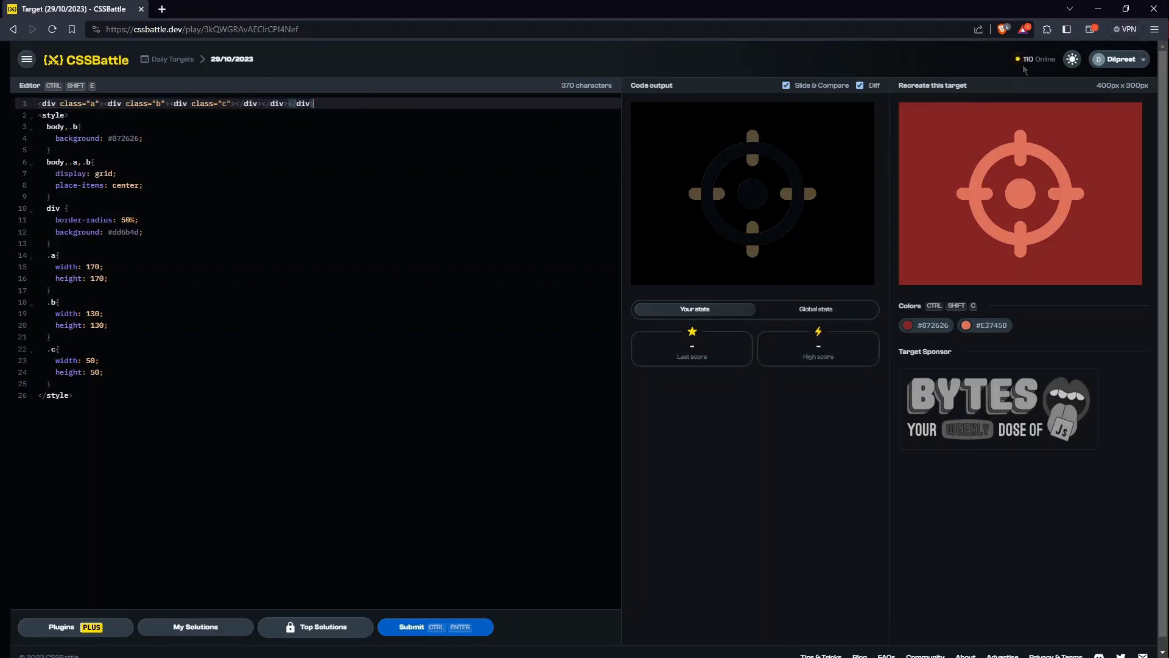
type("div class=\"b\"></div>")
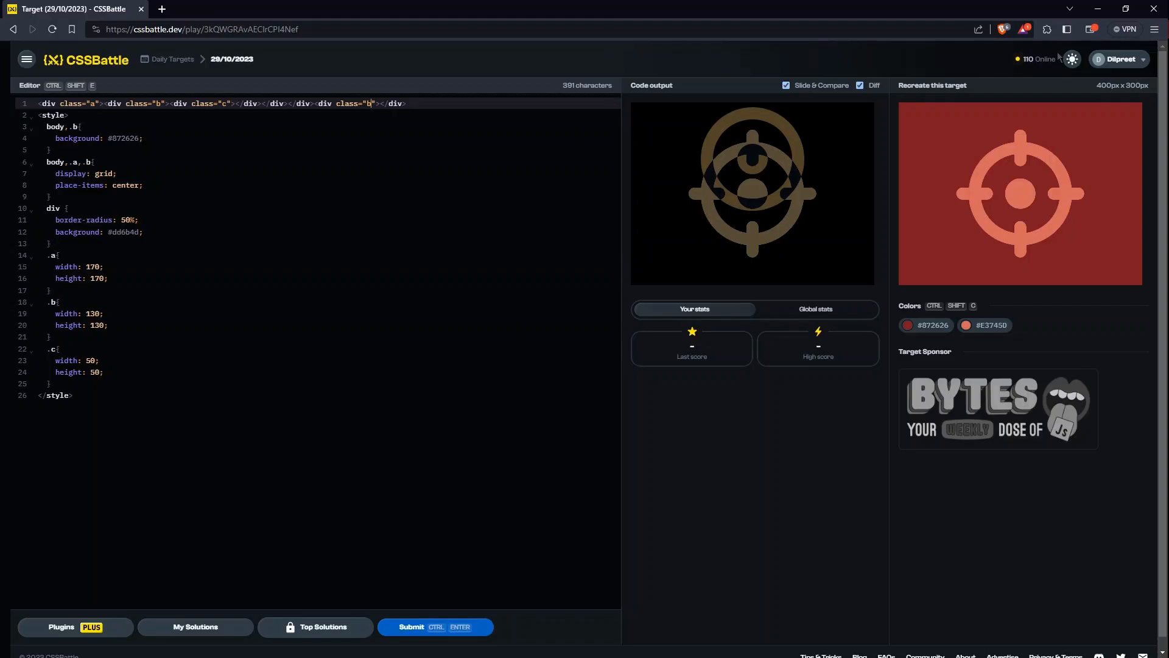
key("Backspace")
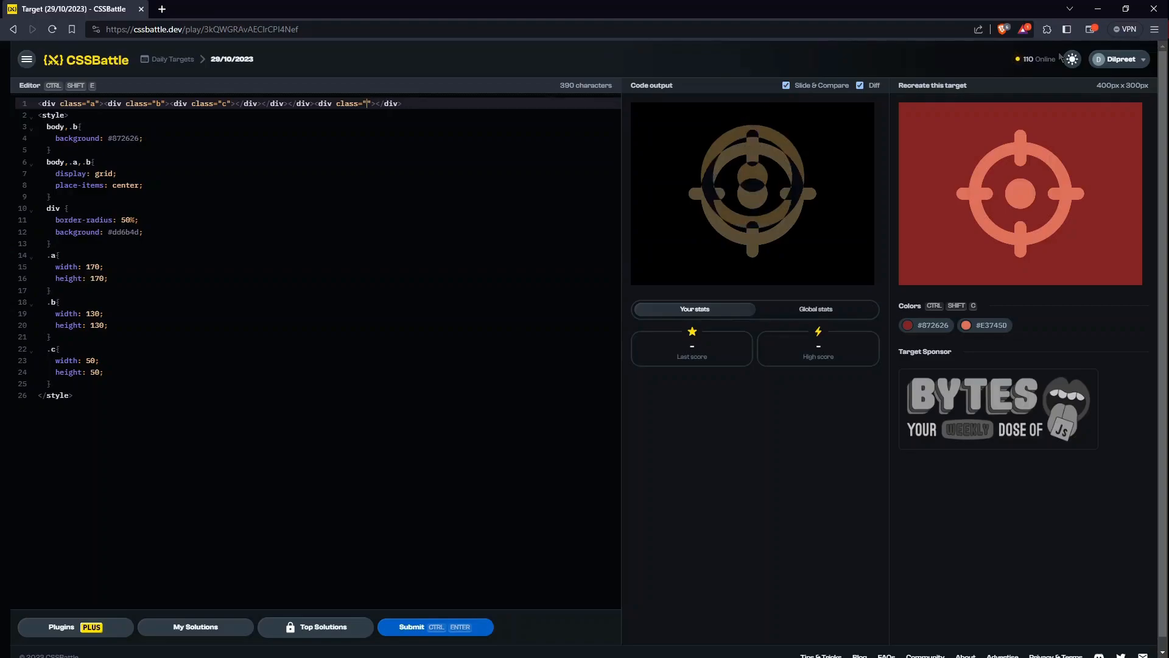
type("d\"><div class=\"b")
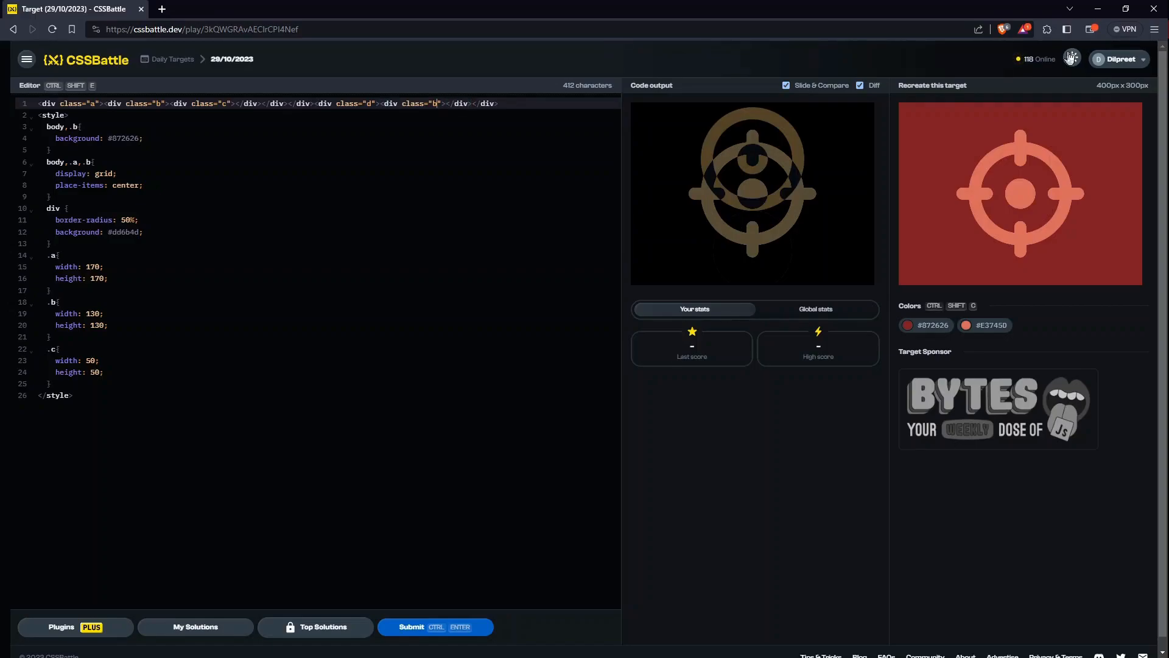
type("e\"></div><div class=")
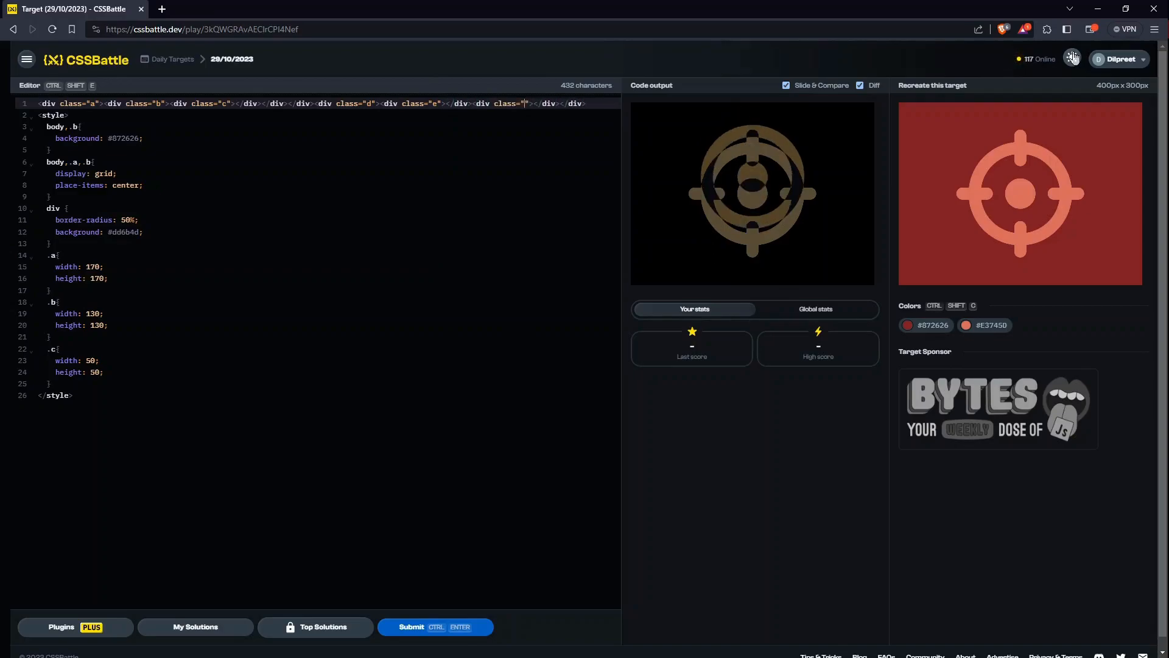
type("f")
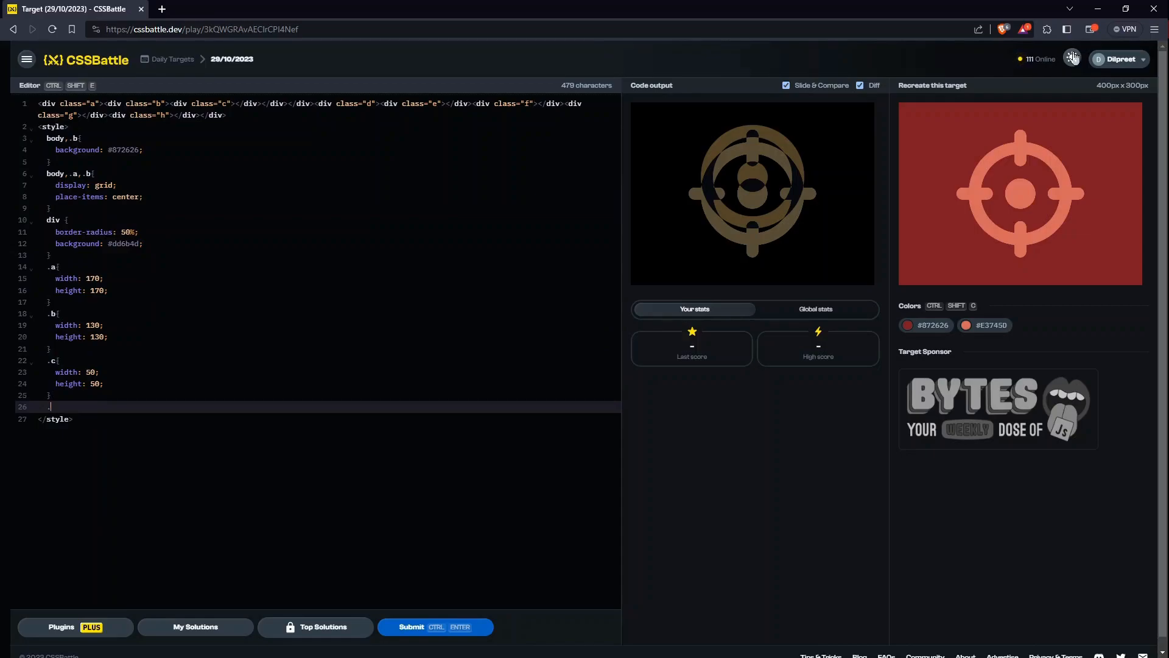
Step: Add a .d rule with position: absolute
type(".d{")
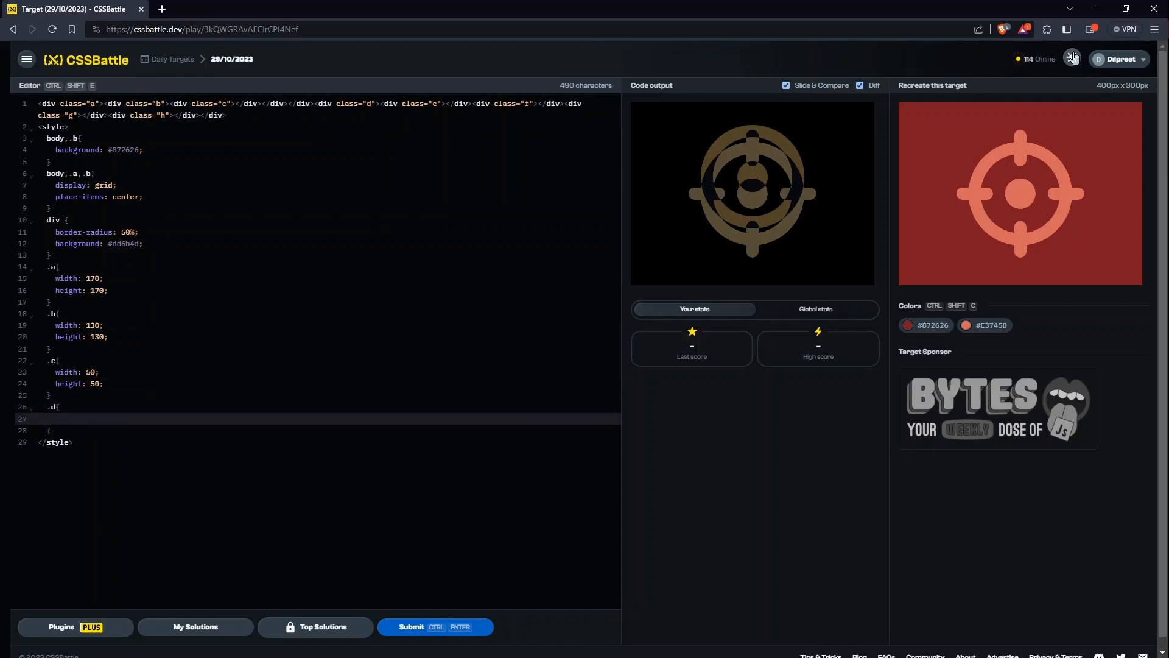
type("position")
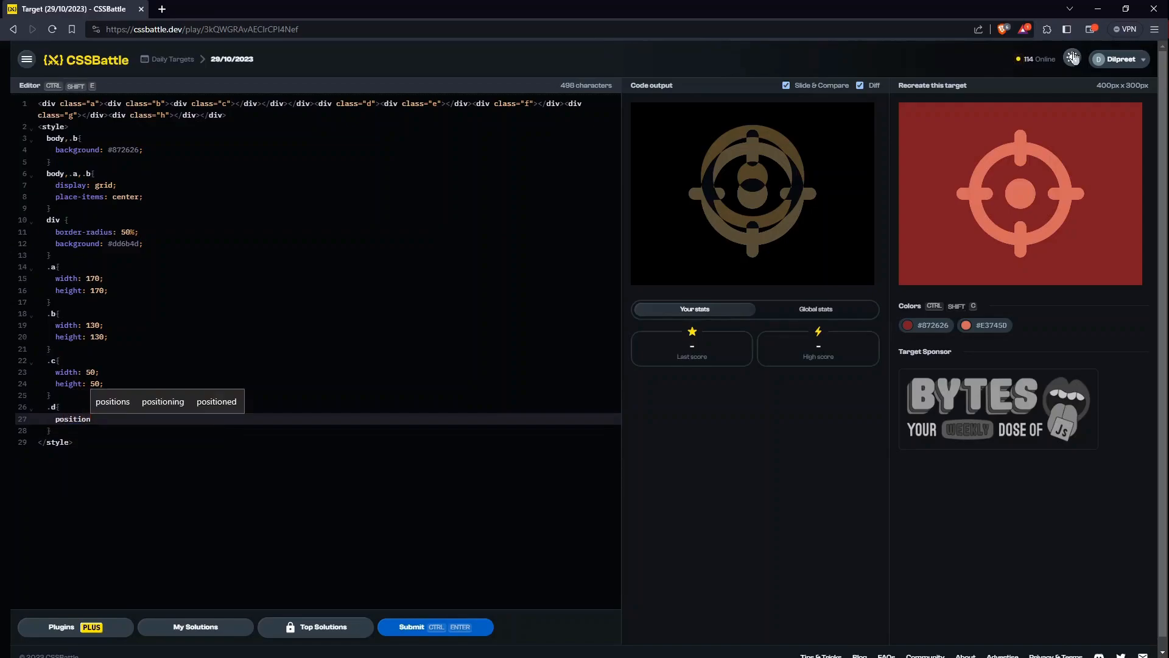
type(": absolute;")
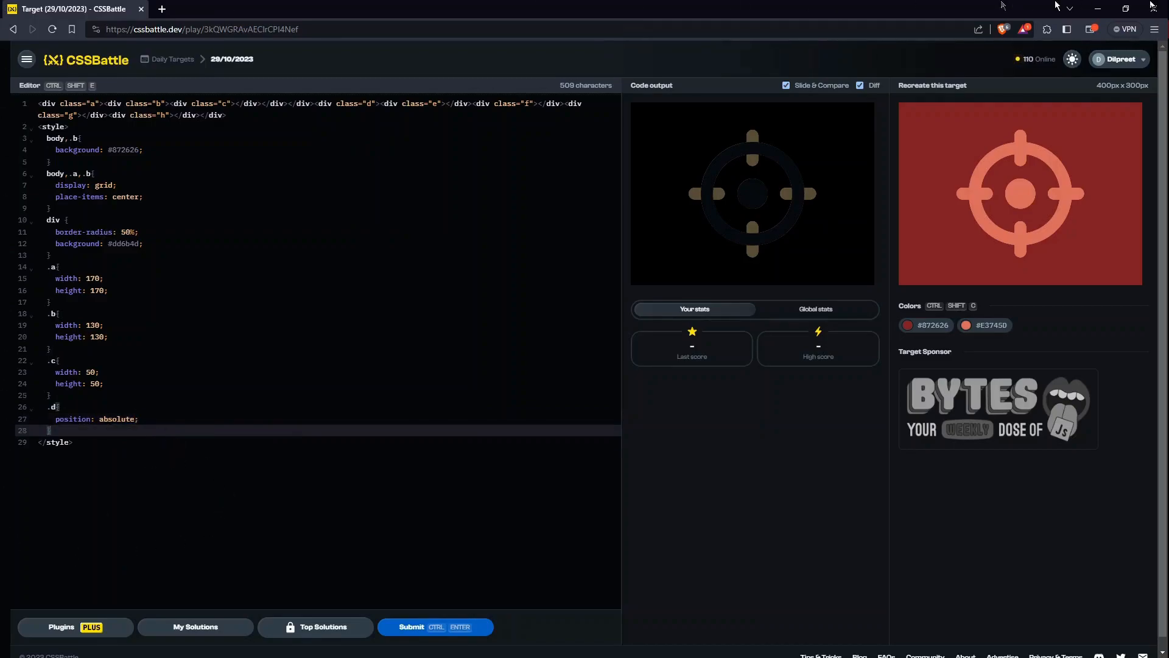
key("Enter")
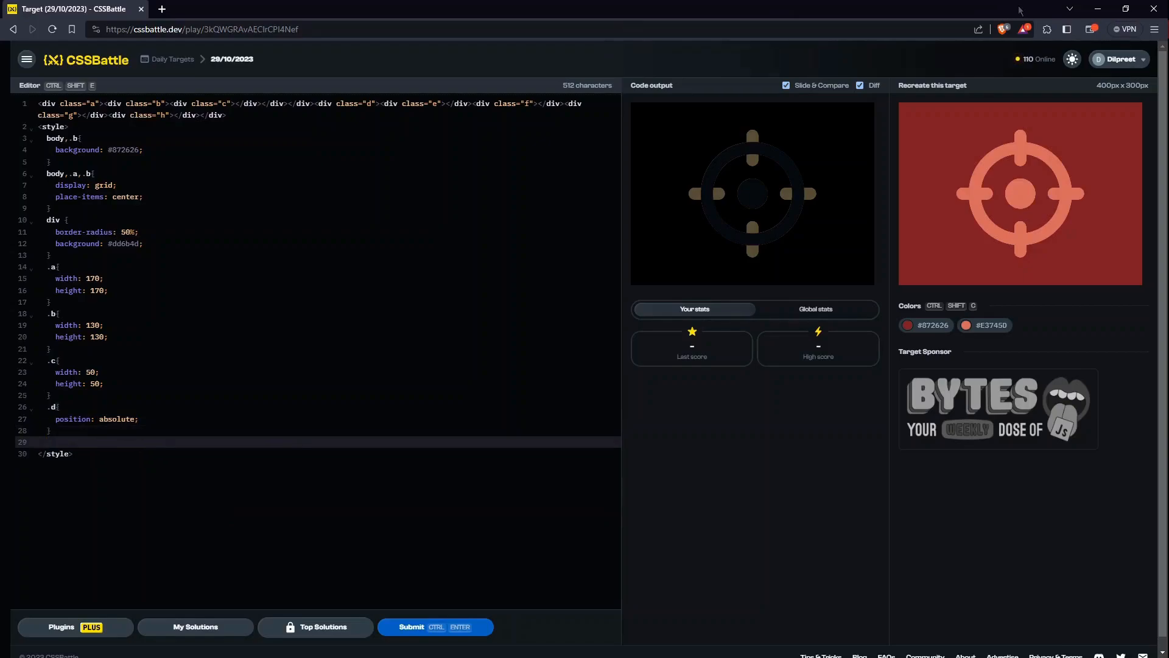
Step: Add a shared .e,.f,.g,.h rule with width 50 and height 20, viewed without the Diff overlay
type(".e")
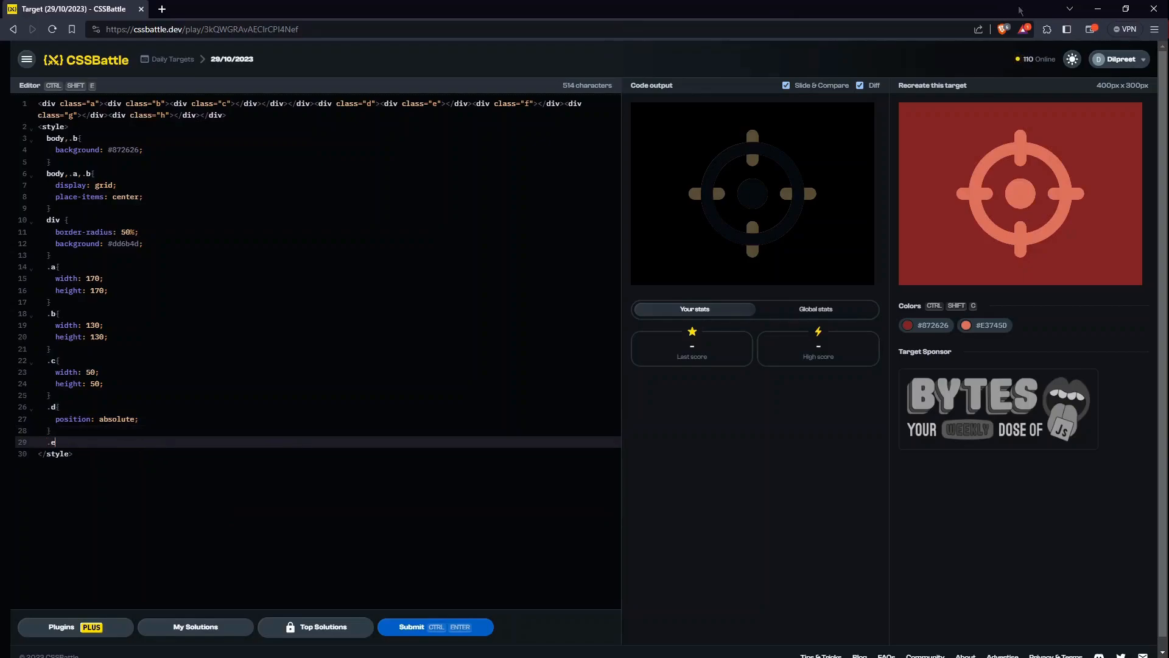
type(",.ef,.g,.h")
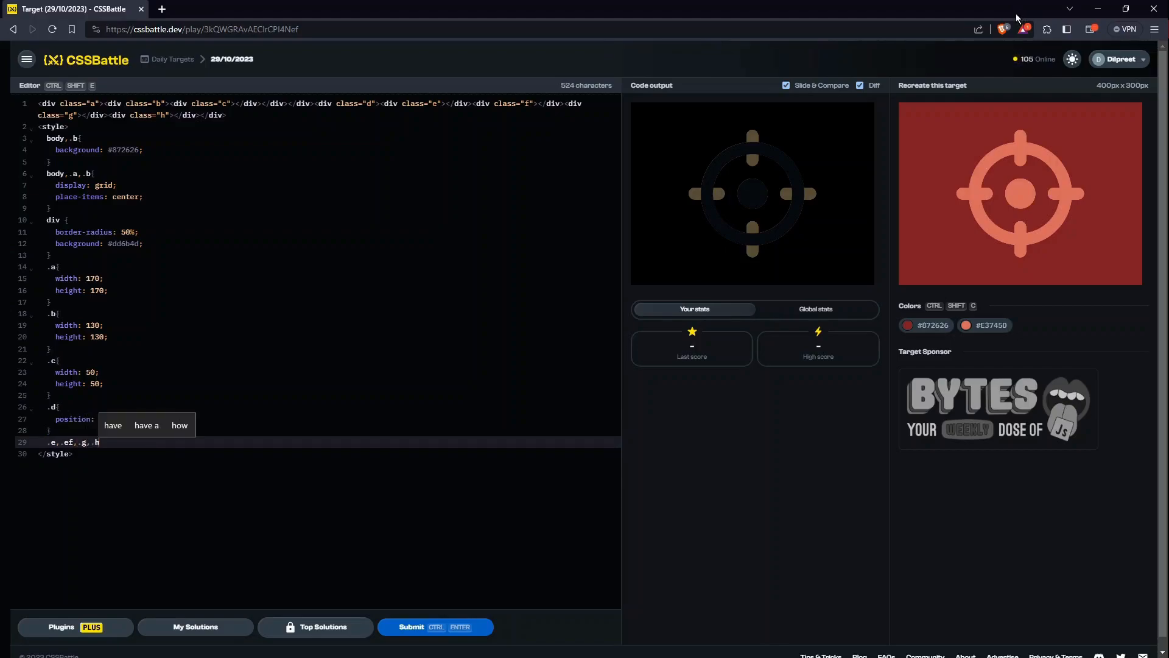
type("absolute;")
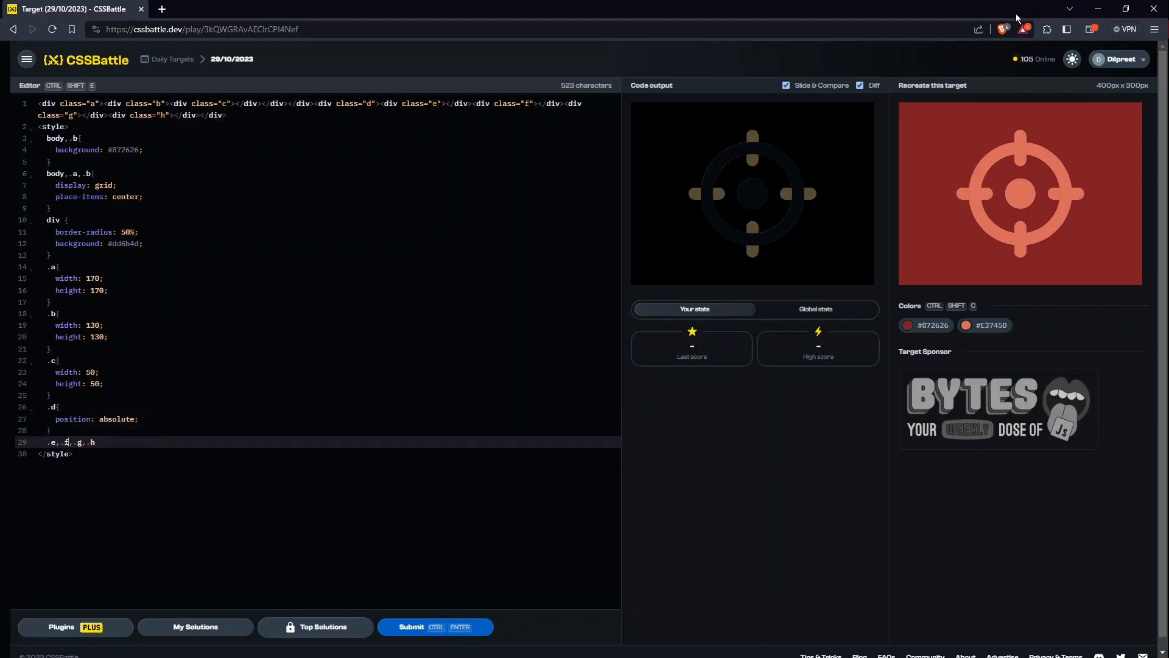
type("{")
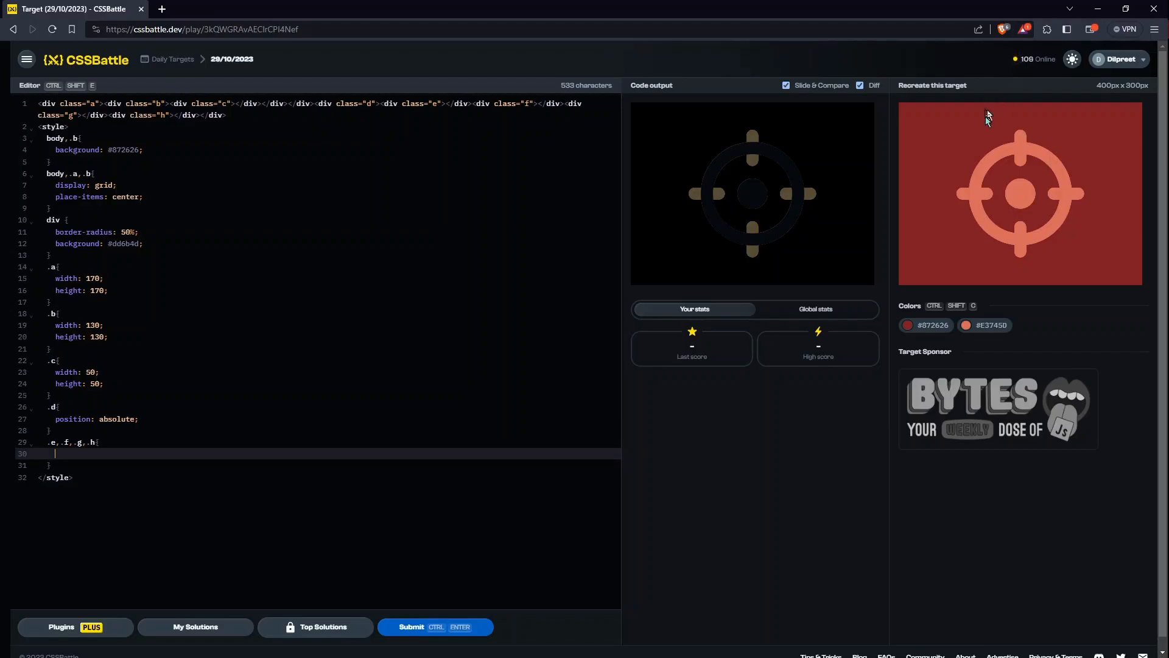
type("width:")
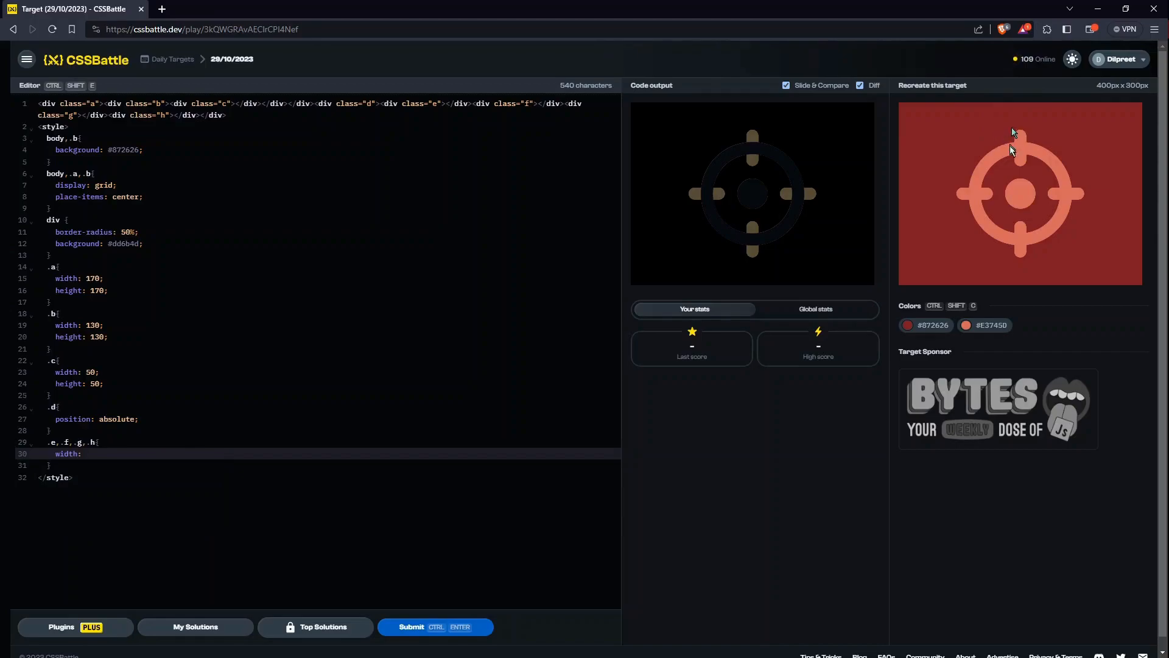
type("50;")
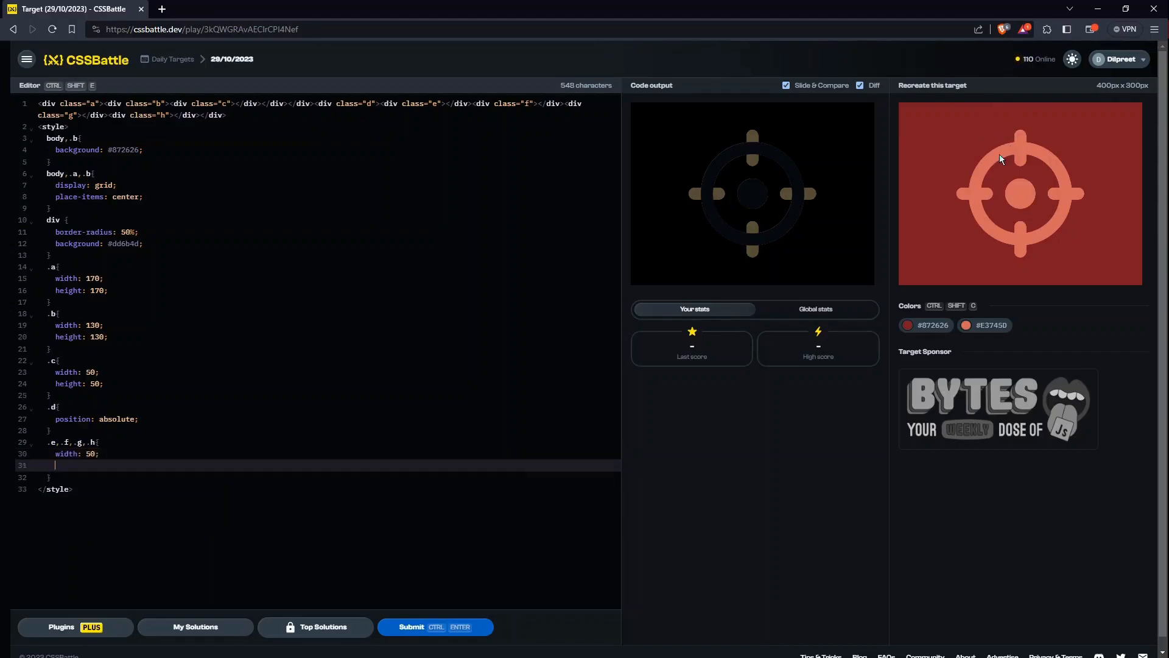
type("height:")
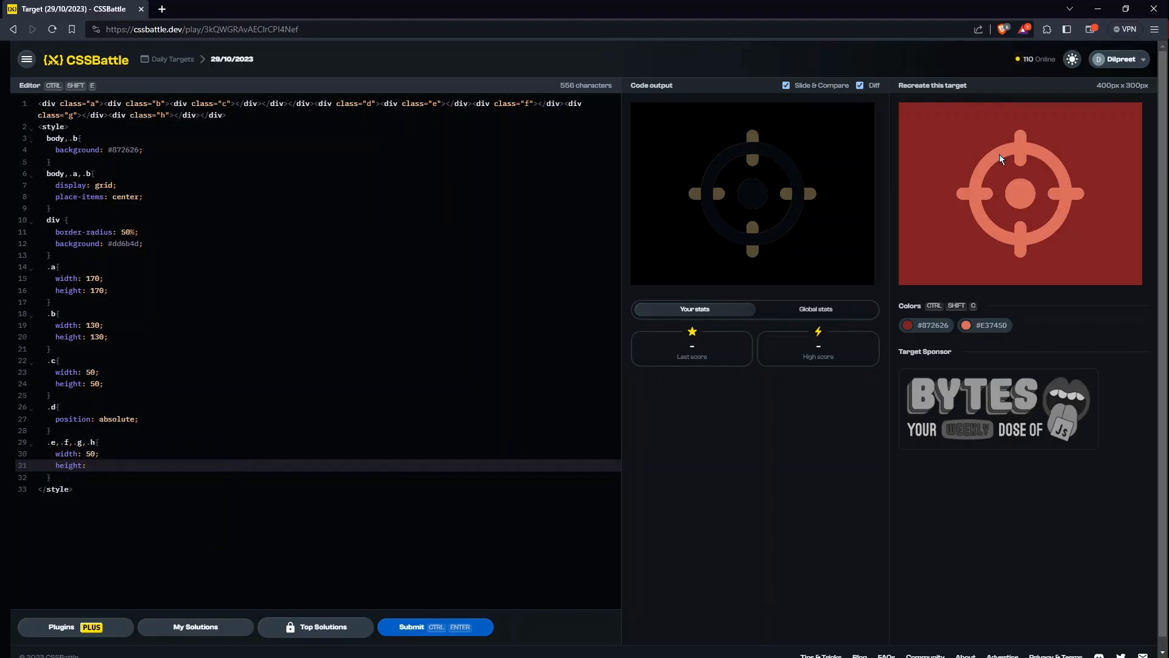
type("20")
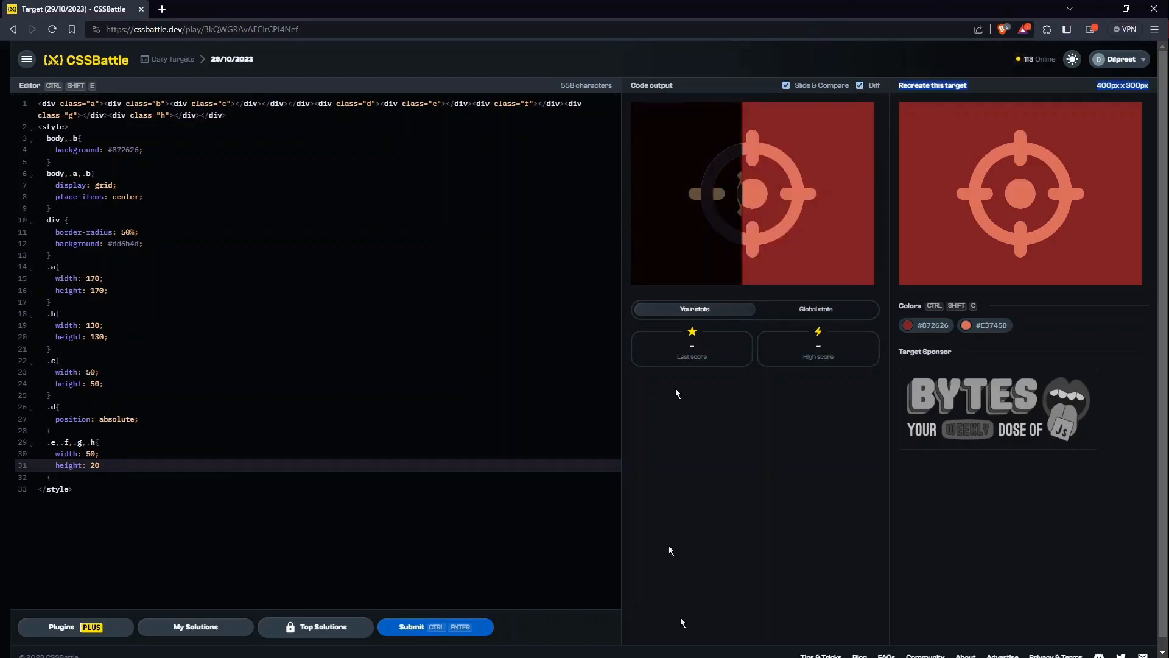
left_click(858, 85)
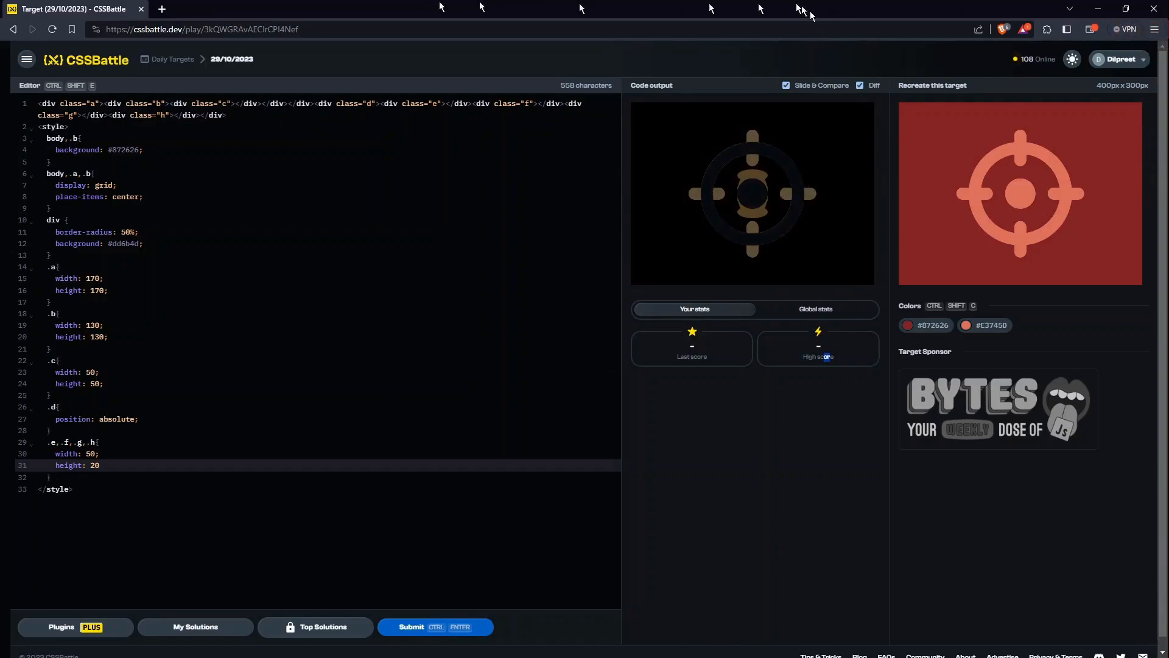
left_click(858, 86)
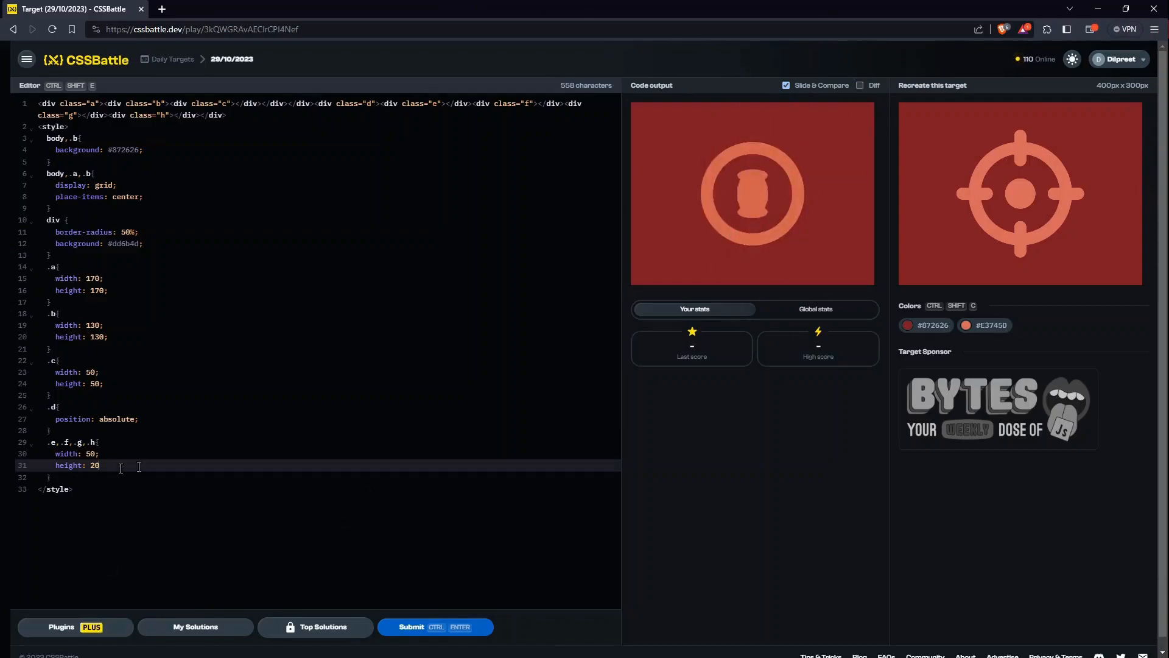
Step: Give the .e,.f,.g,.h rule position: absolute so the pieces stack over the ring's centre
type(";")
type("position: abs")
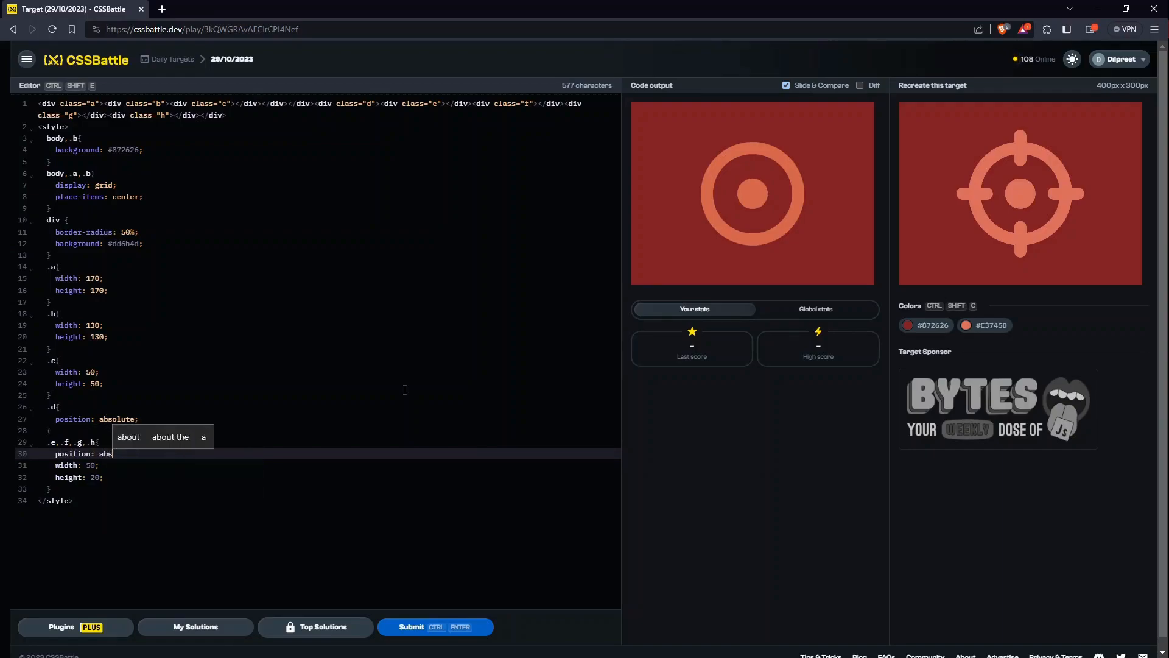
type("olute;")
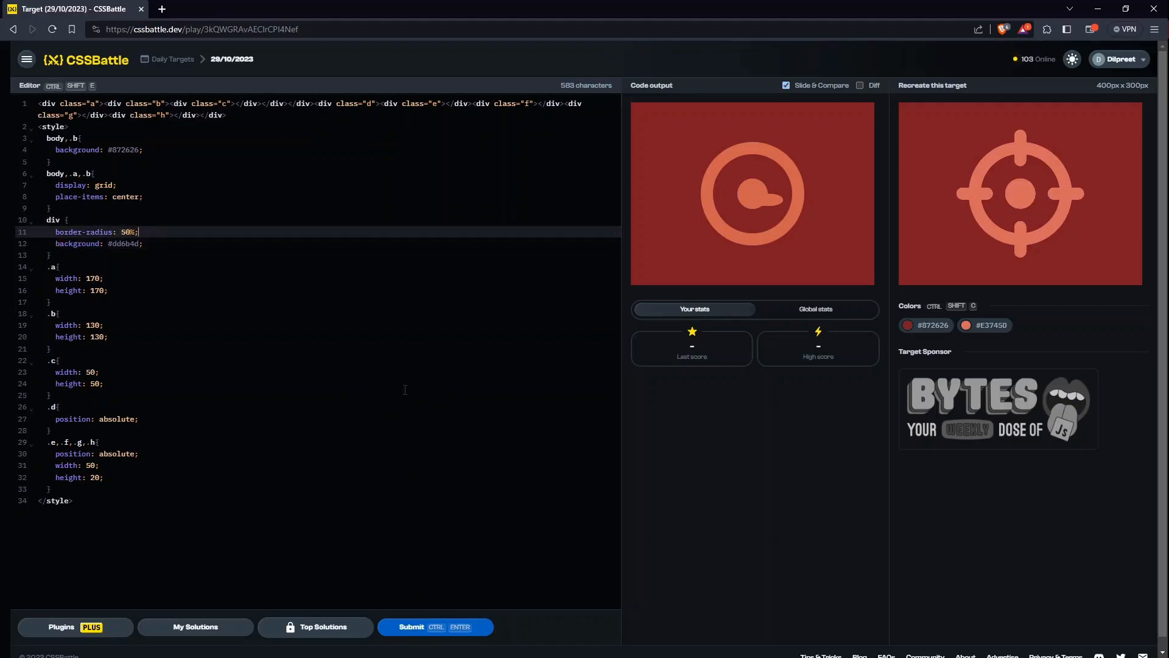
Step: Split the div rule so only .a and .c get the #dd6b4d background
key("Enter")
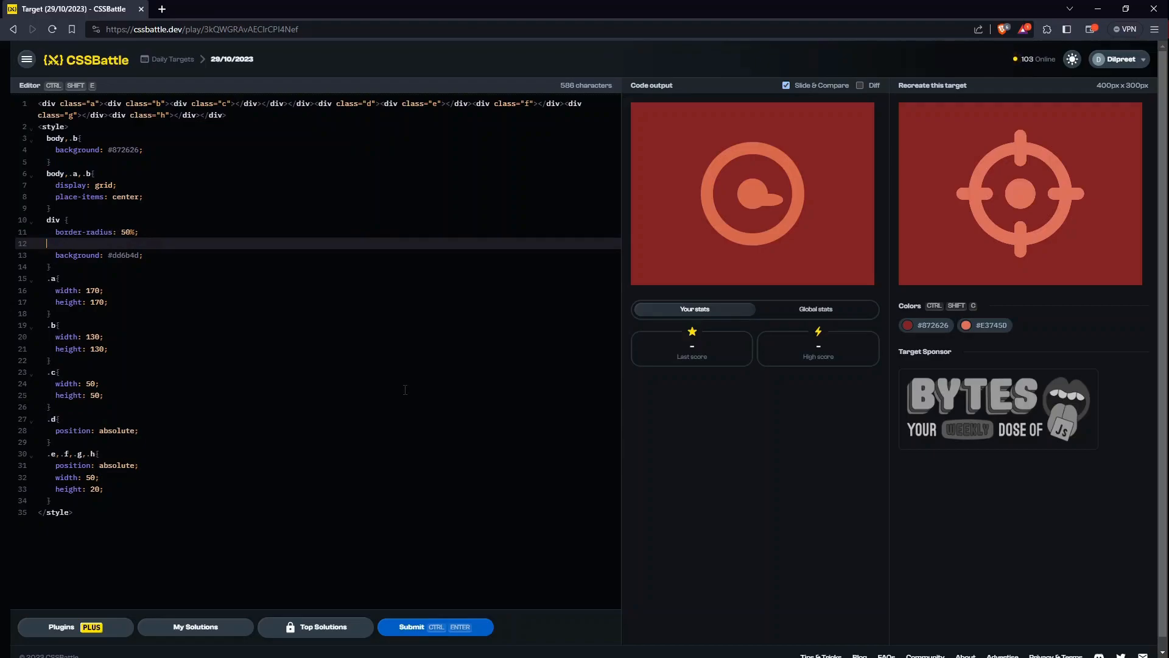
type("div{")
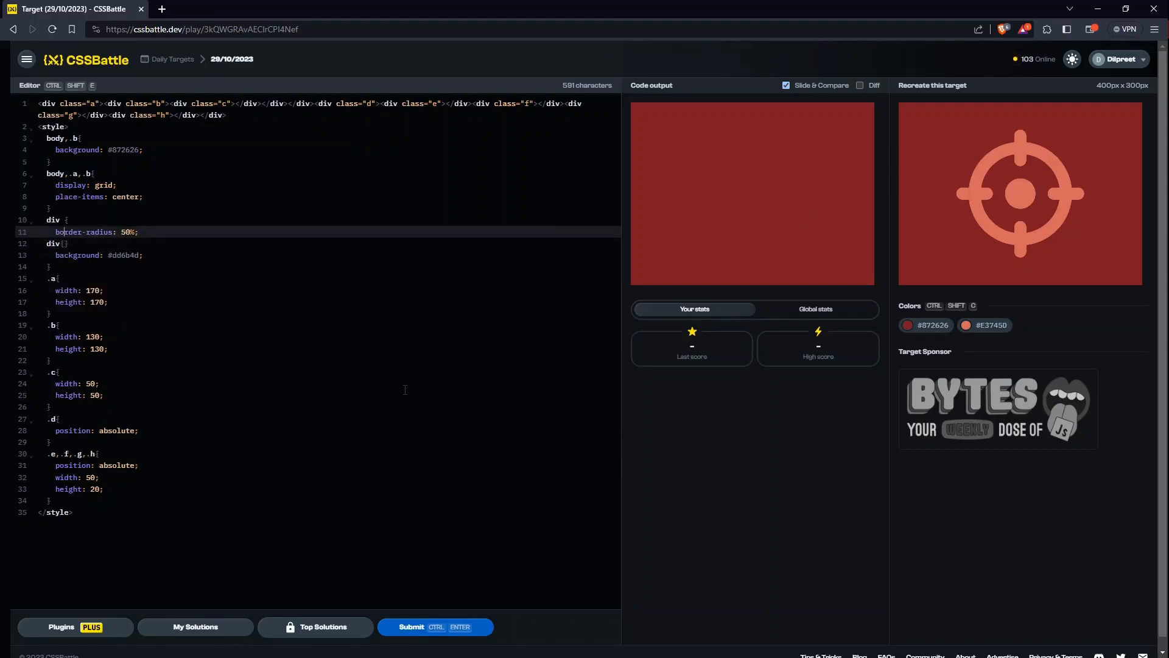
key("Backspace")
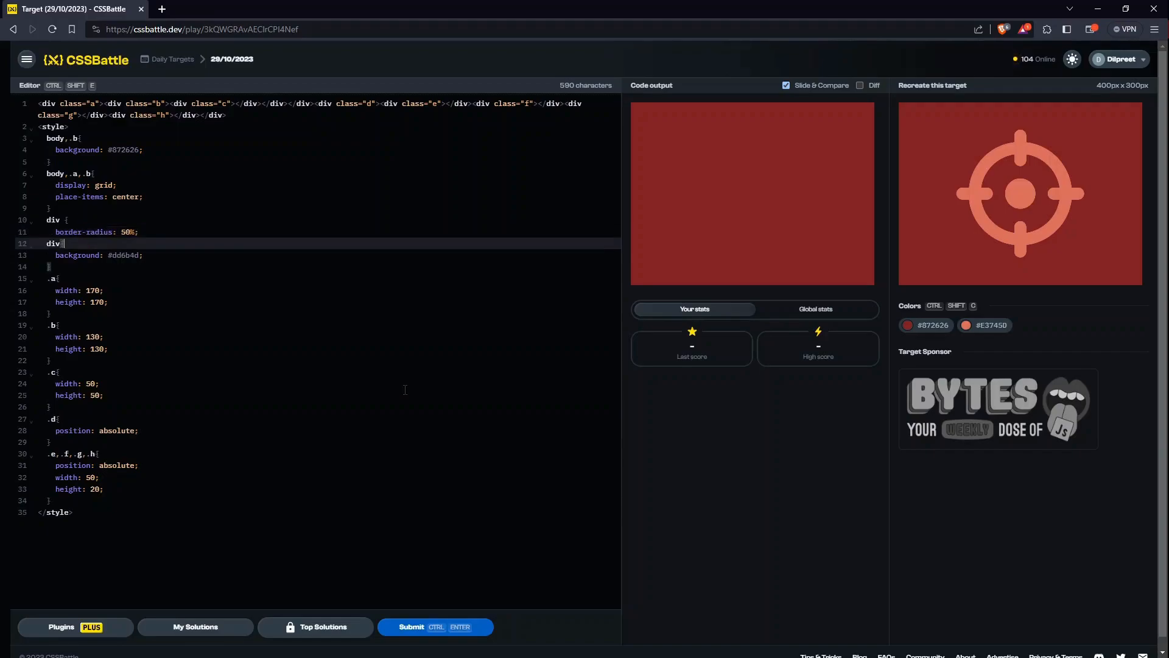
key("Backspace")
type(".a,.b{")
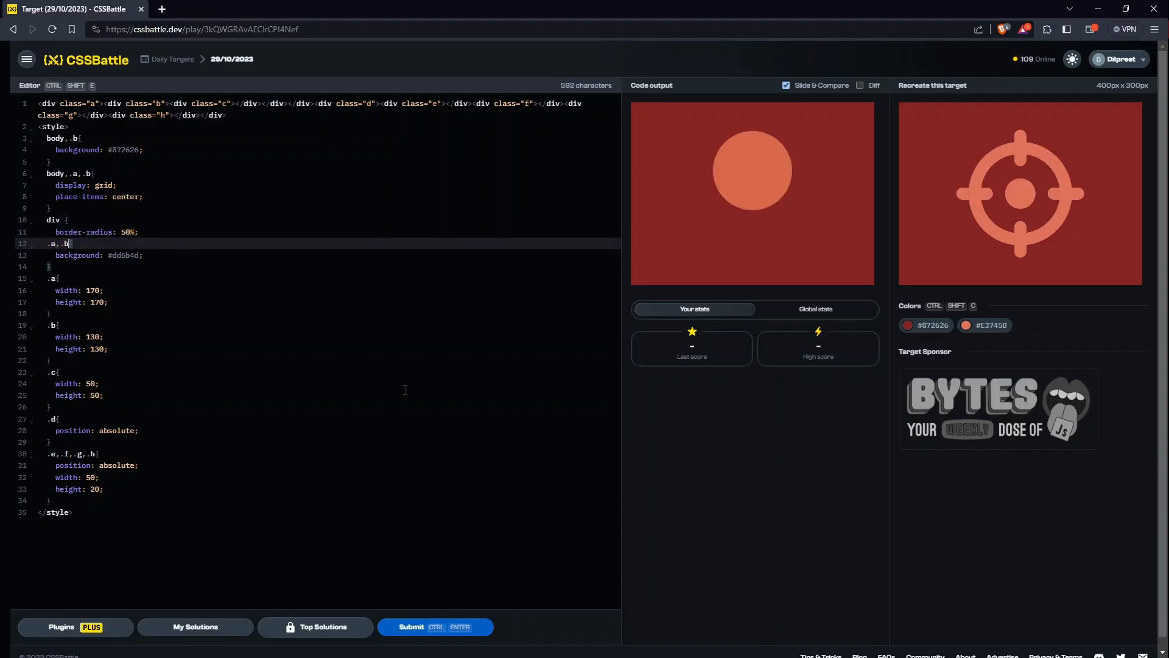
type(",.c")
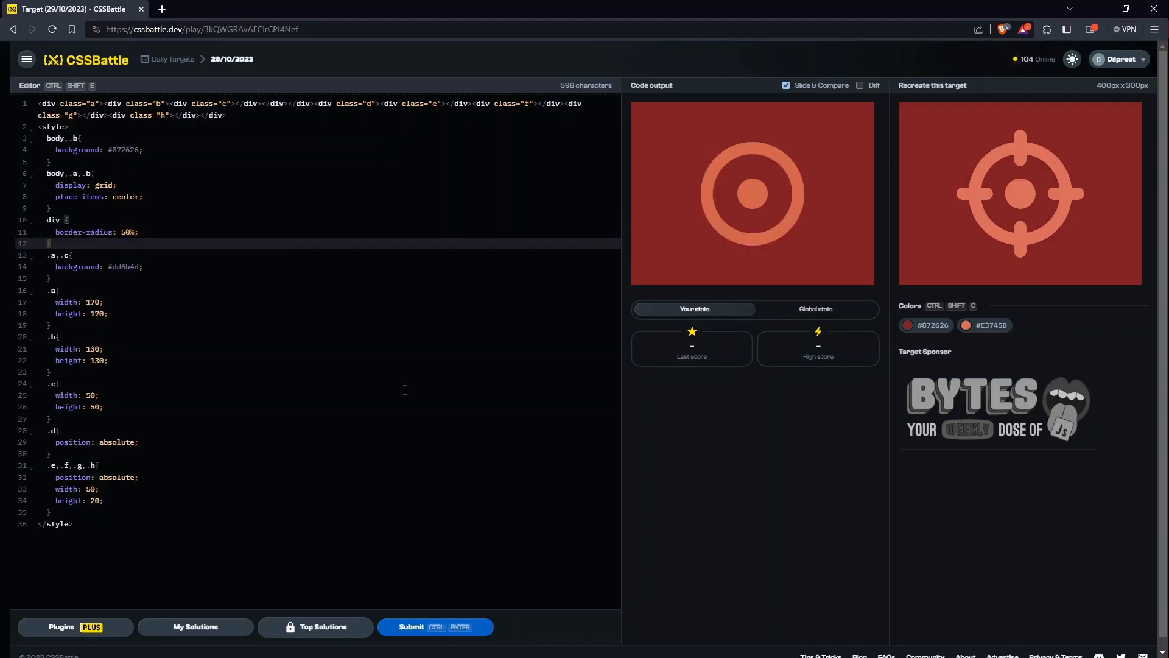
Step: Give .a, .b, .c the 50% border radius and tidy the blank line
left_click(52, 255)
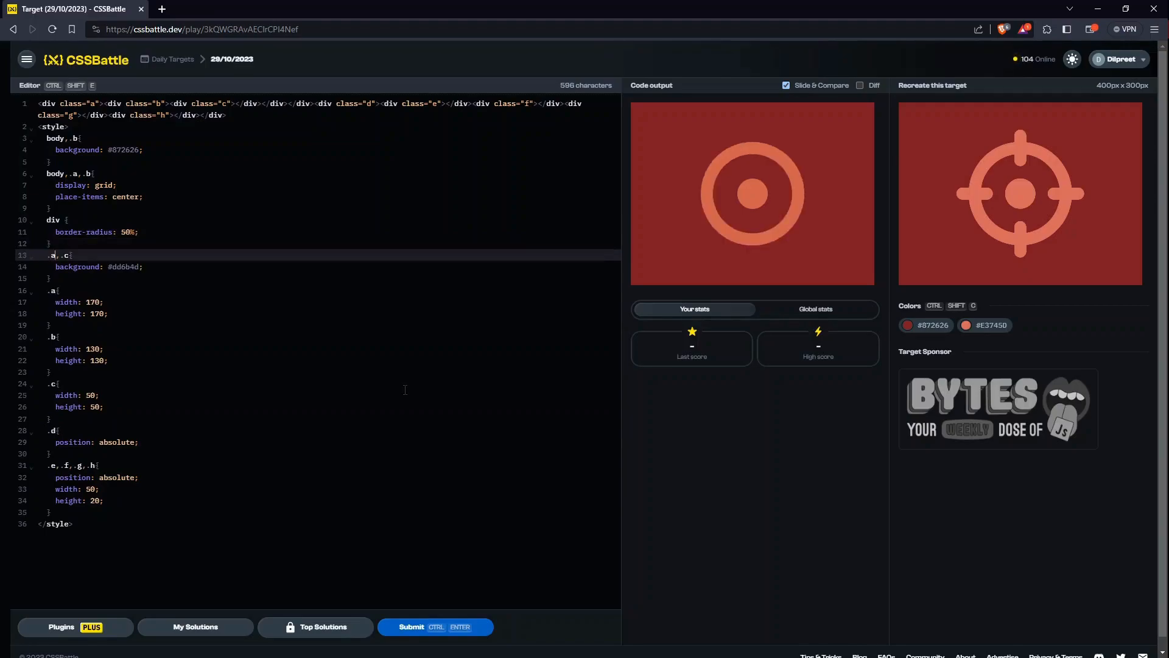
type(", .b")
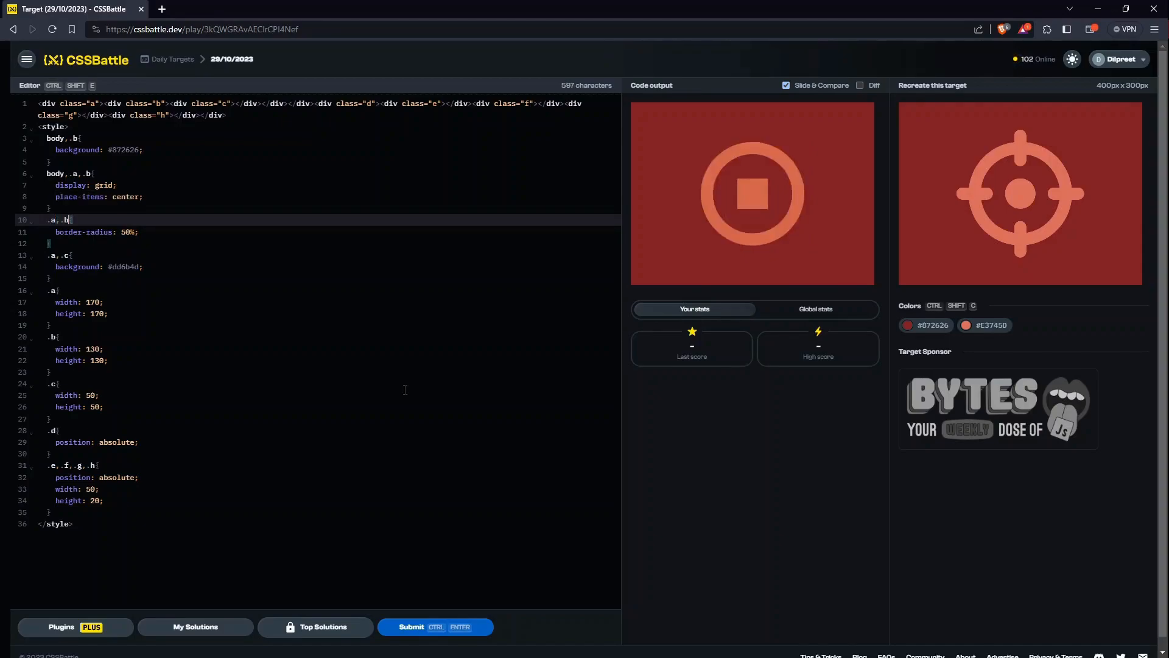
type(",.c")
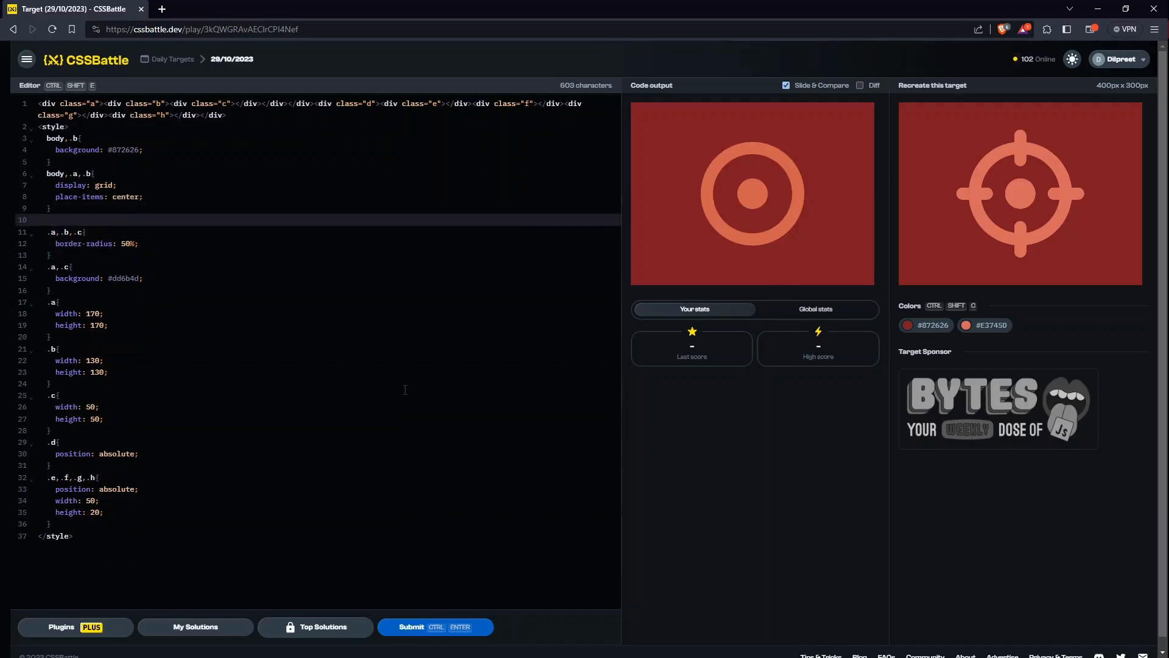
key("Backspace")
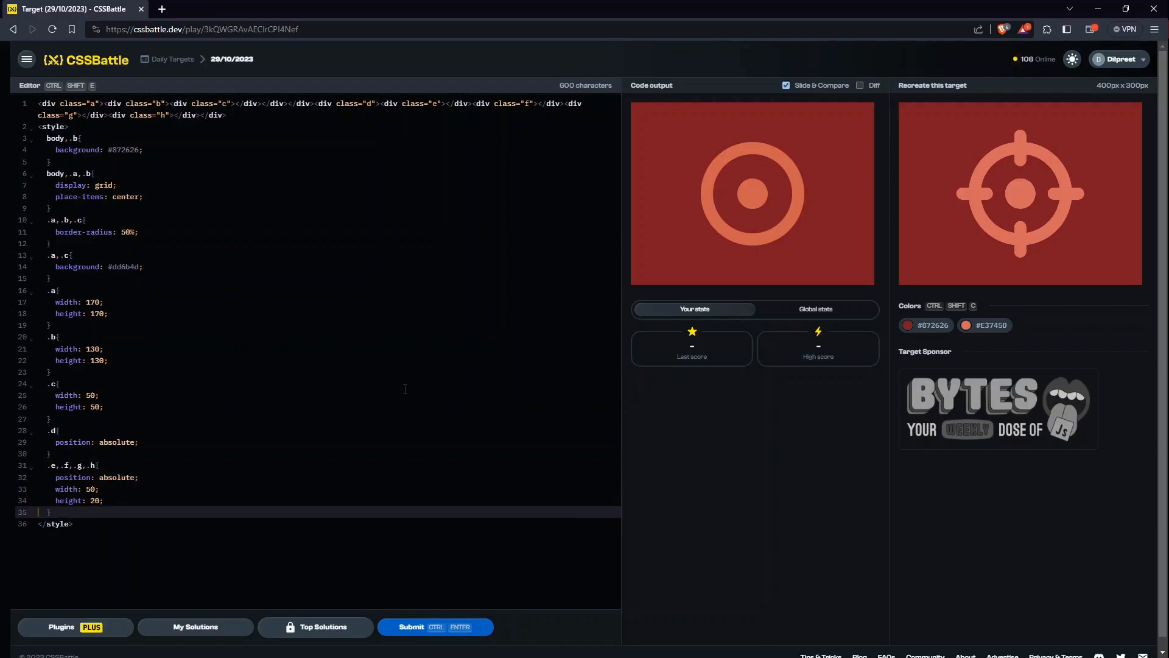
key("enter")
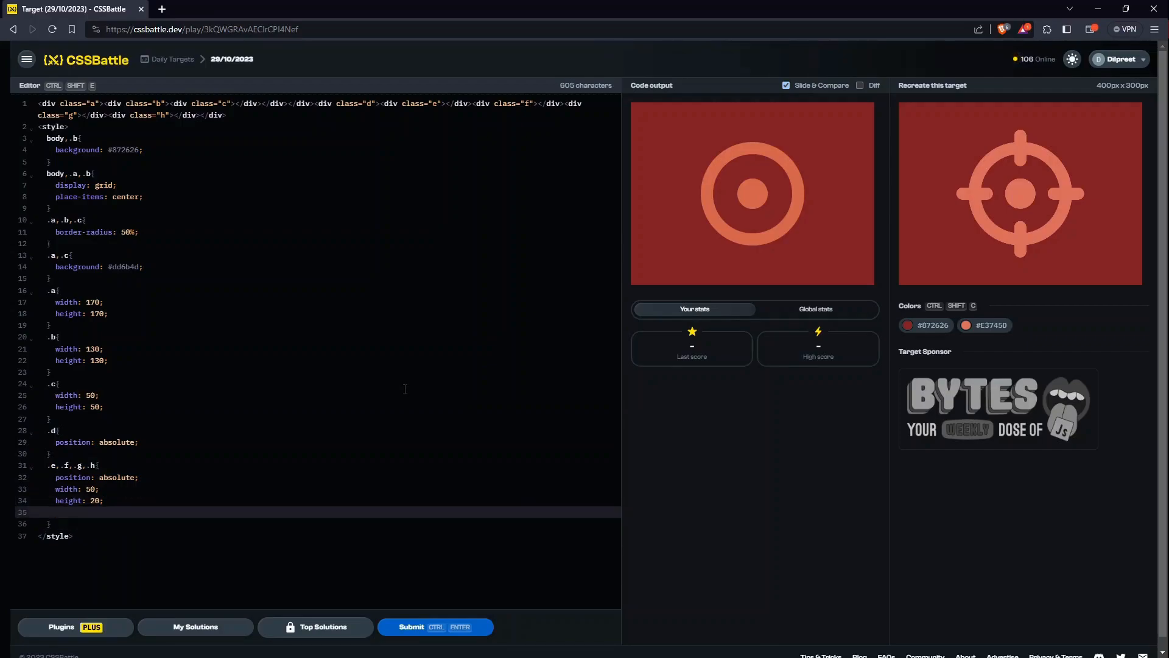
Step: Give the bars' shared rule a 10px border radius
type("border=-")
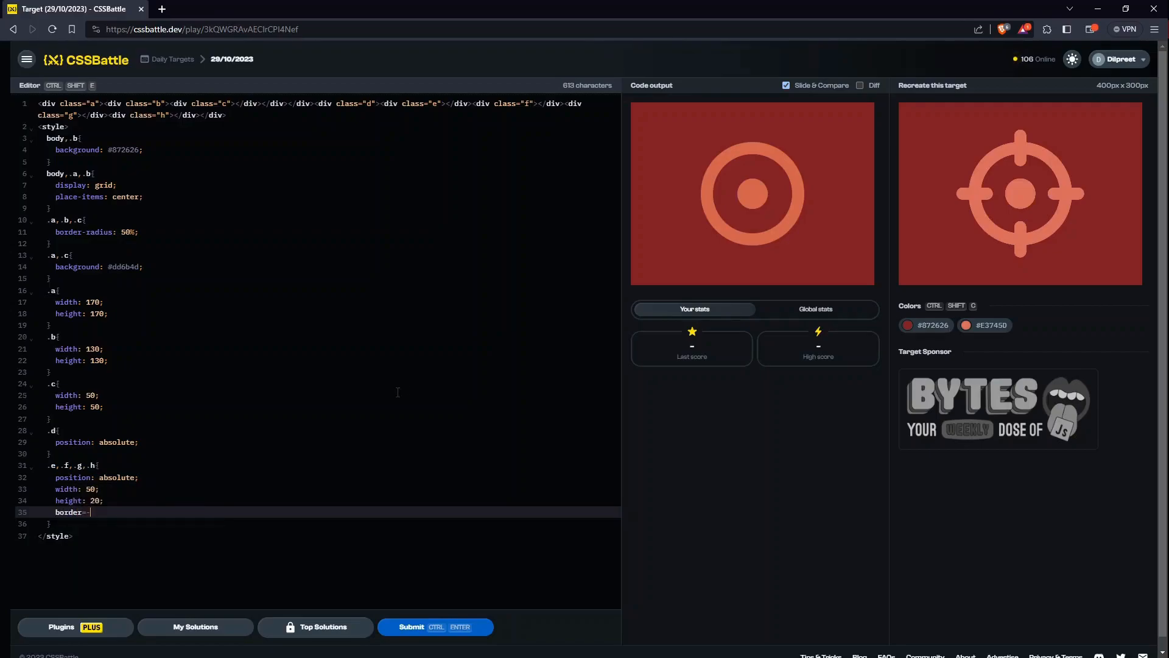
key("backspace")
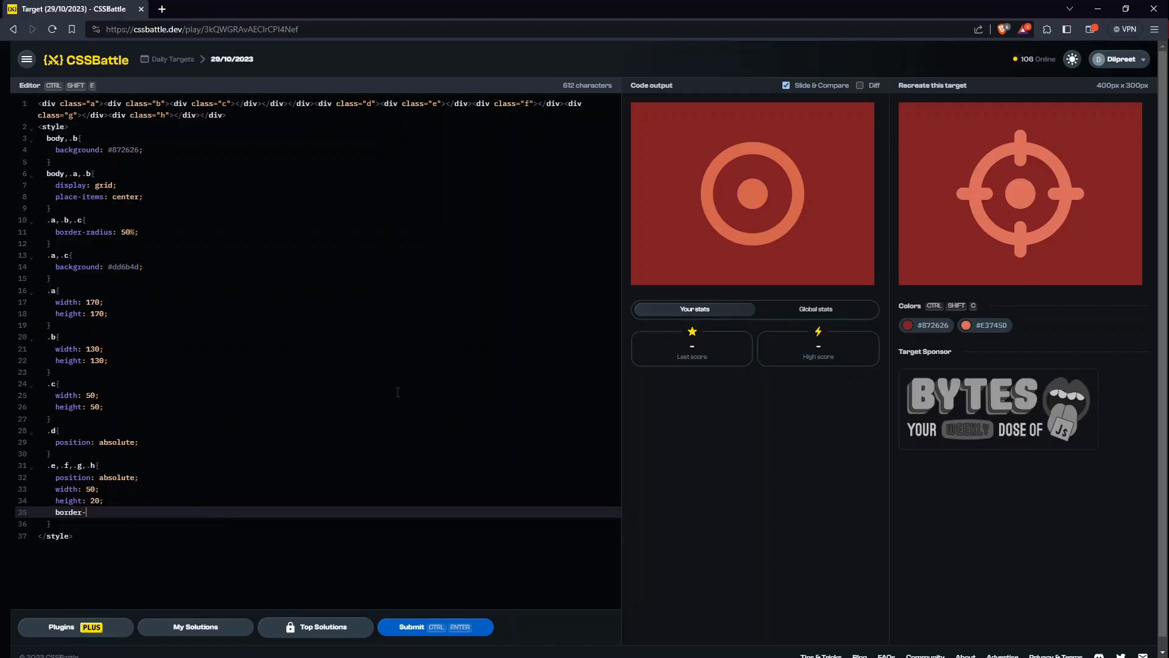
type("radius:")
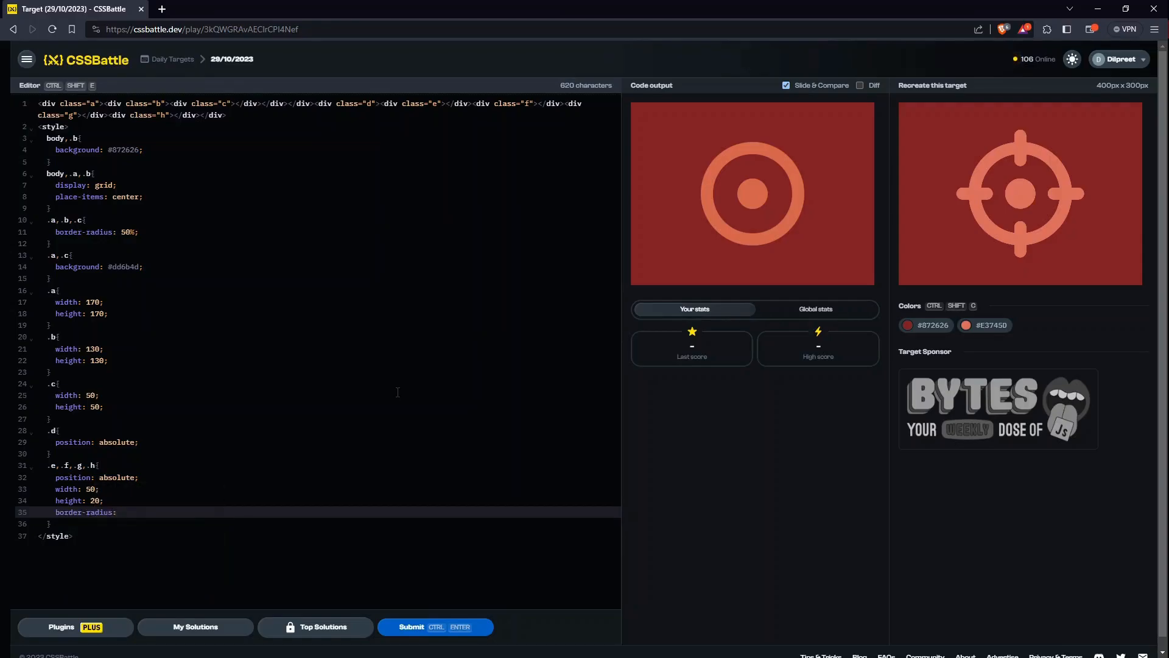
type("10;")
left_click(329, 255)
type(",")
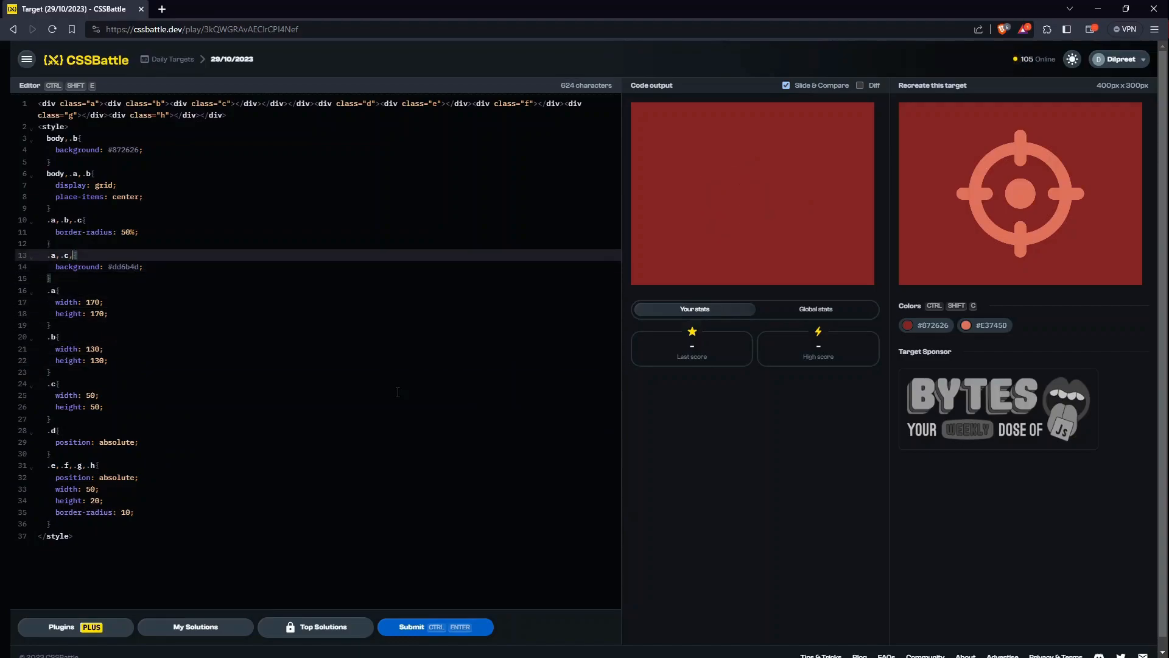
Step: Extend the orange background to .e,.f,.g,.h and begin an empty .e rule
type(".e,.")
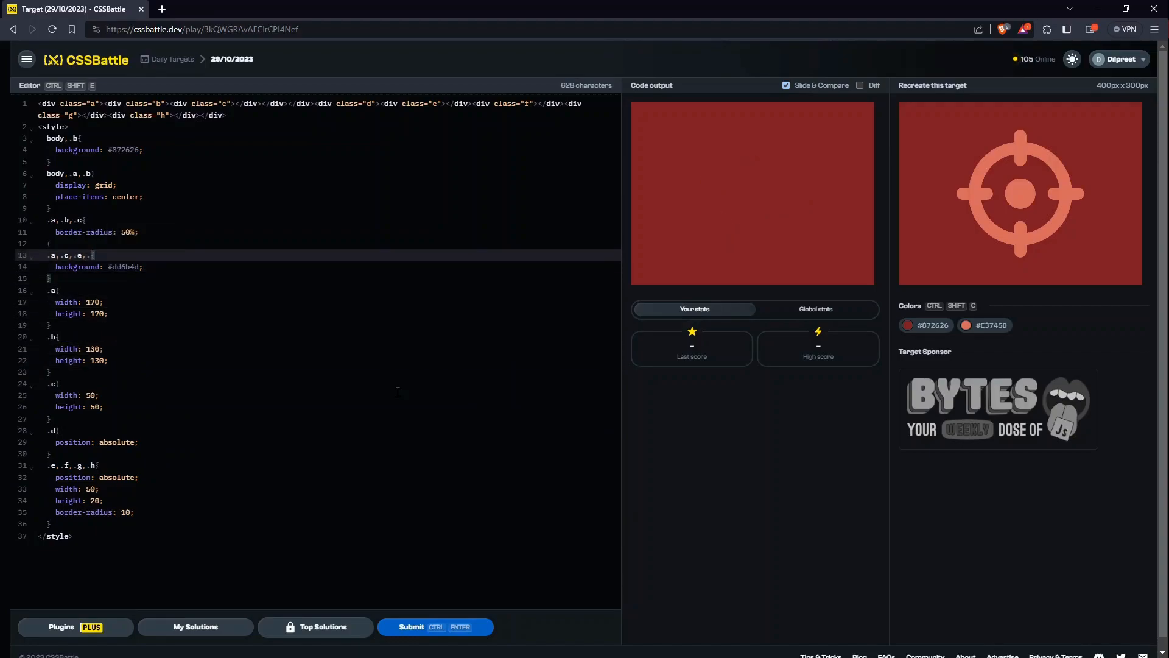
type(".f,.g,.")
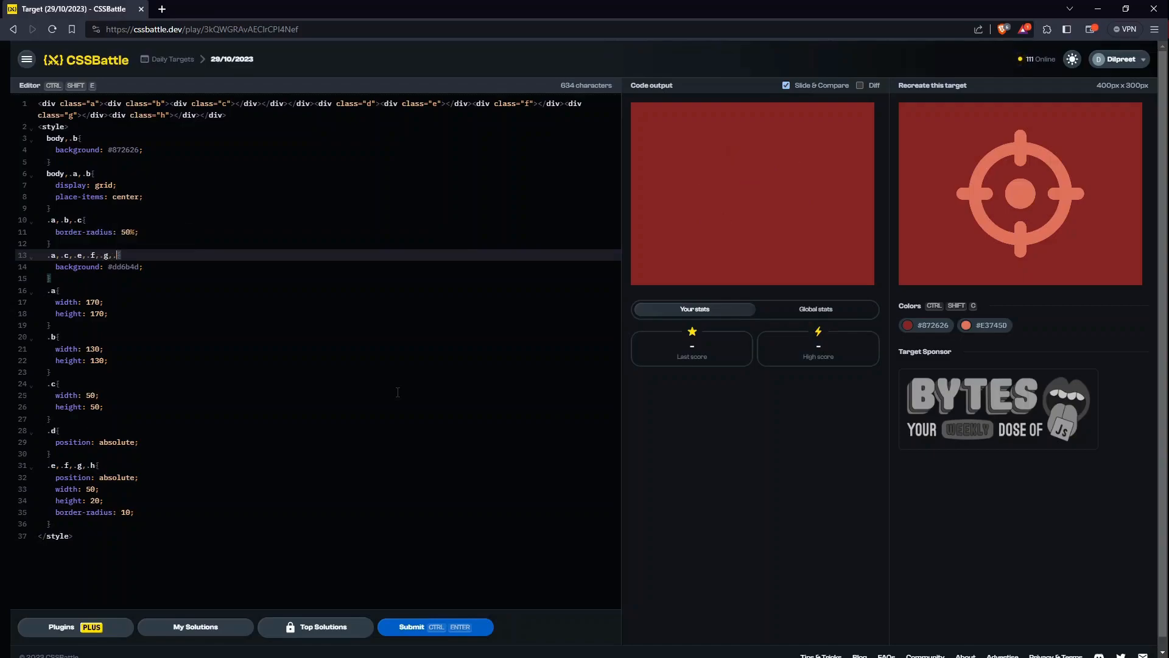
type("h")
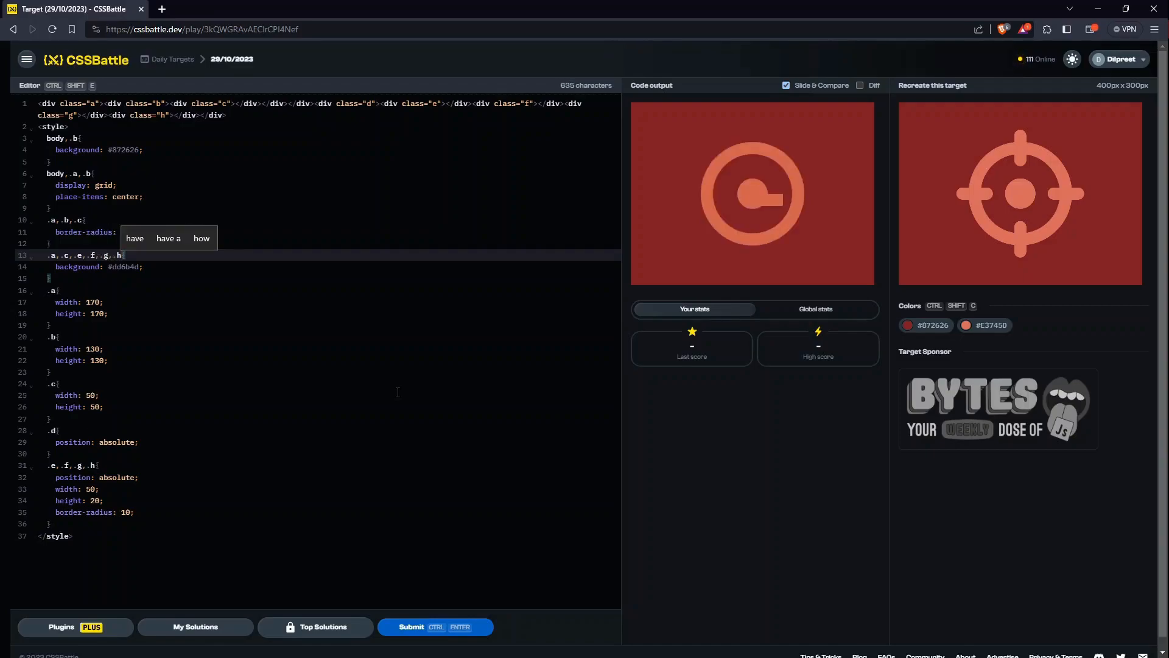
type("50%;")
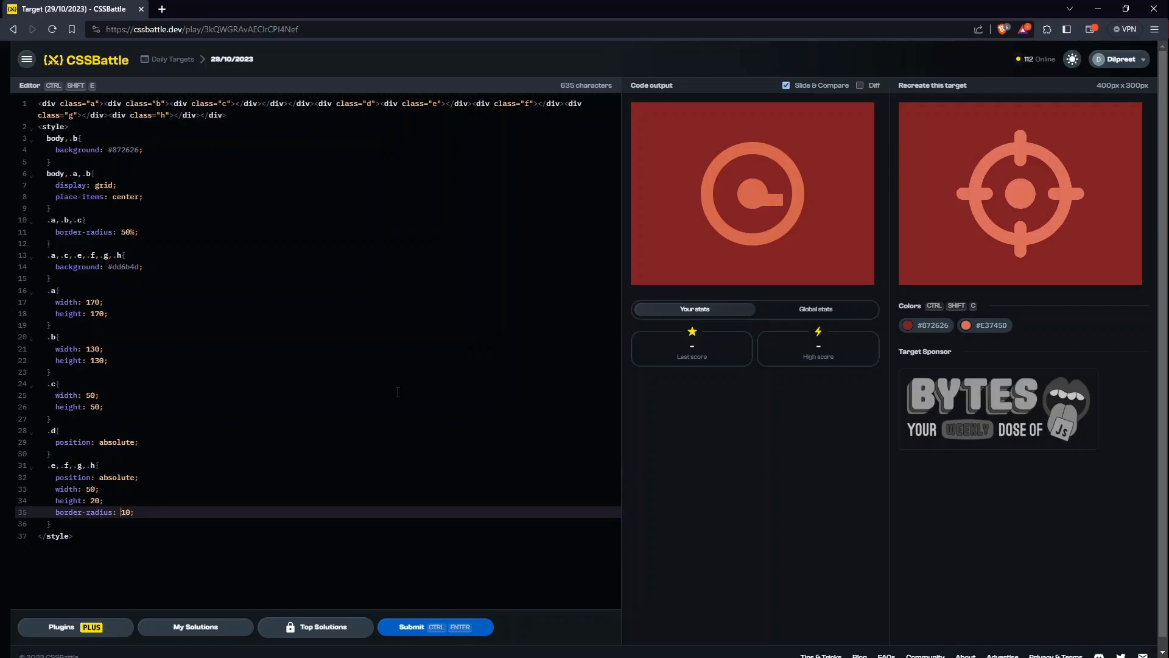
type("px")
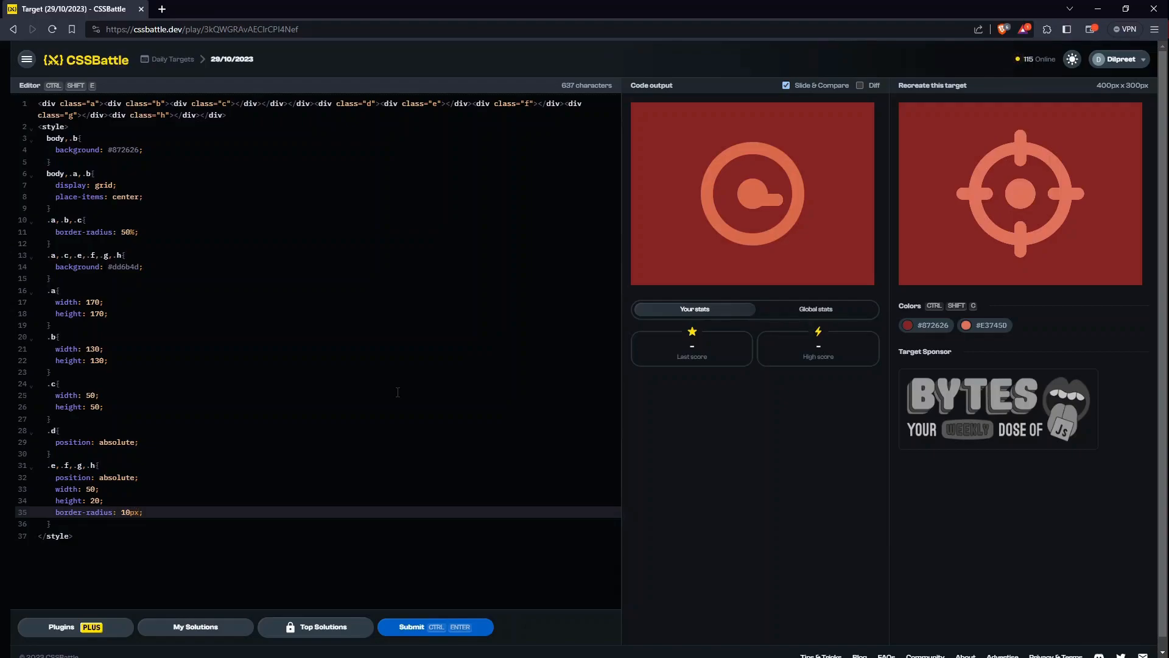
key("enter")
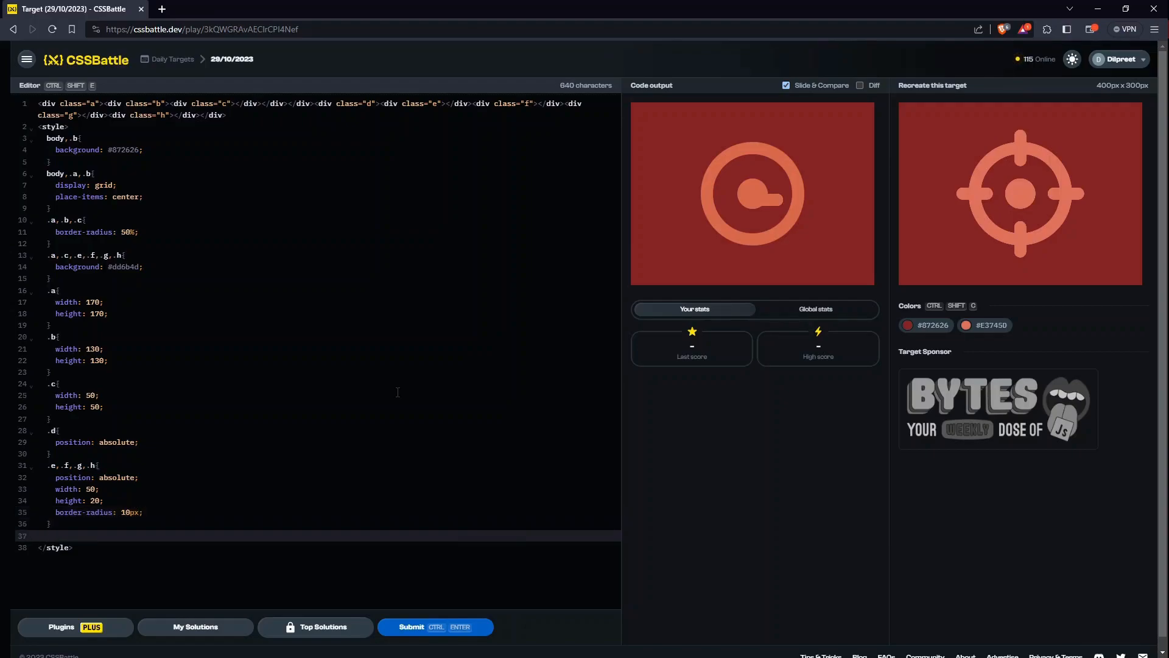
type(".e{")
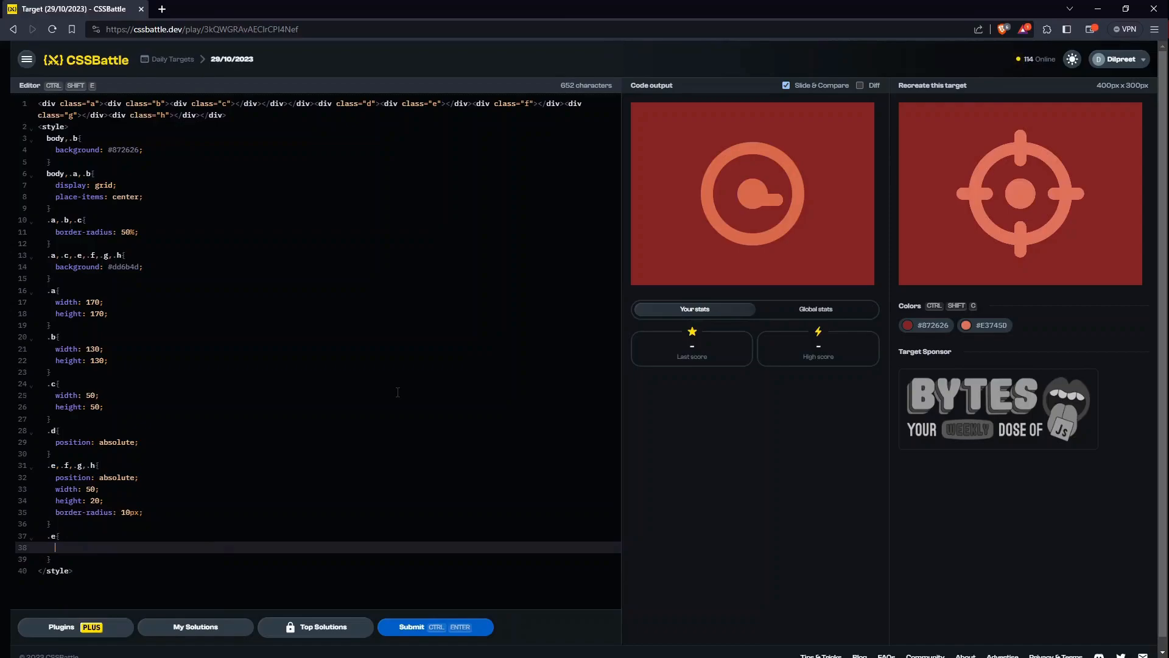
Step: Position the .e bar with top 75 and an initial left offset, checking against the target
type("top:")
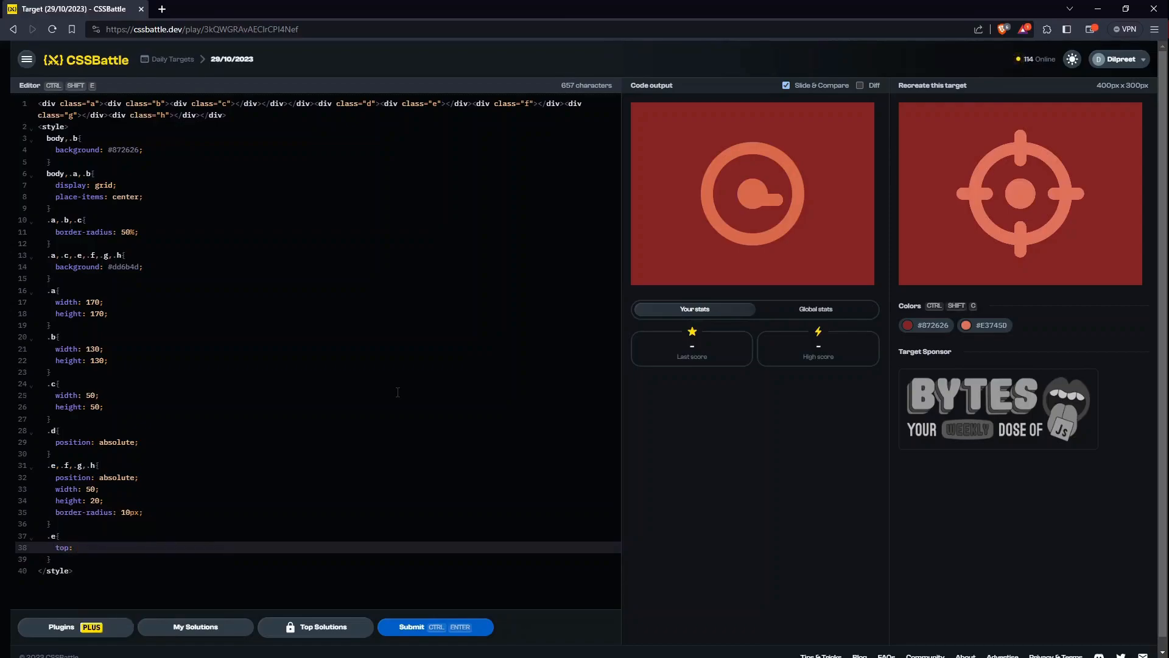
type("0;")
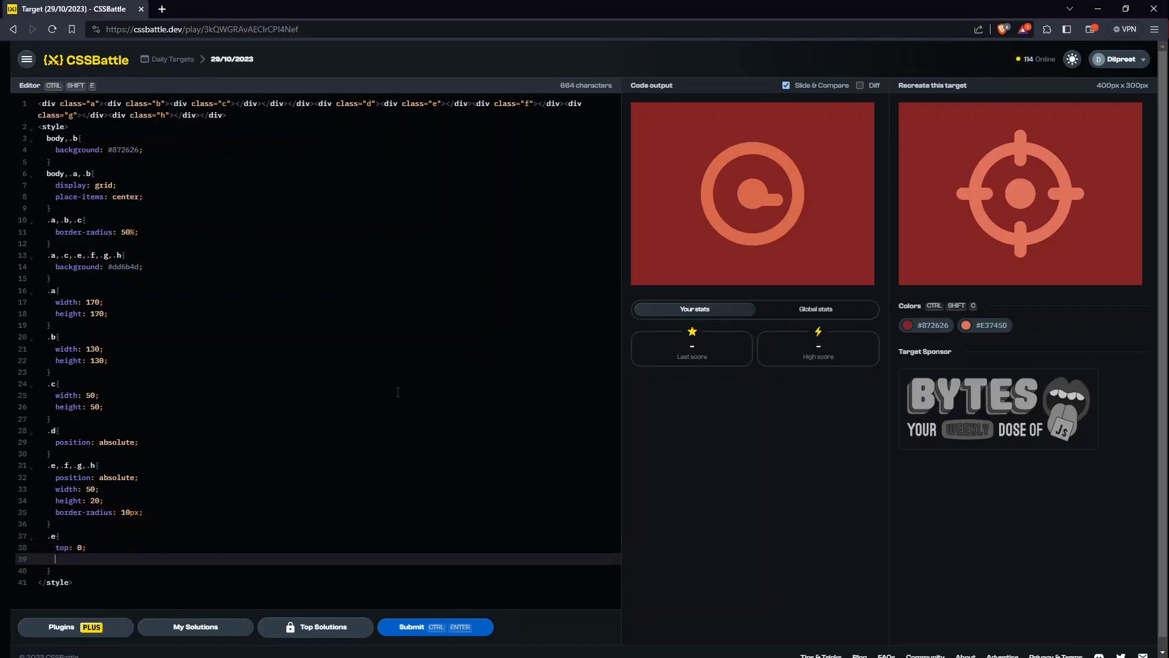
type("left: 0")
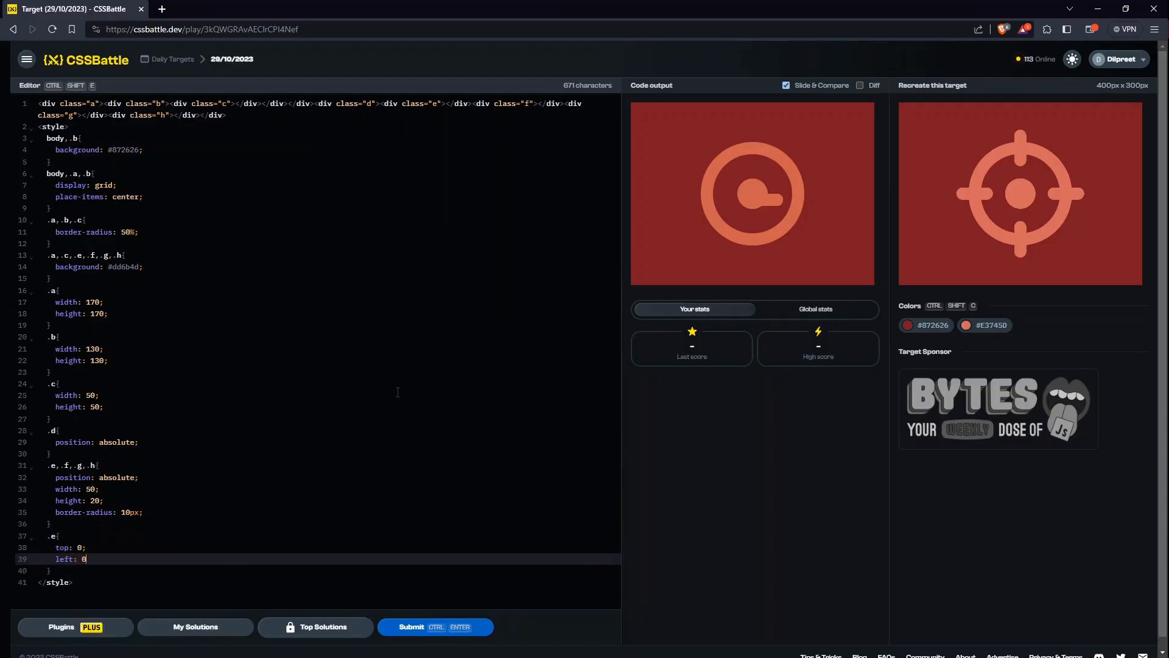
type(";")
left_click(329, 289)
type(",.d")
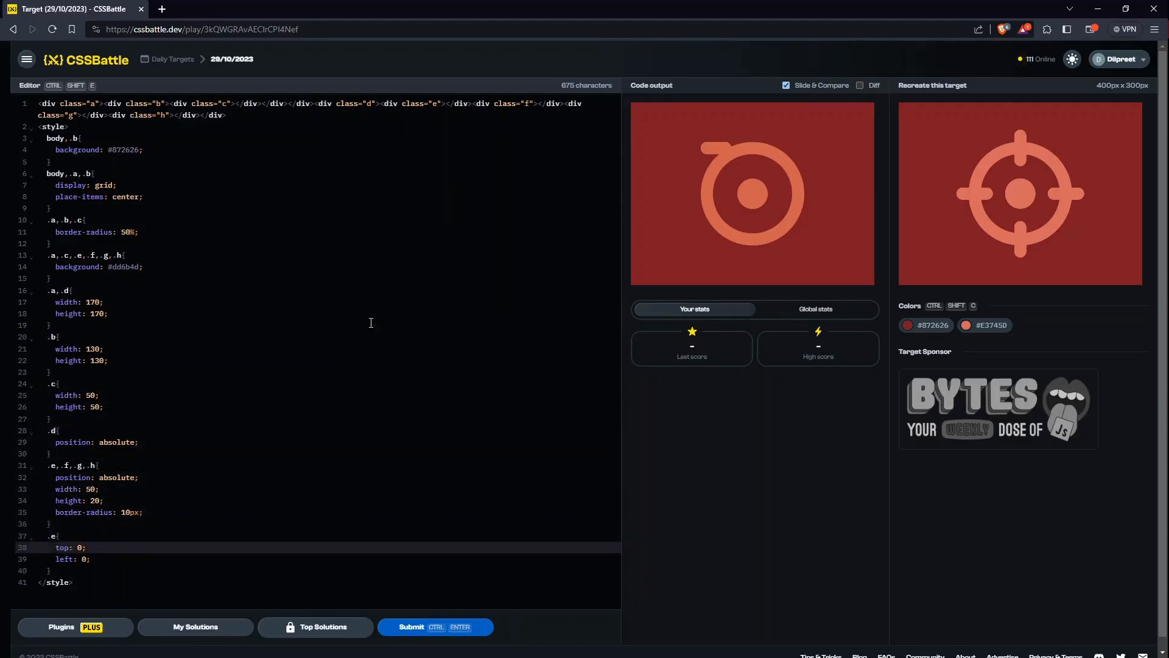
type("5")
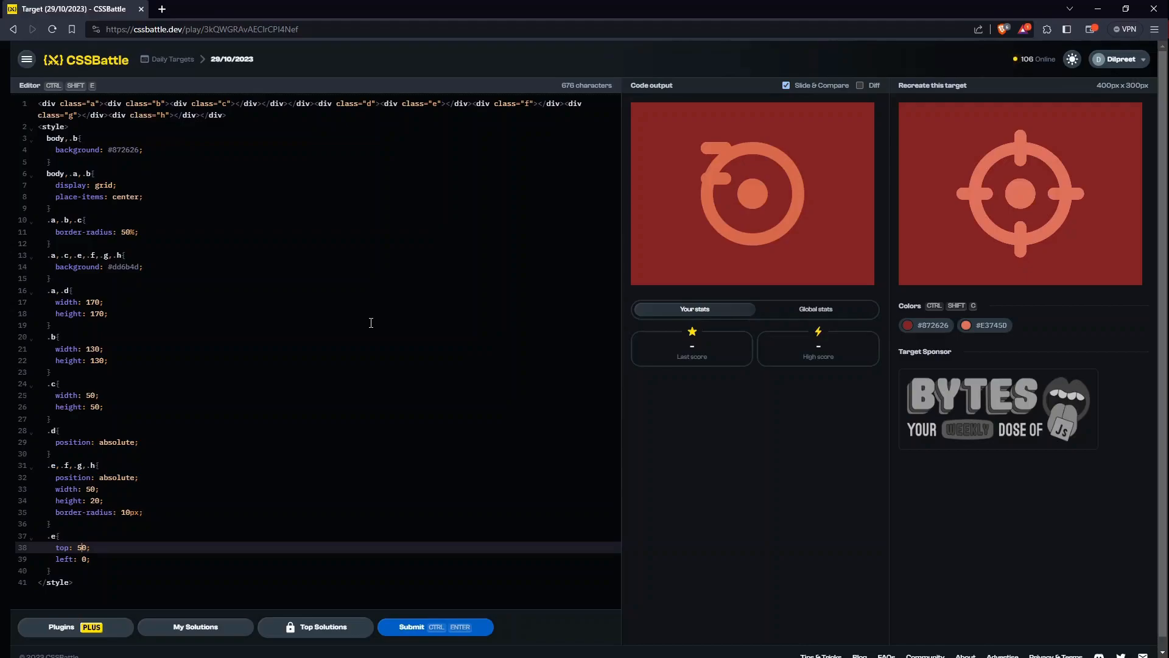
type("80")
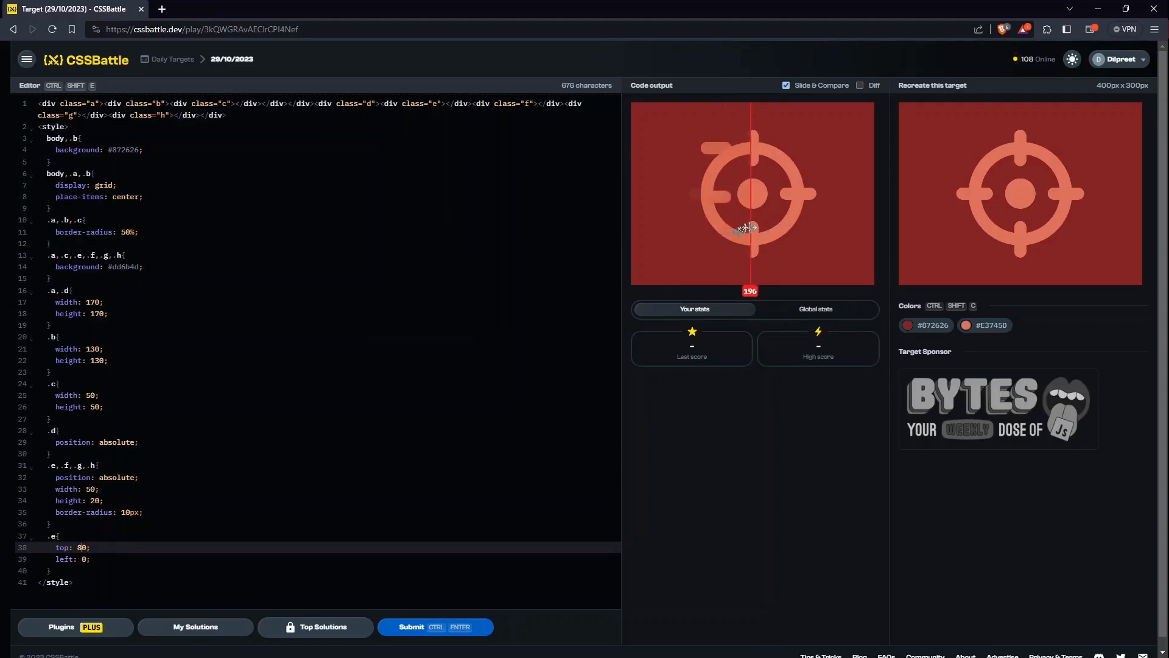
left_click_drag(752, 228, 786, 231)
type("75")
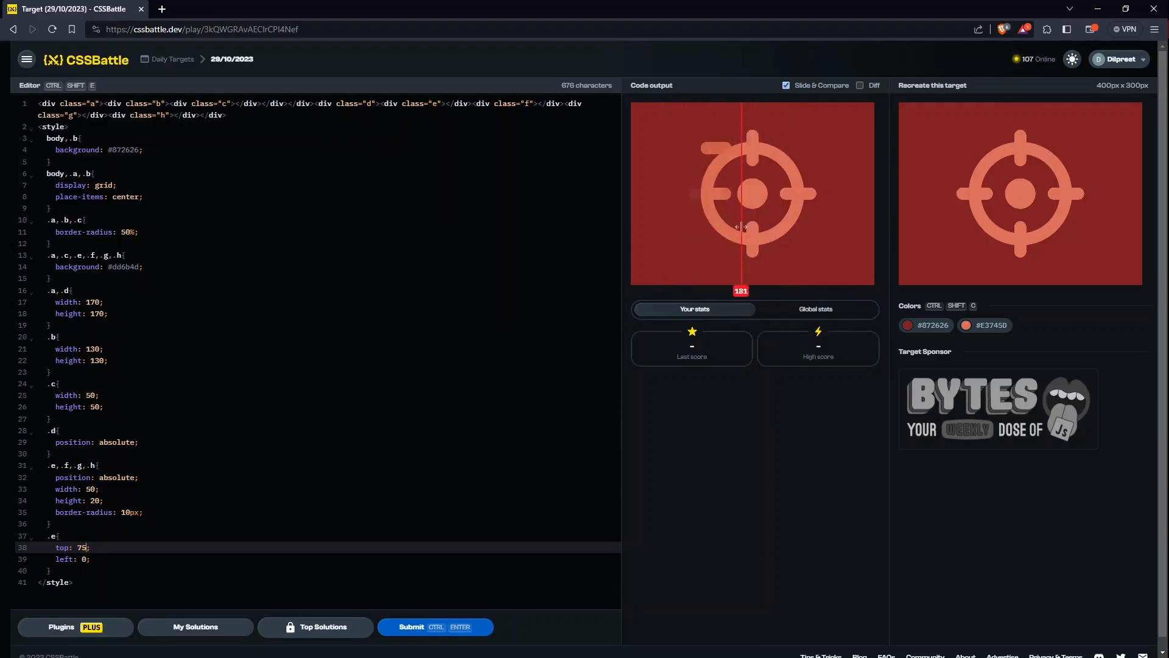
Step: Shift .e to left -20 across the ring edge and widen the bars to 60px
key("Backspace")
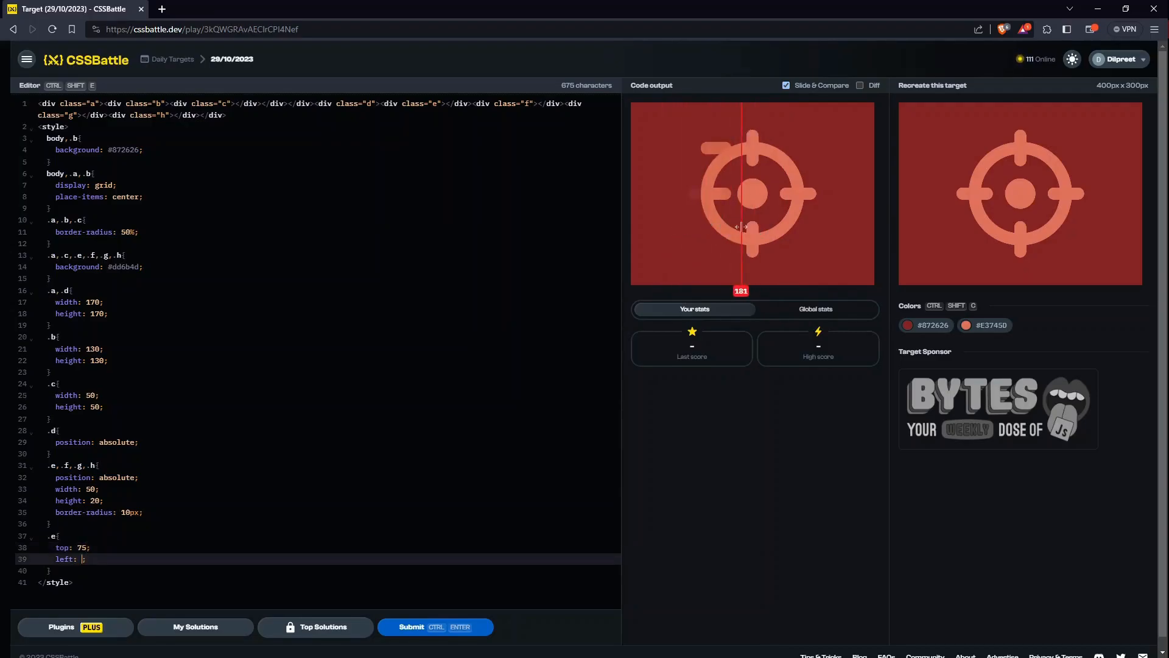
type("-10")
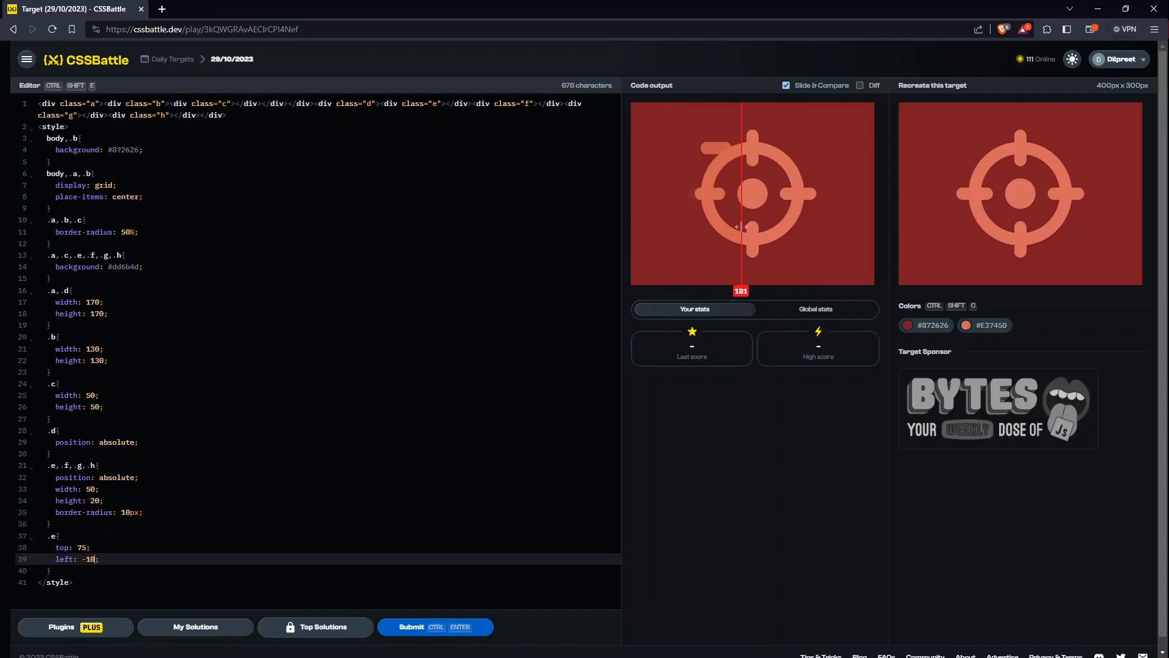
type("-20")
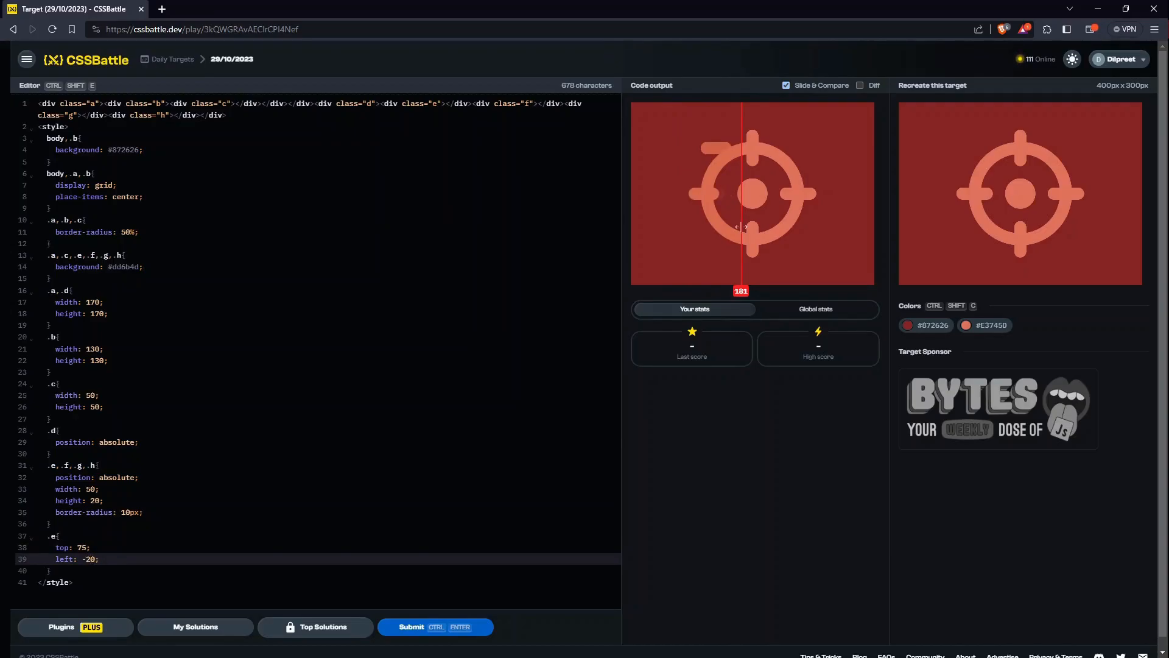
left_click_drag(742, 228, 735, 247)
type("6")
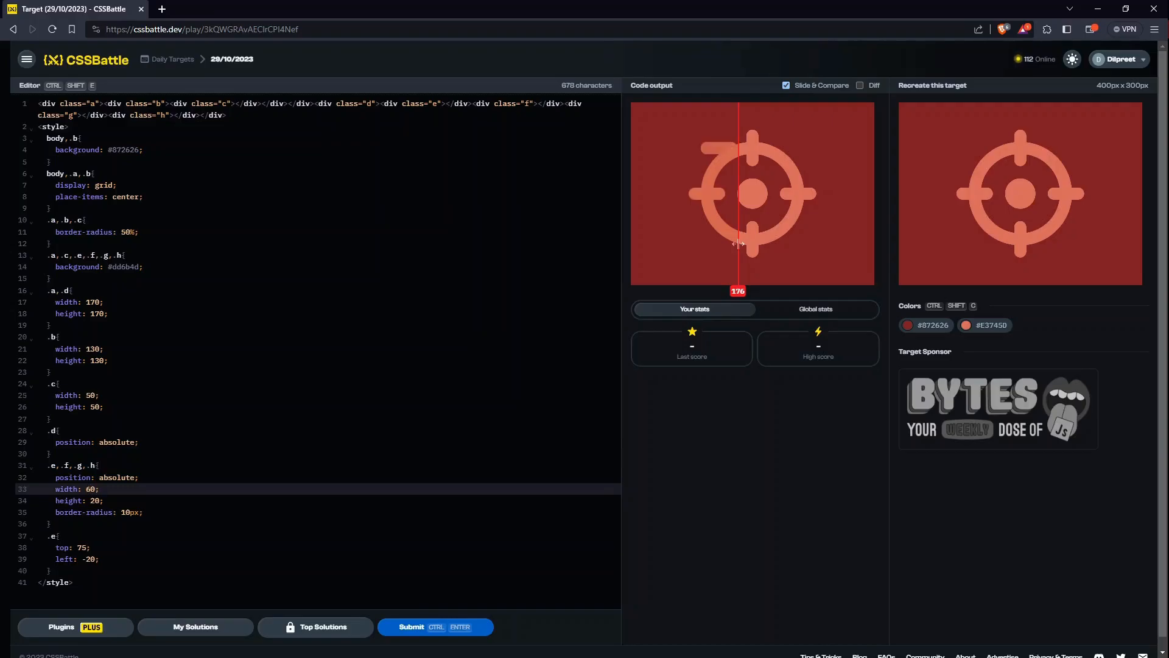
left_click_drag(738, 239, 695, 239)
type(".g{")
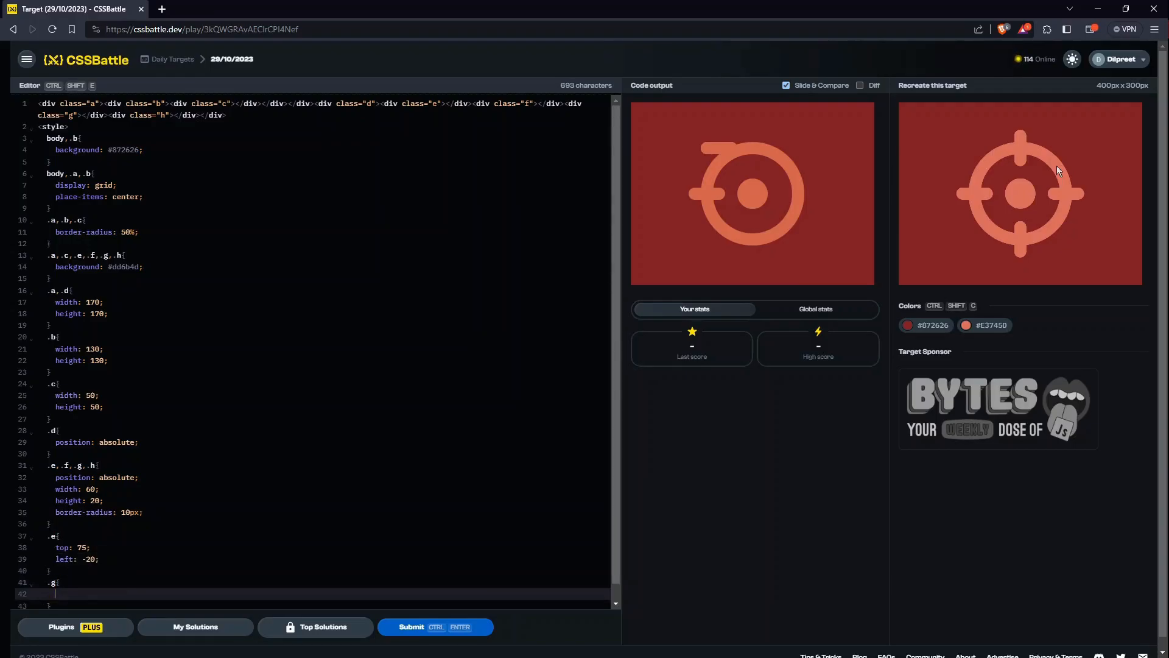
Step: Place the .g bar at top 75, right -20 beside the ring
type("top: 75;")
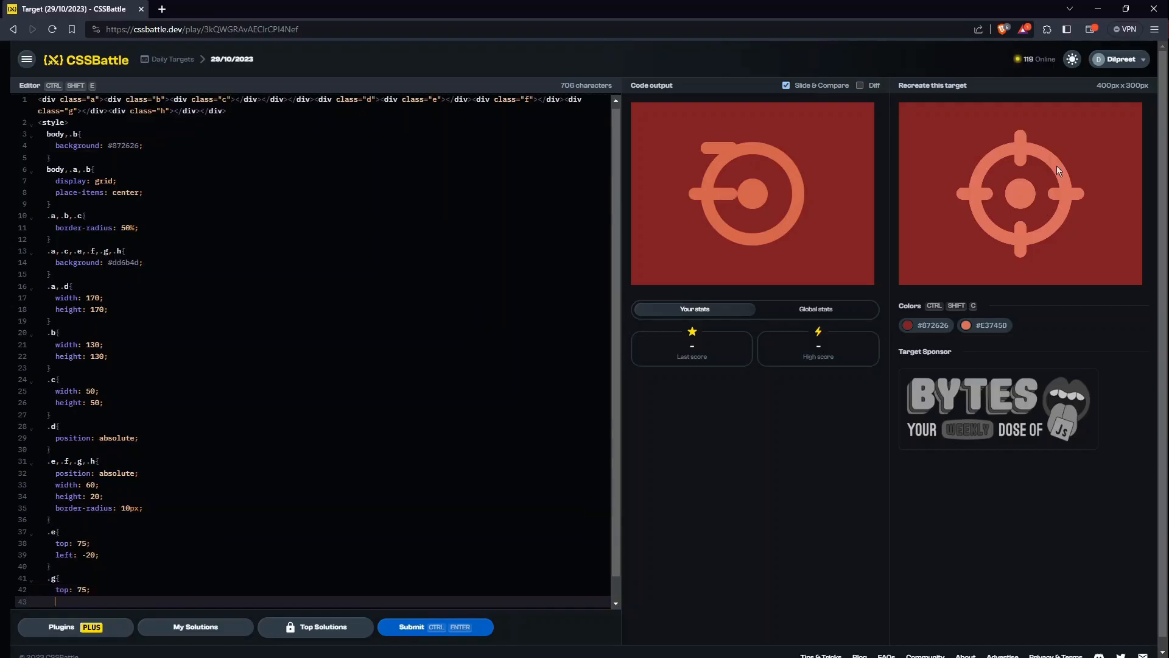
type("left")
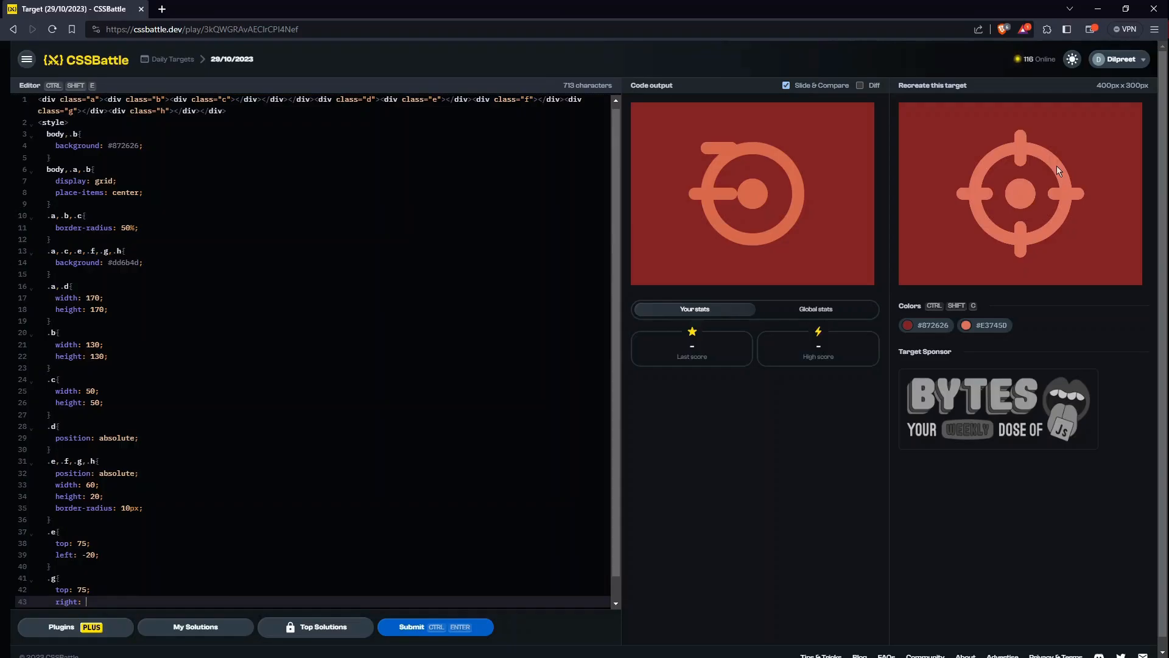
type("-20;")
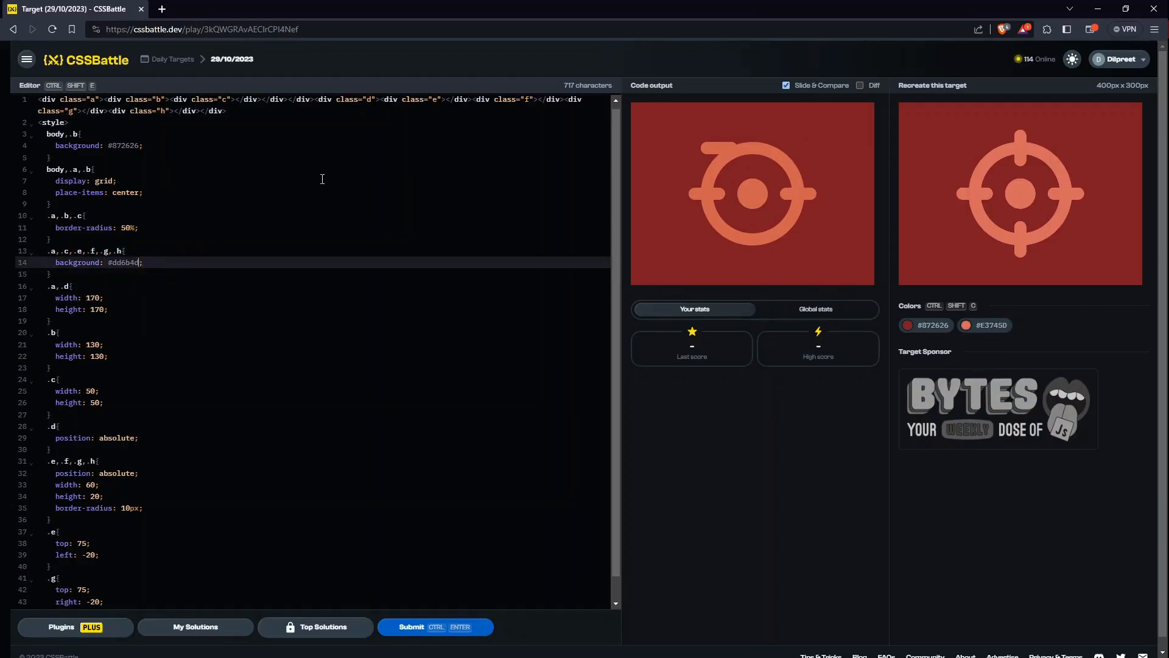
Step: Replace the shapes' colour #dd6b4d with the target's orange #E37450
key("Backspace")
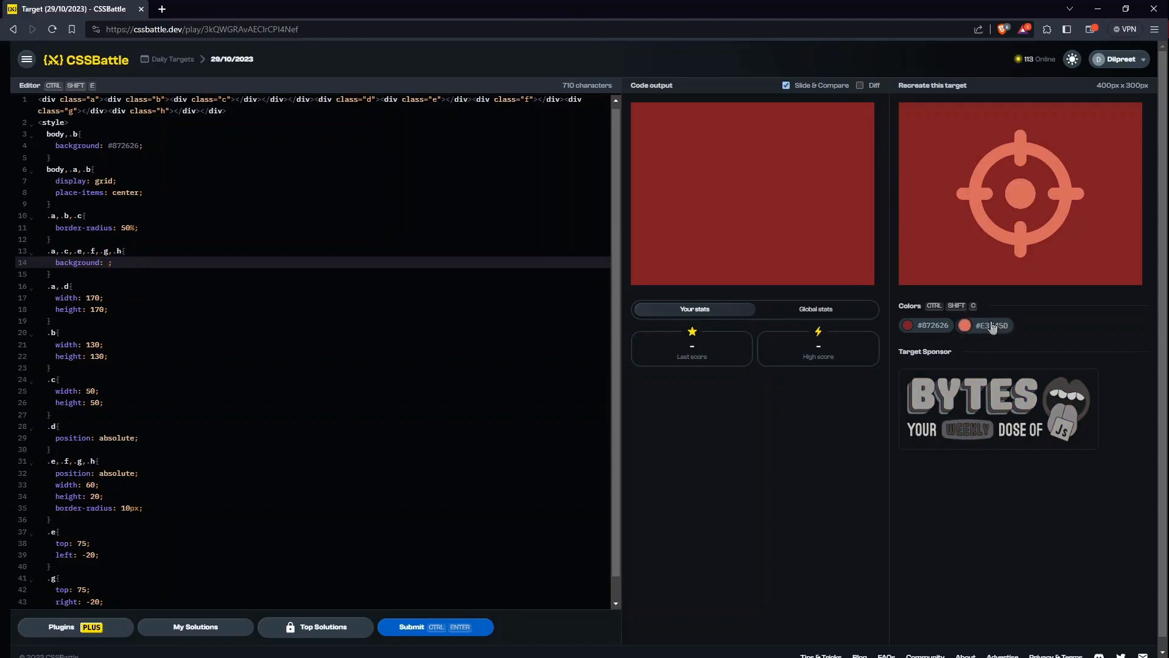
left_click(985, 325)
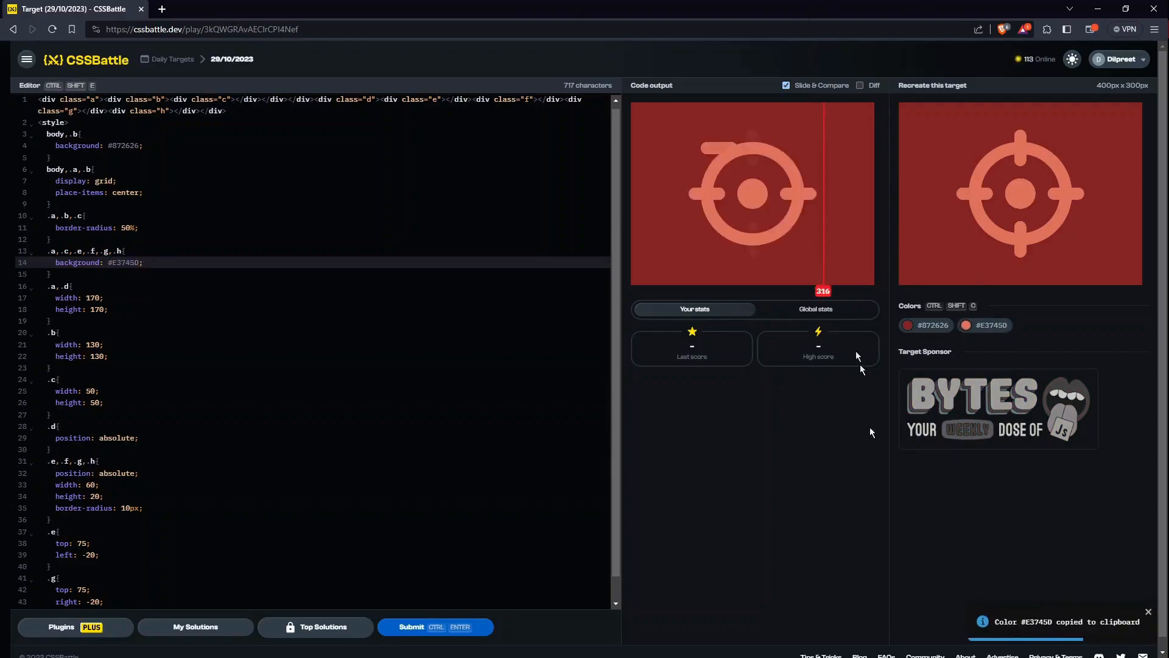
scroll("down", 3)
type(".f")
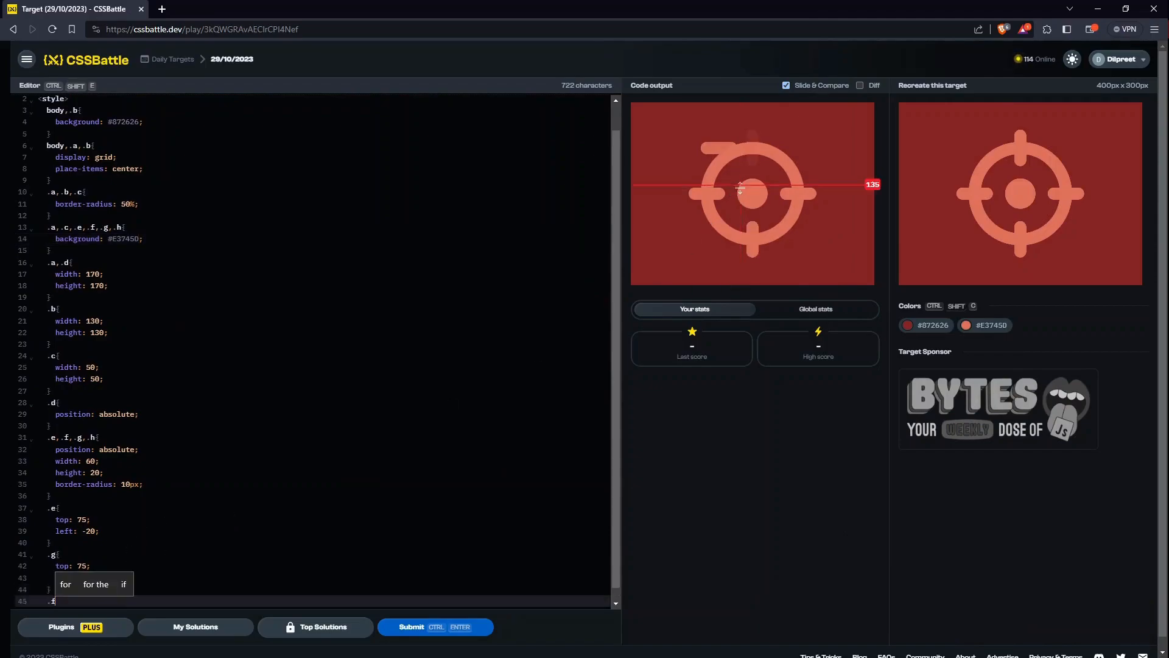
Step: Add a shared .f,.h rule rotating those bars 90deg
type("right: -20;")
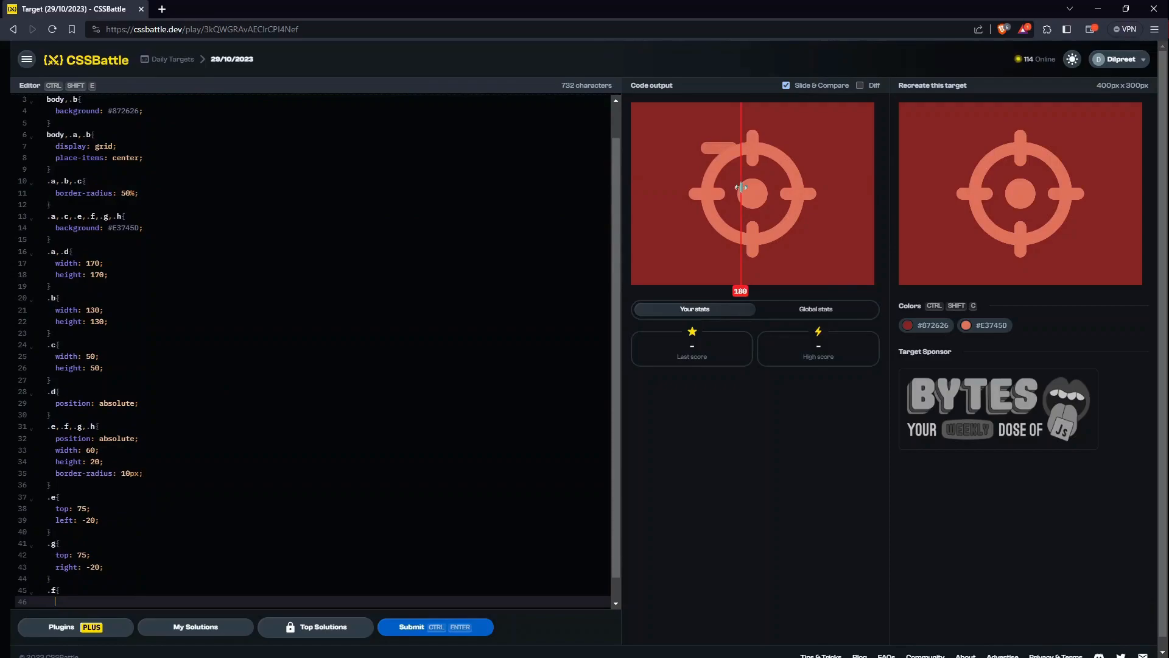
type("top: 0;")
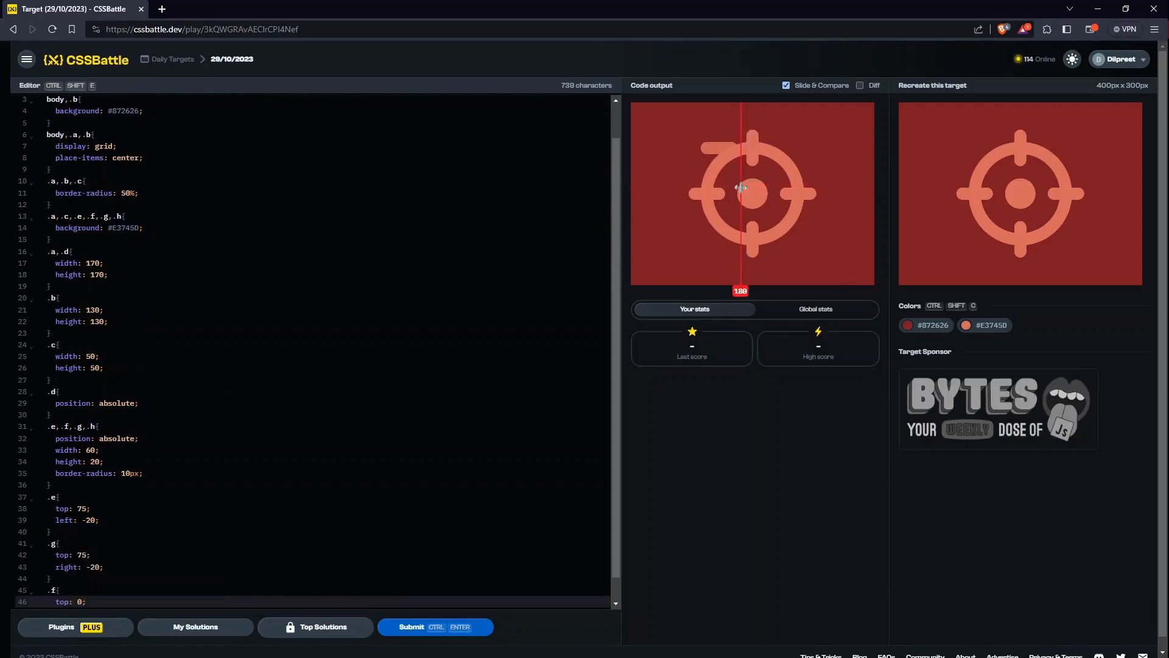
type("rotate:")
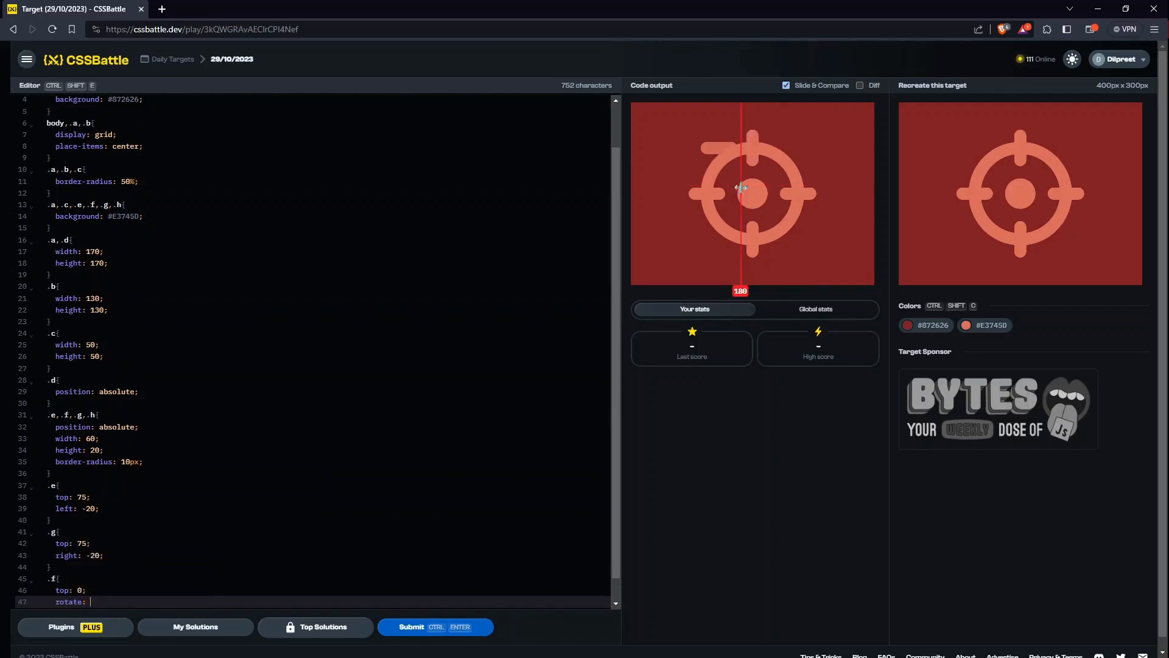
type("90deg;")
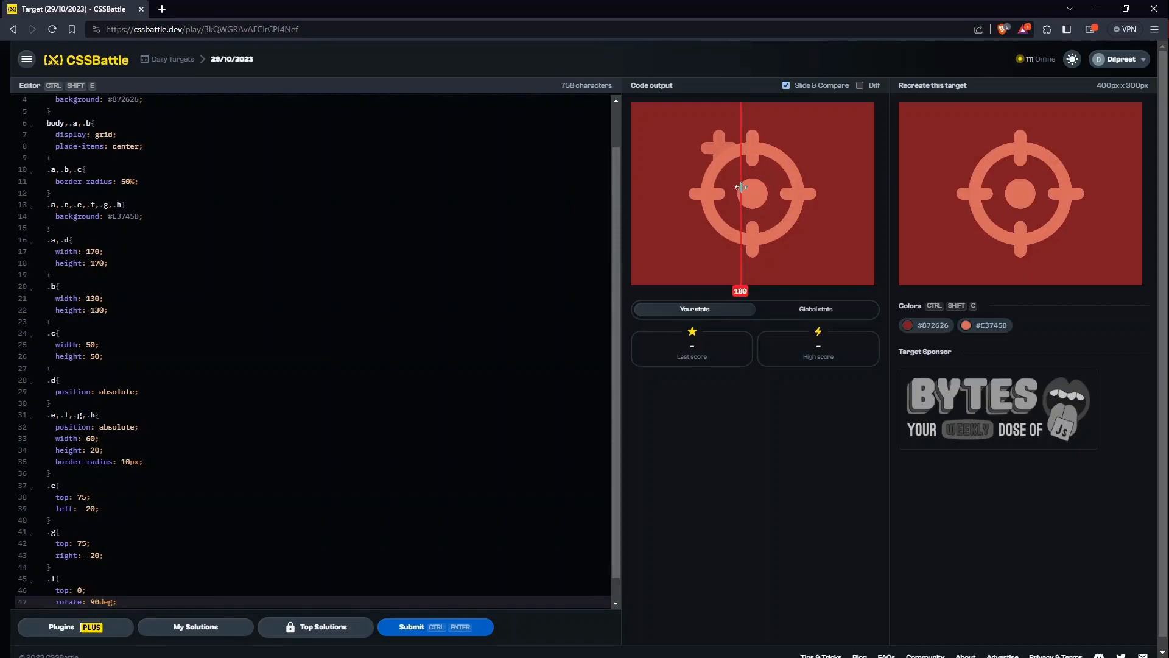
key("Backspace")
type(",.h")
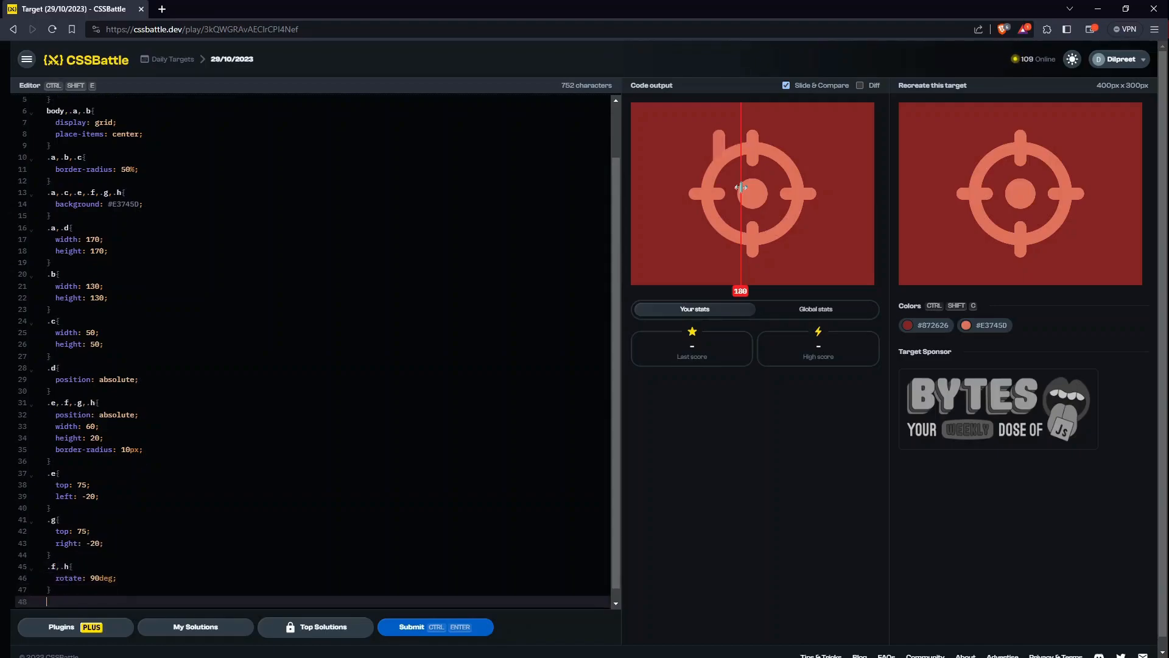
Step: Place the .f bar at top 0, left 55 above the ring
type(".f{")
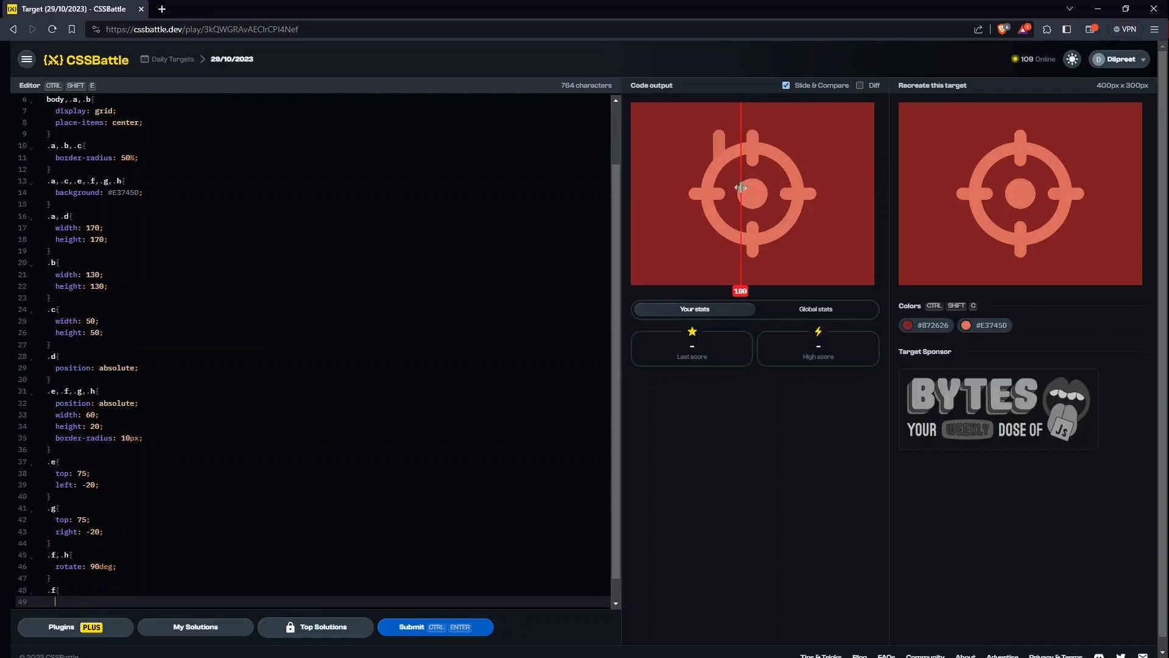
type("top:")
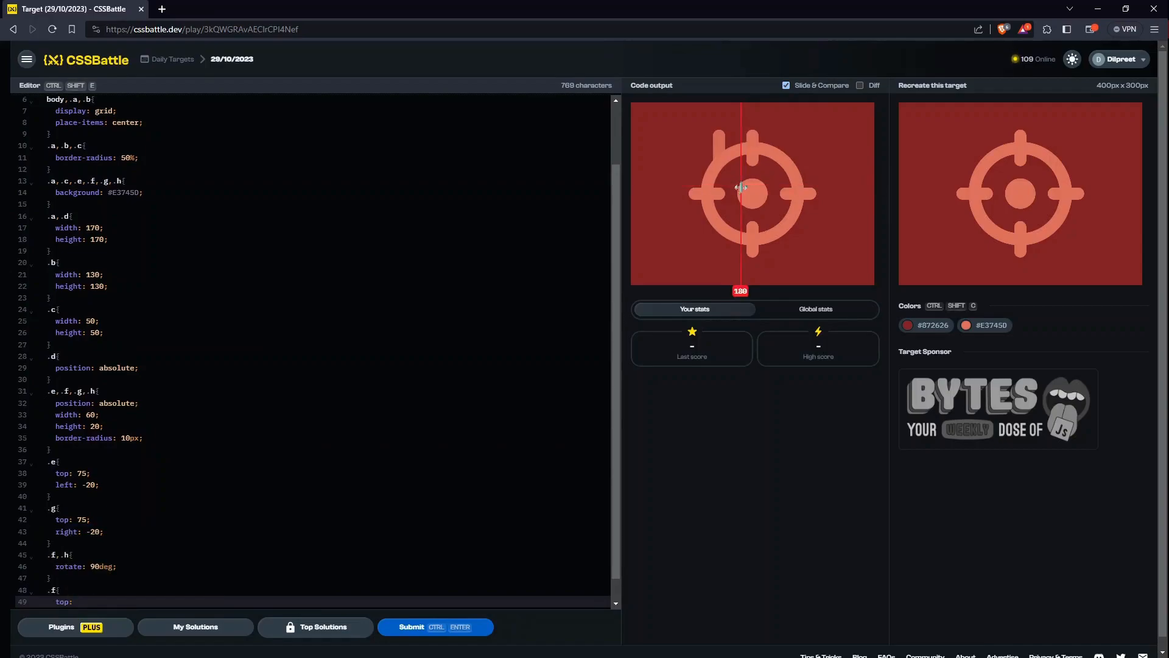
type("-;")
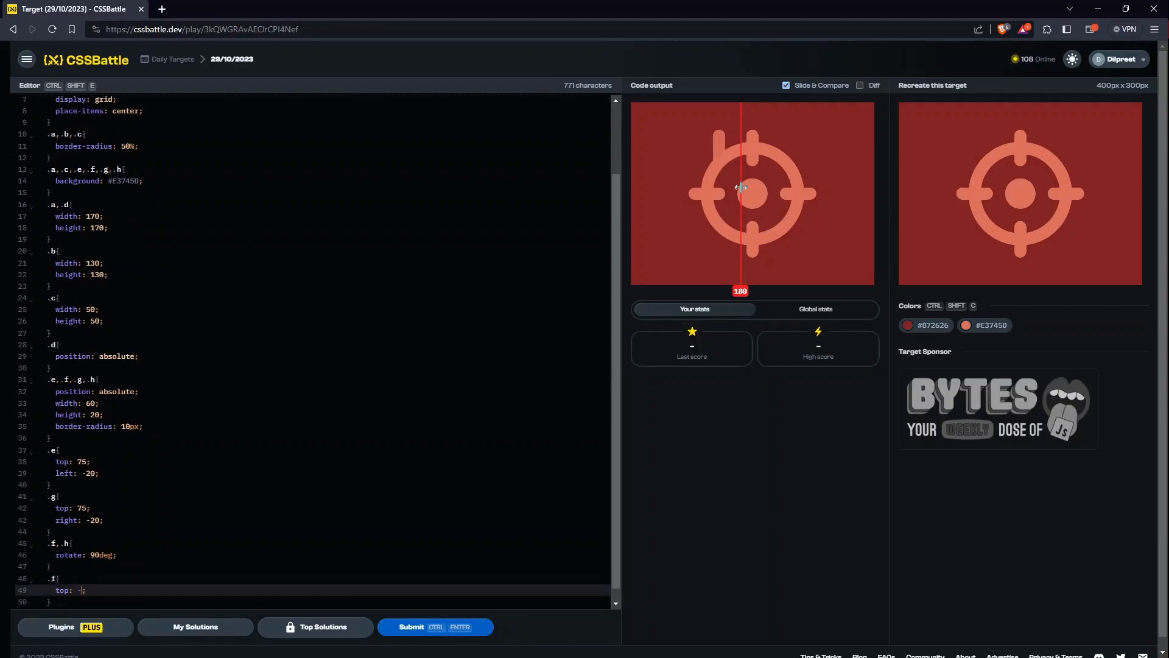
type("0")
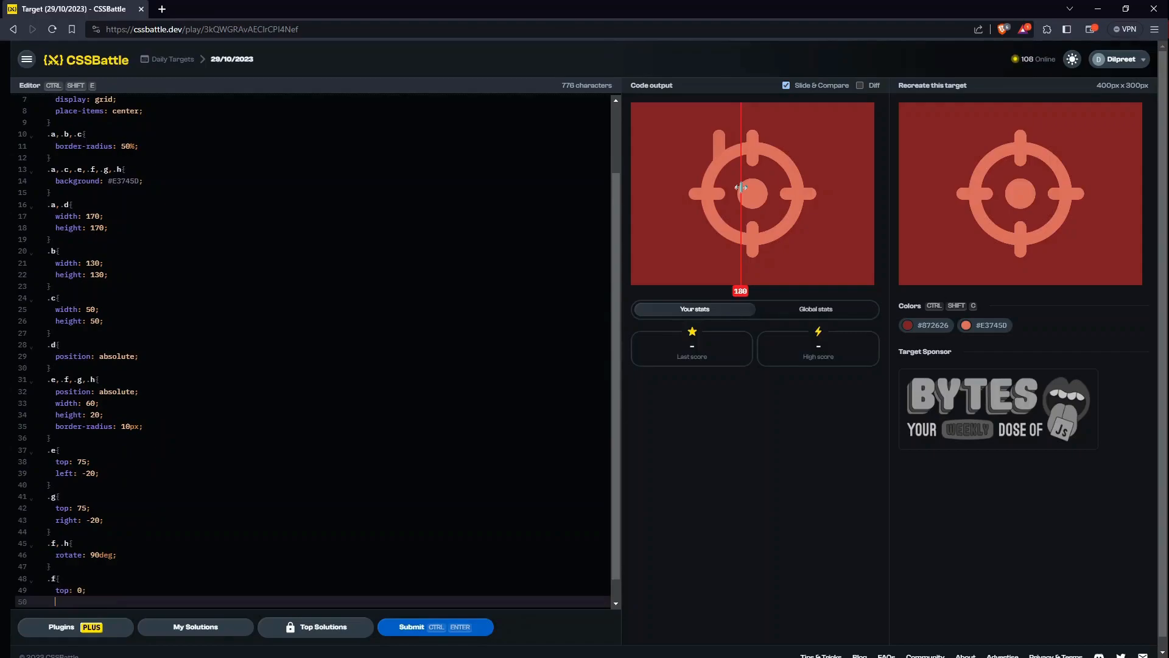
type("left:")
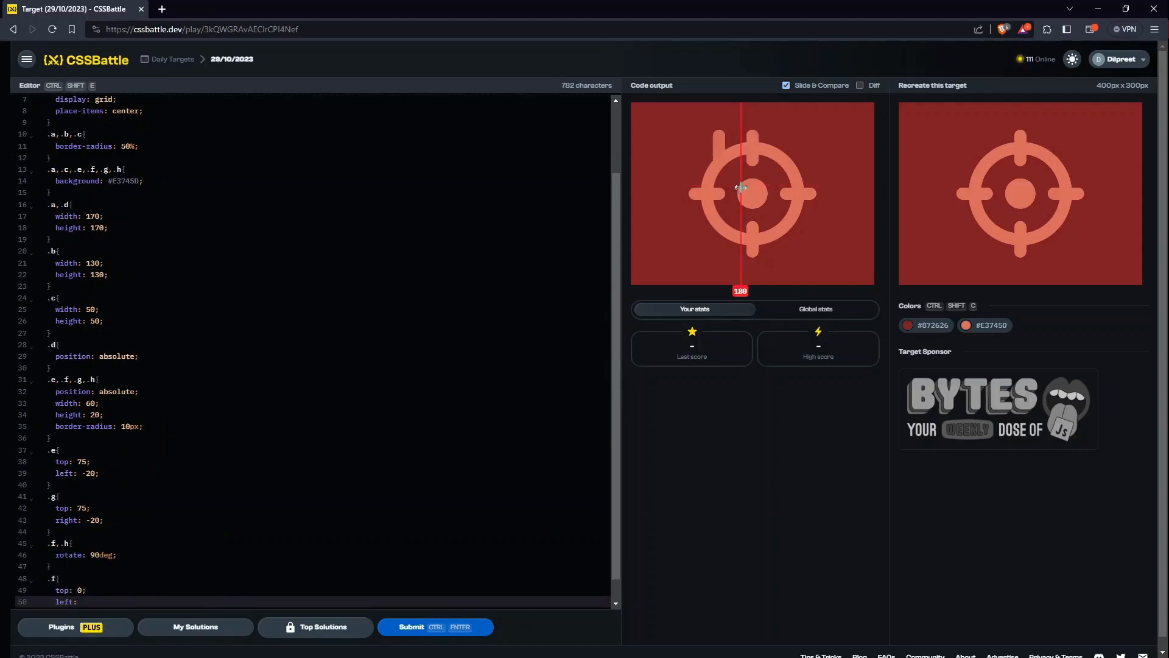
type("75")
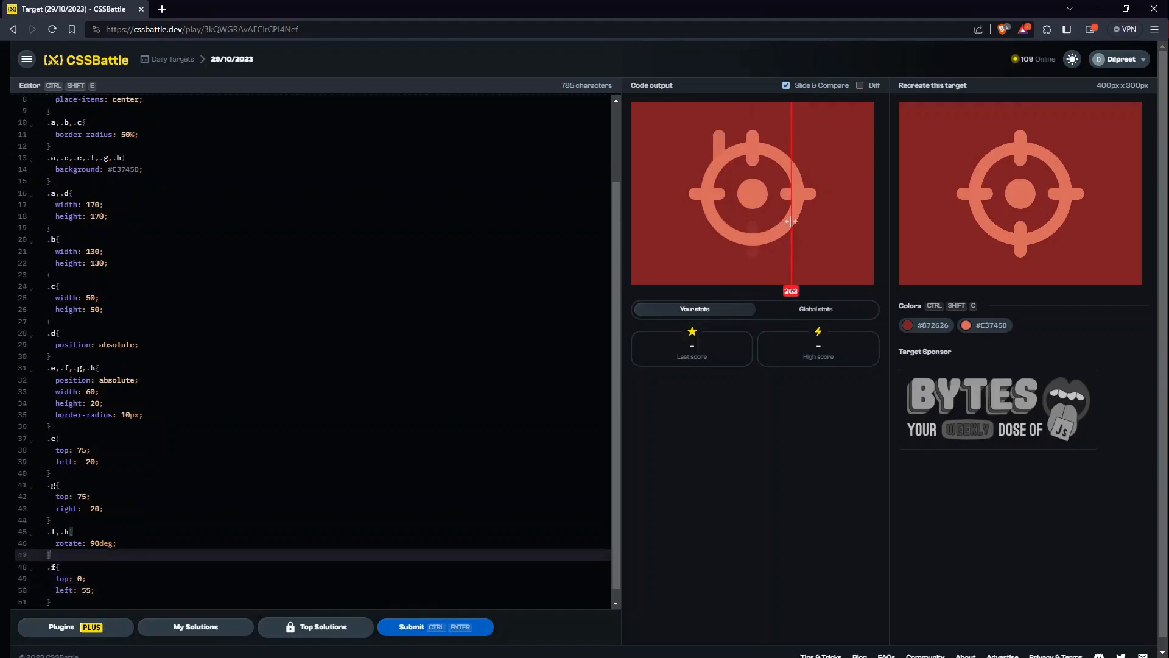
Step: Share left 55 in .f,.h, add .h{bottom:0}, and start an .e,.g{top:75} rule
key("enter")
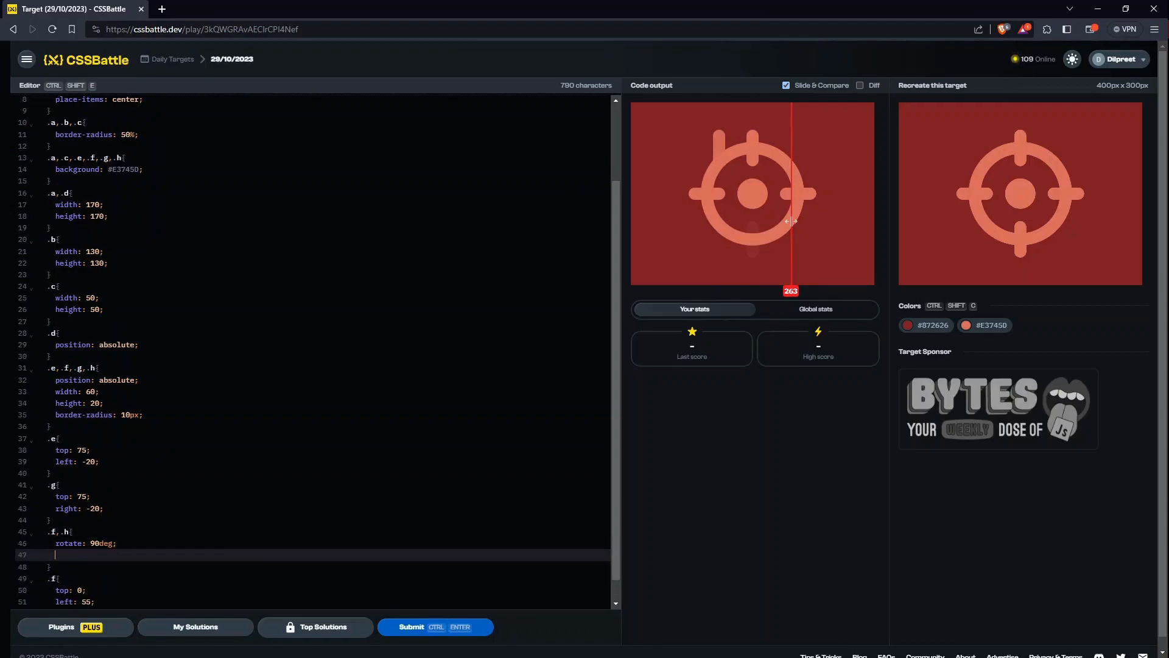
type("left:")
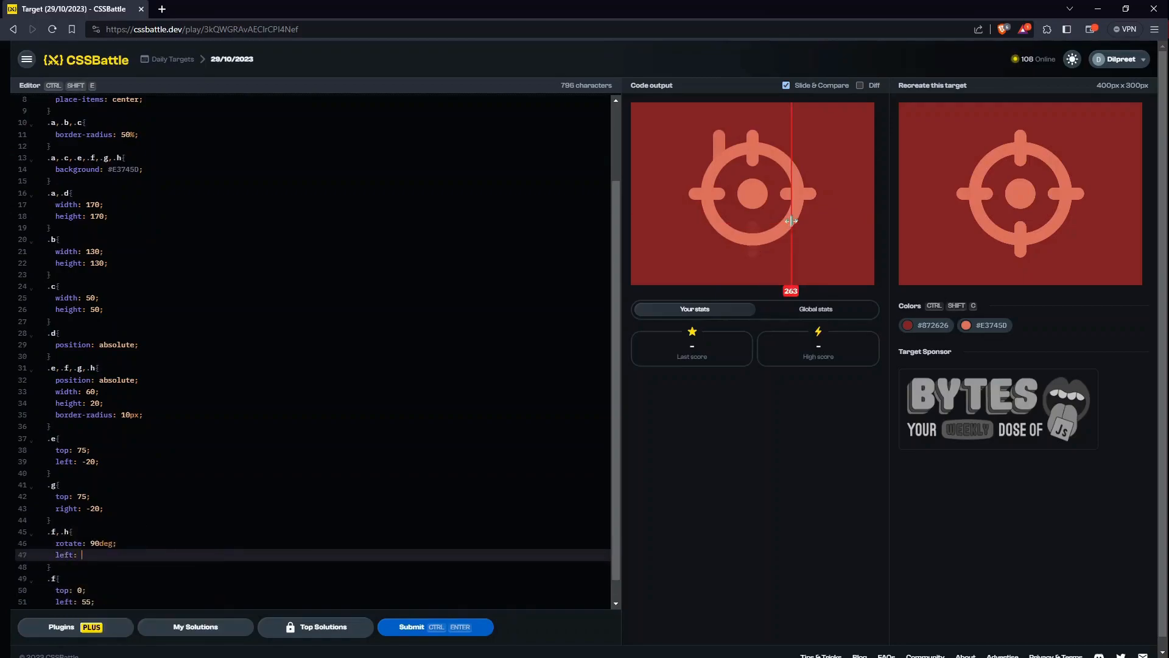
type("55;")
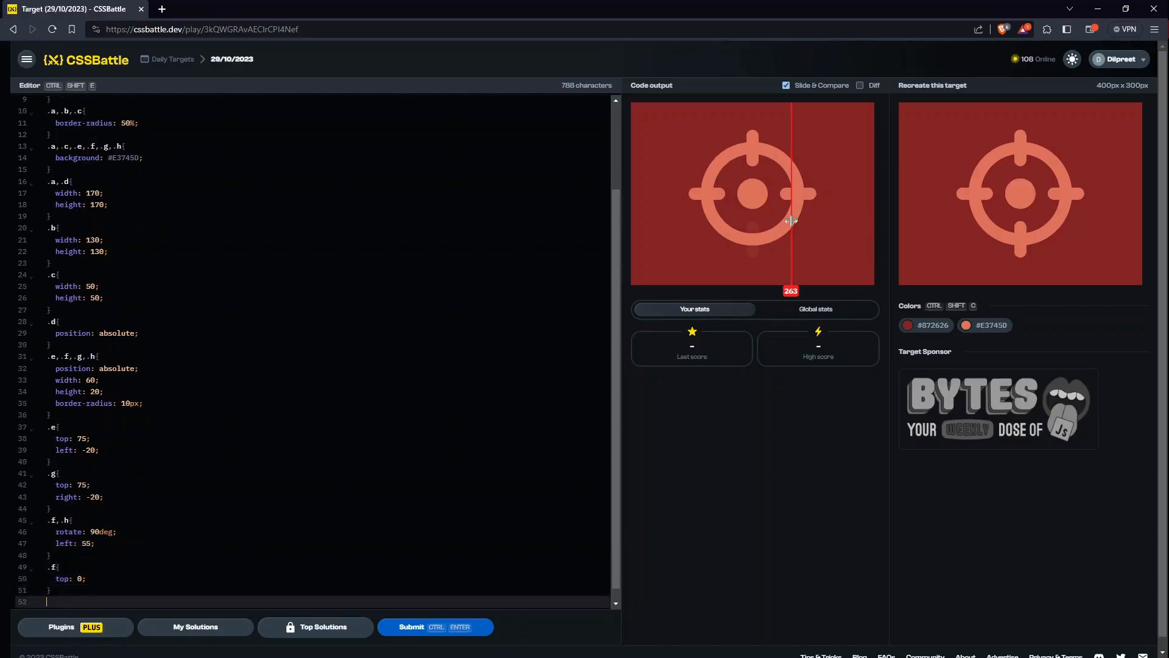
type(".h{")
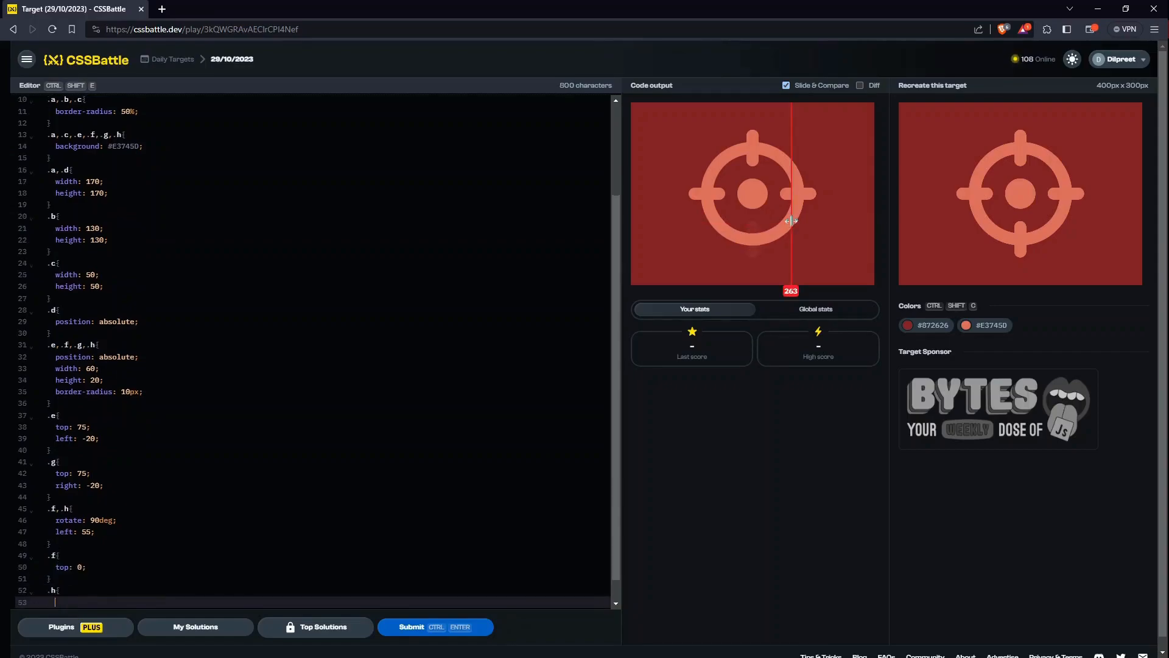
type("bottom")
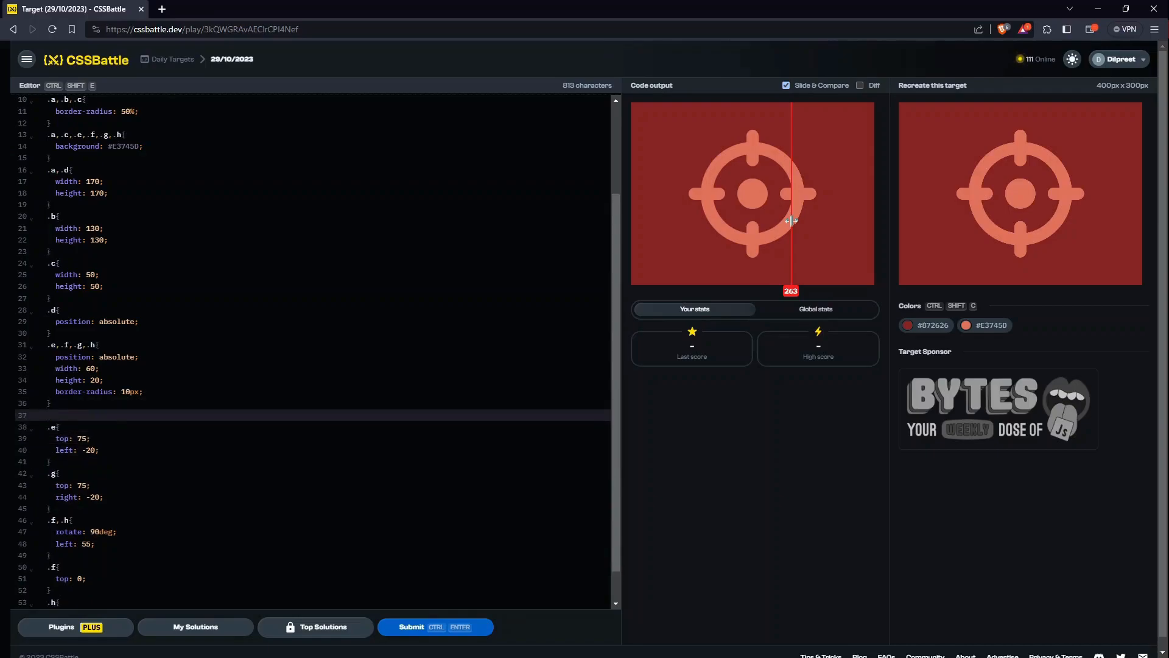
type(".e,.g{")
type("top: 75;")
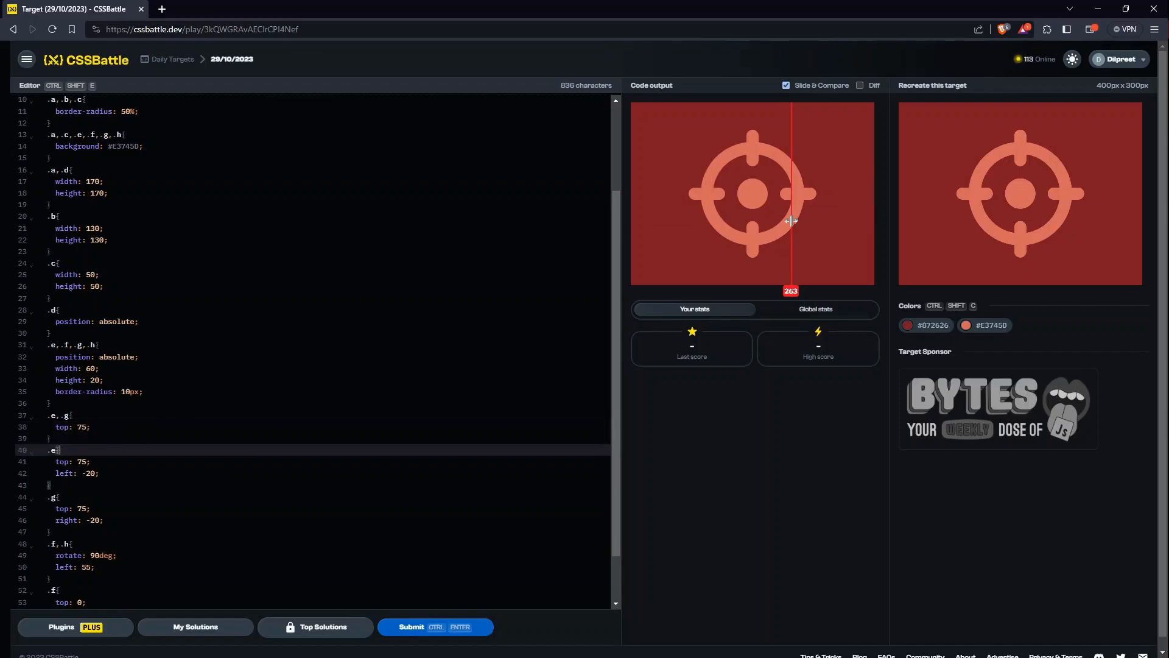
Step: Delete the duplicate top 75 lines from the separate .e and .g rules
left_click(82, 460)
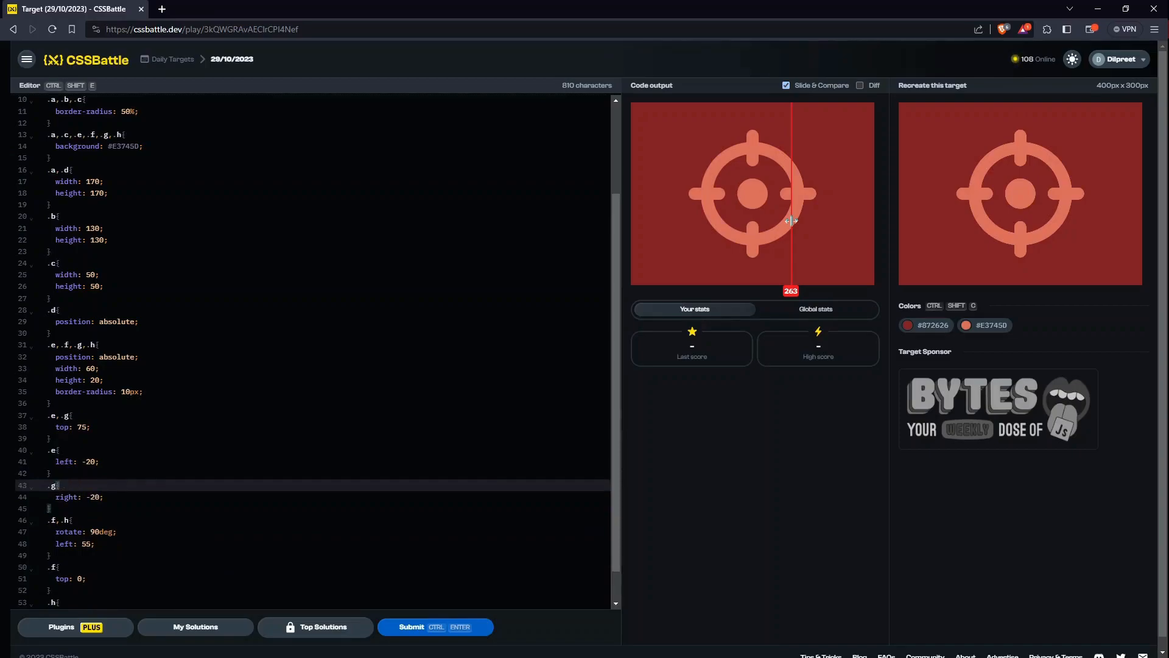
mouse_move(436, 626)
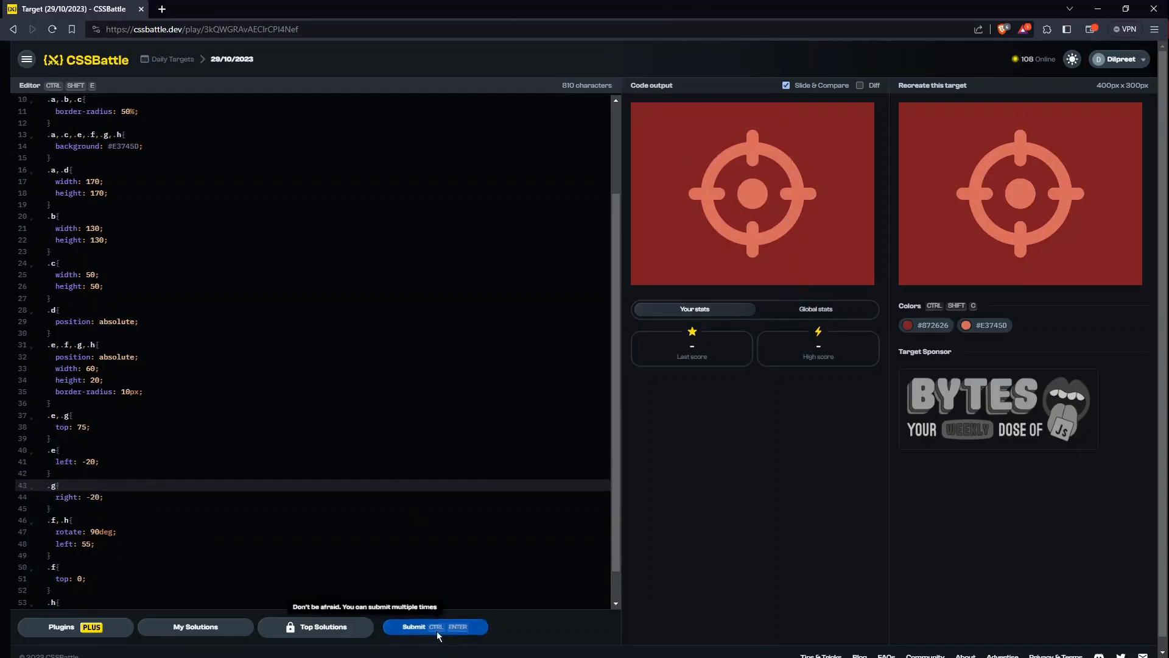
Step: Submit the solution, scoring 600.18 with a 100% match
left_click(436, 626)
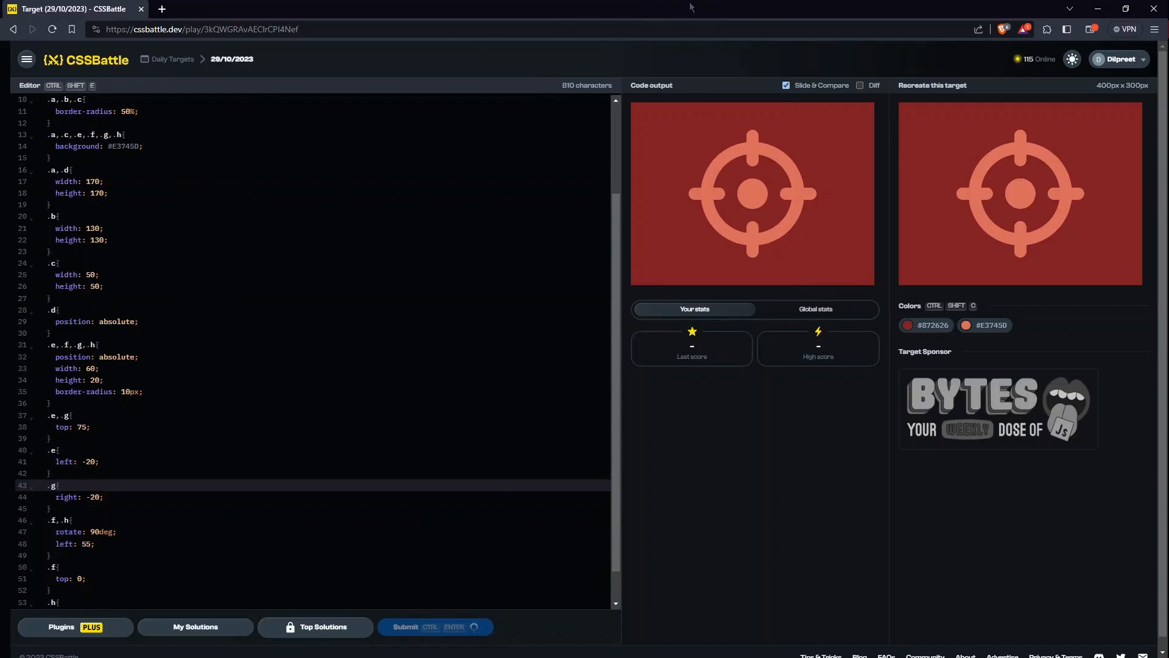
left_click(436, 626)
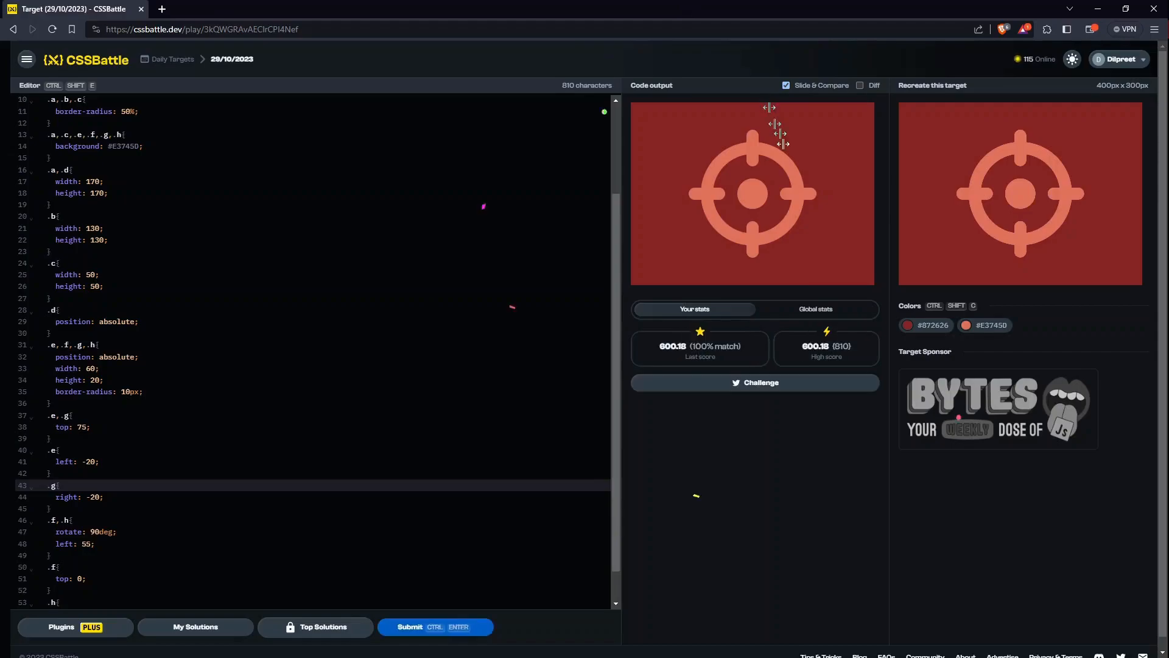
left_click(436, 626)
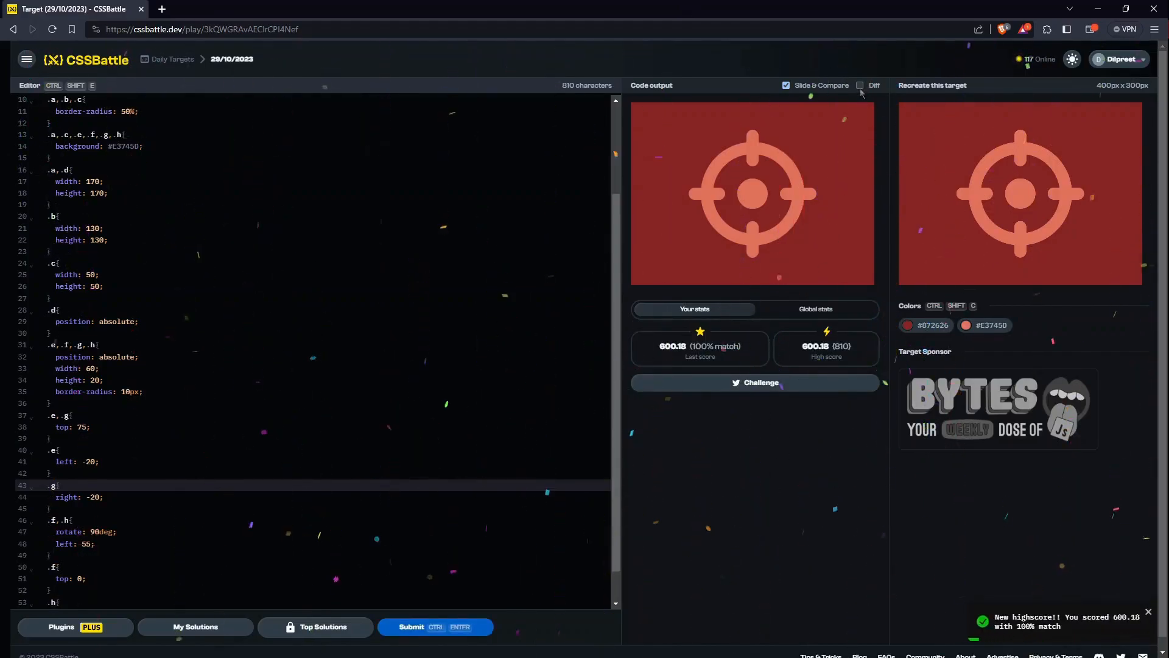
Step: Check the diff view on and off, then view the target's global stats
left_click(859, 85)
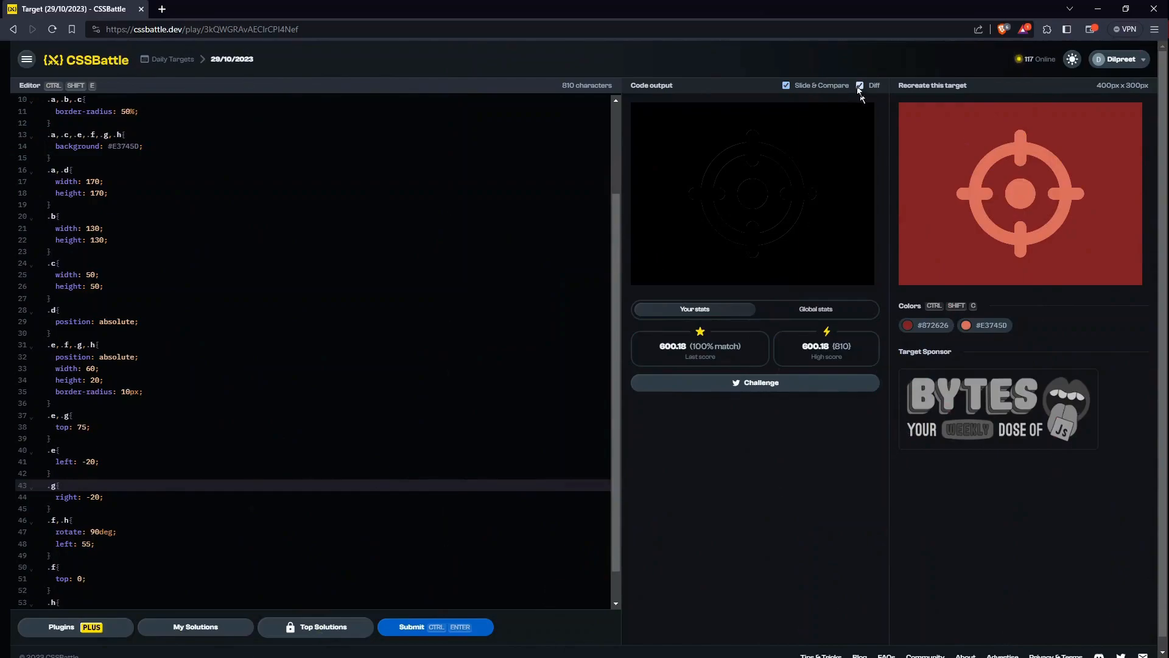
left_click(858, 85)
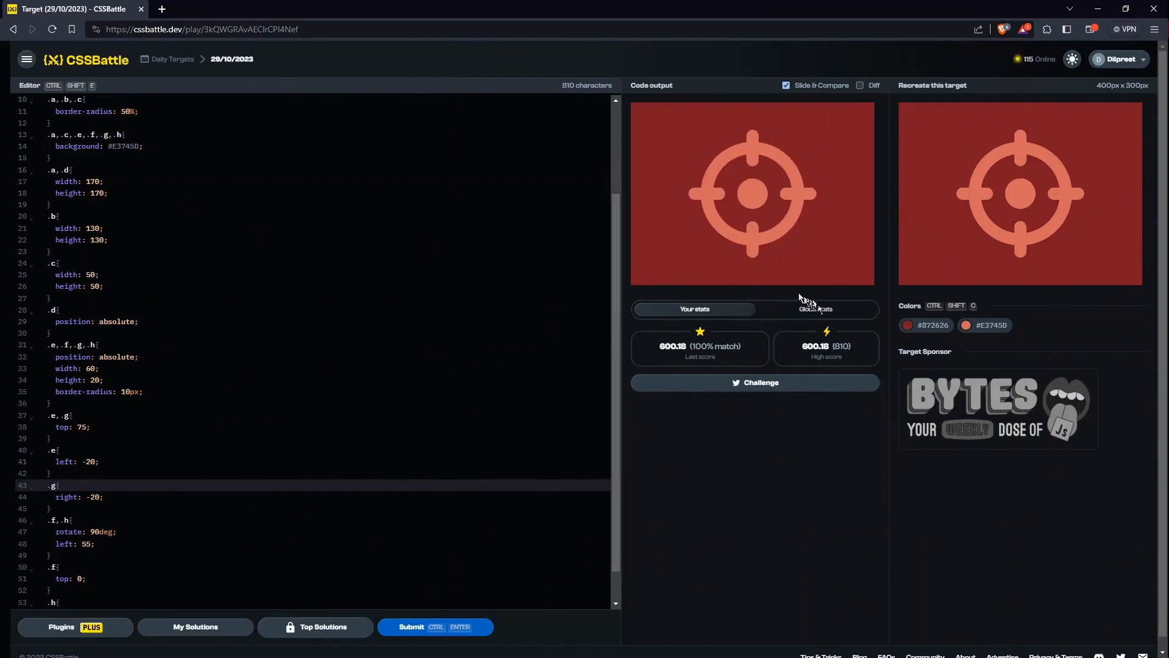
left_click(814, 308)
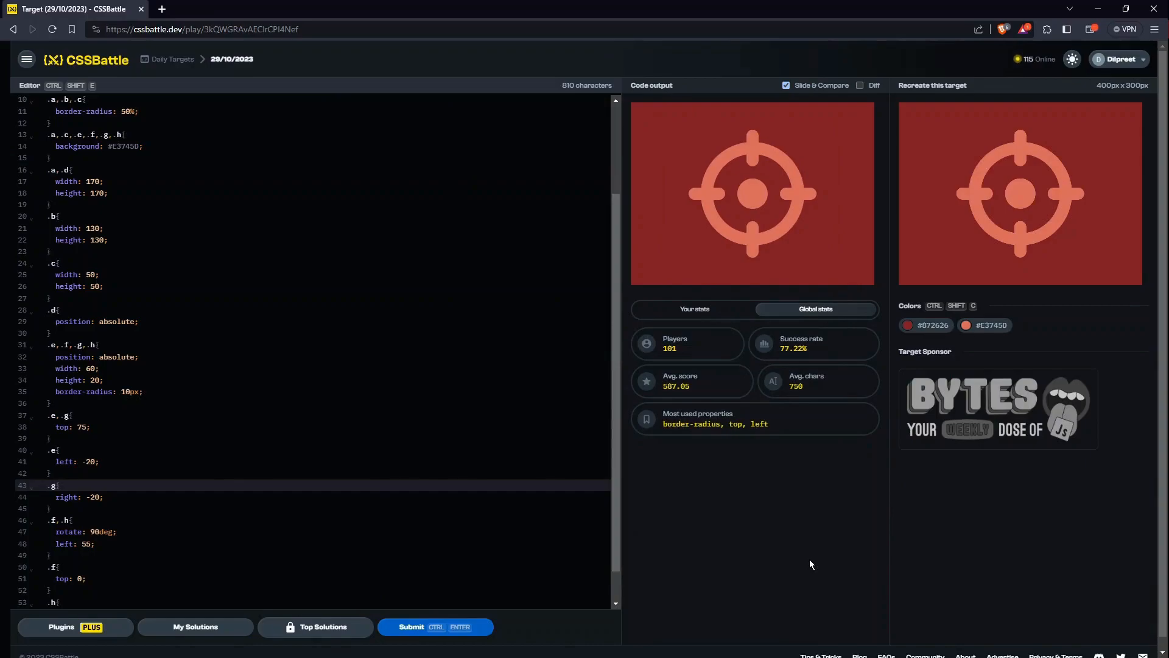
mouse_move(810, 563)
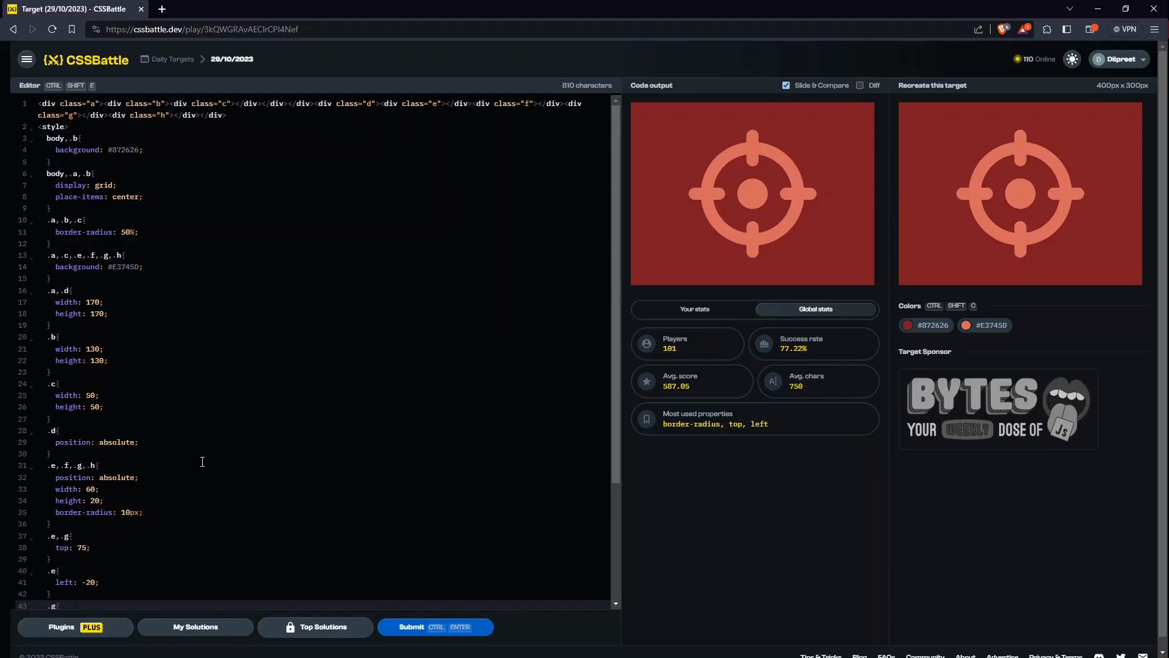
mouse_move(143, 435)
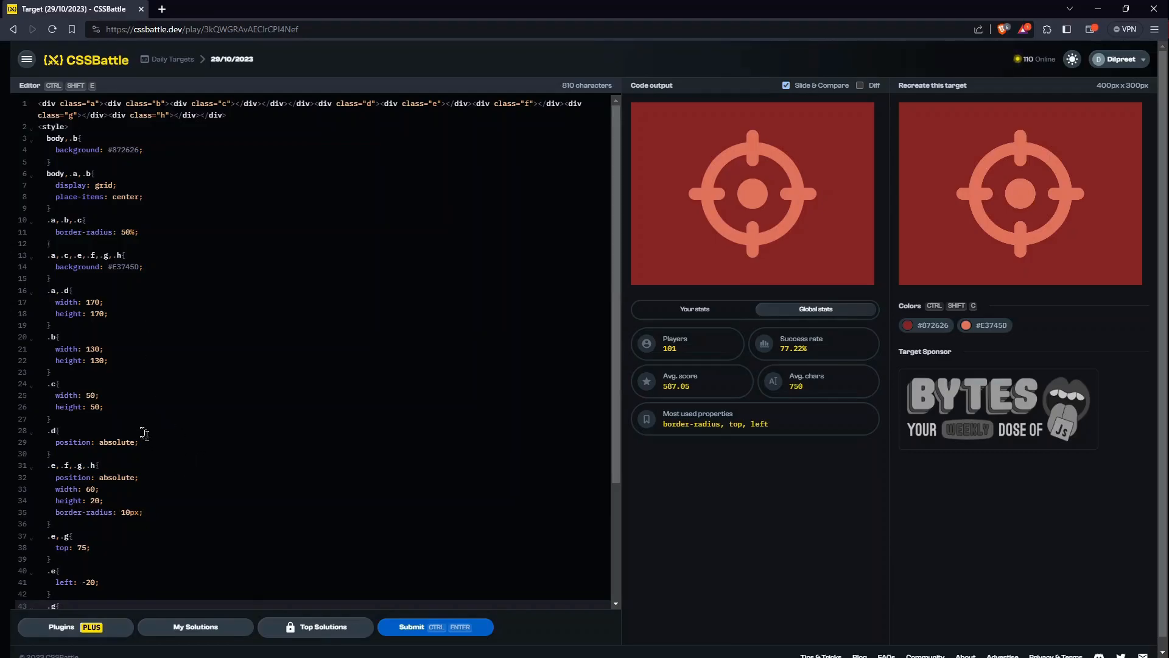
Step: Extend the .d selector to .d–.h and delete position: absolute from the bars' rule, reaching 798 characters
left_click(145, 430)
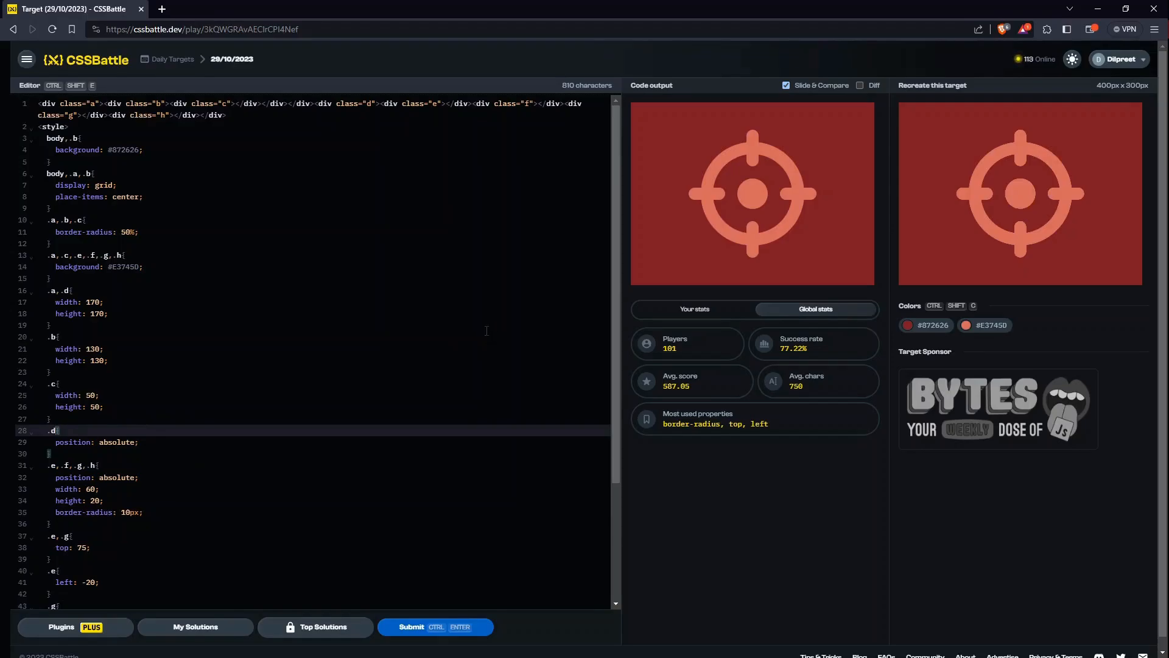
type(".e,.f,.h")
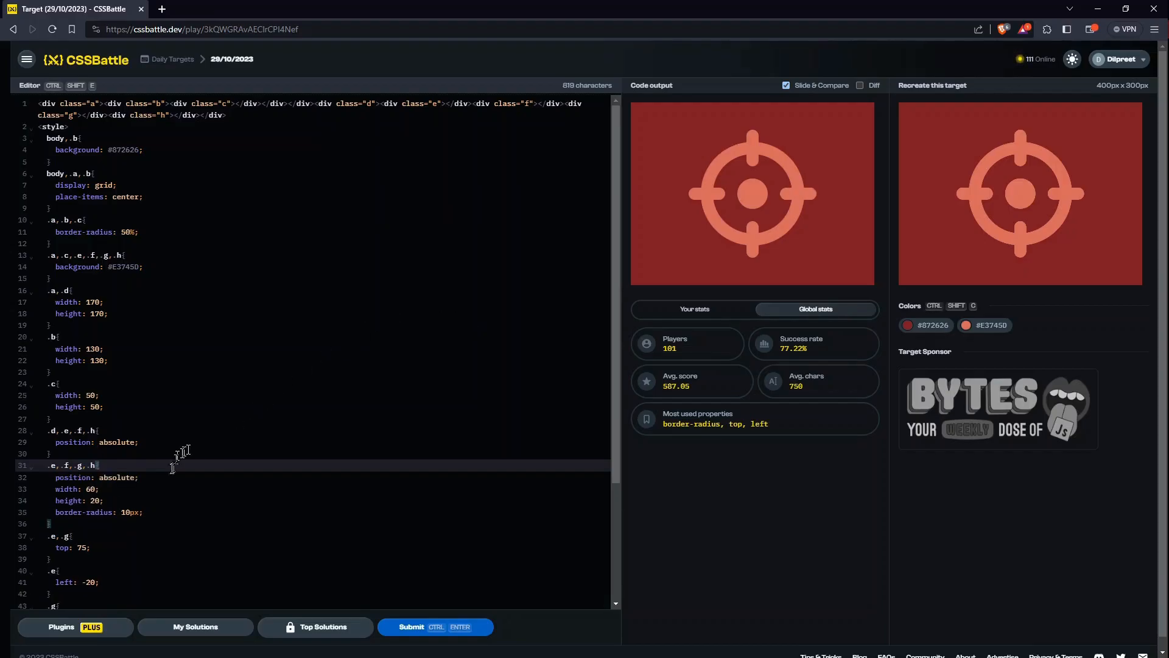
key("Backspace")
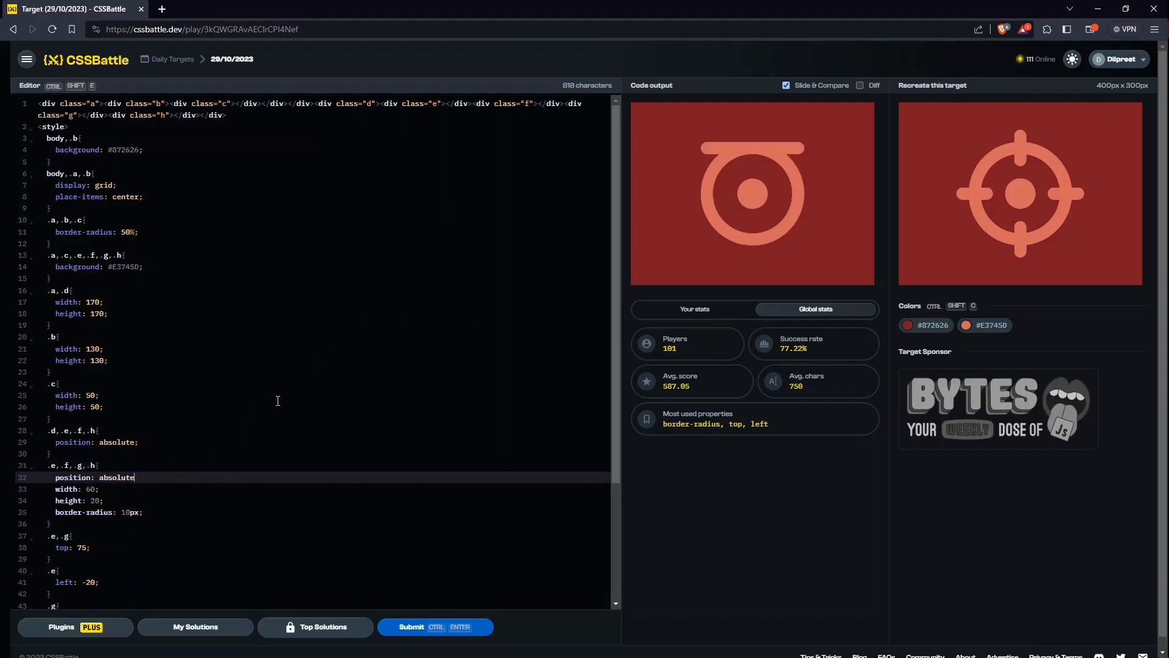
key("Backspace")
type("g,.")
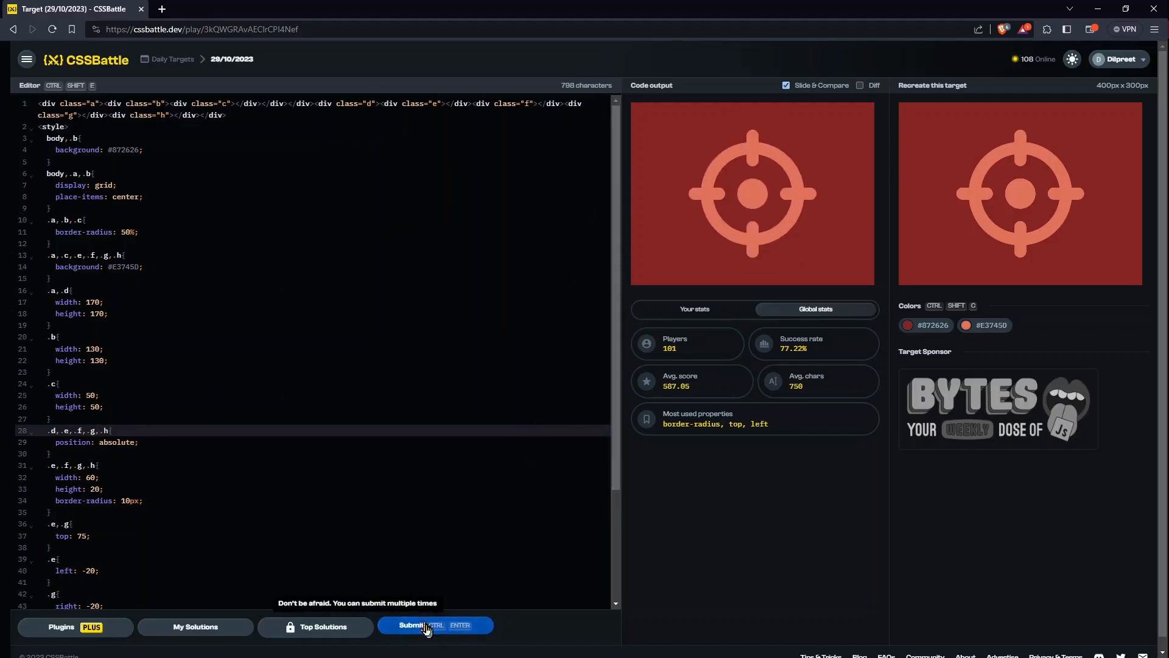
Step: Resubmit the shortened 798-character solution for scoring
left_click(429, 625)
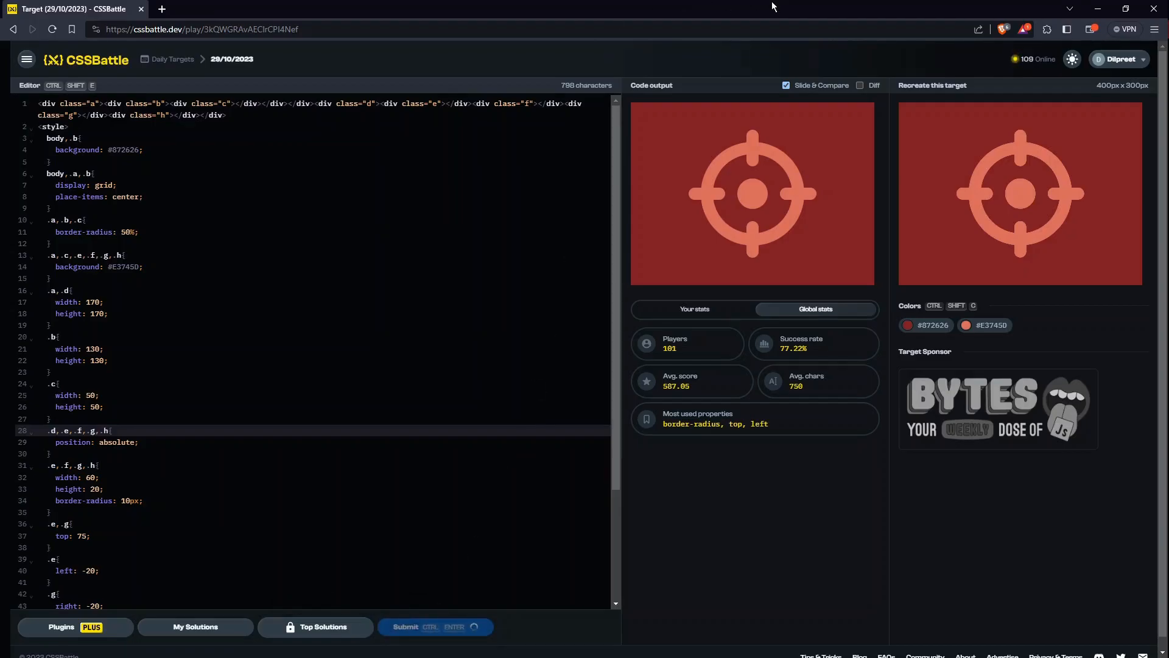
left_click(435, 626)
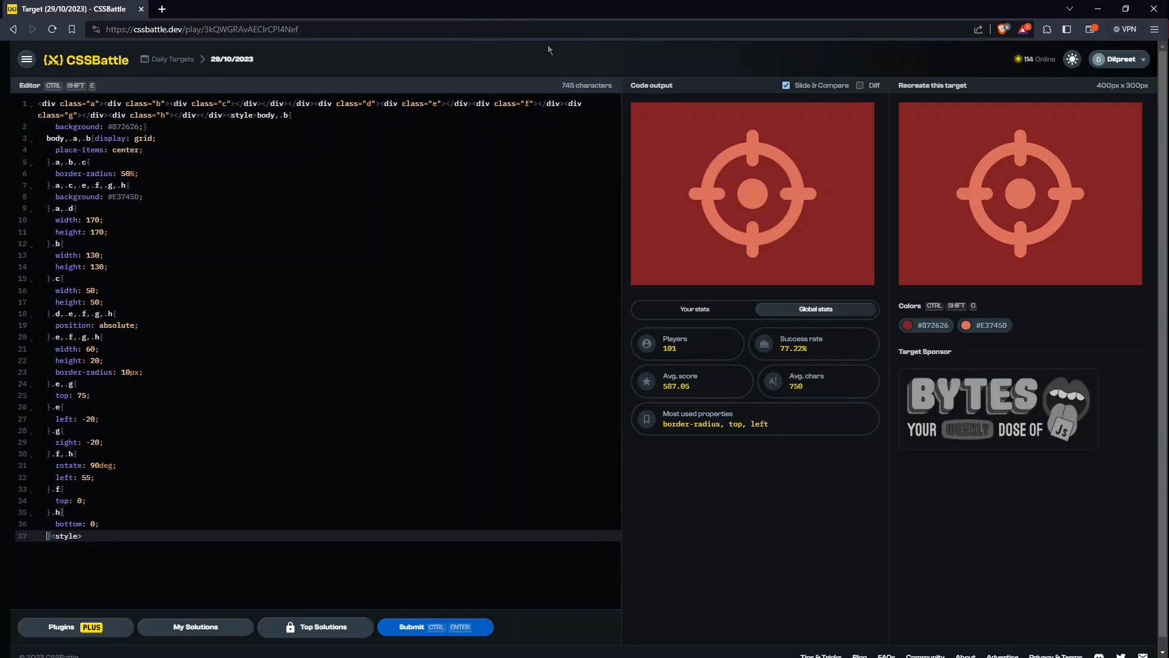
Step: Join every line of the stylesheet into one, cutting it to 595 characters
key("Backspace")
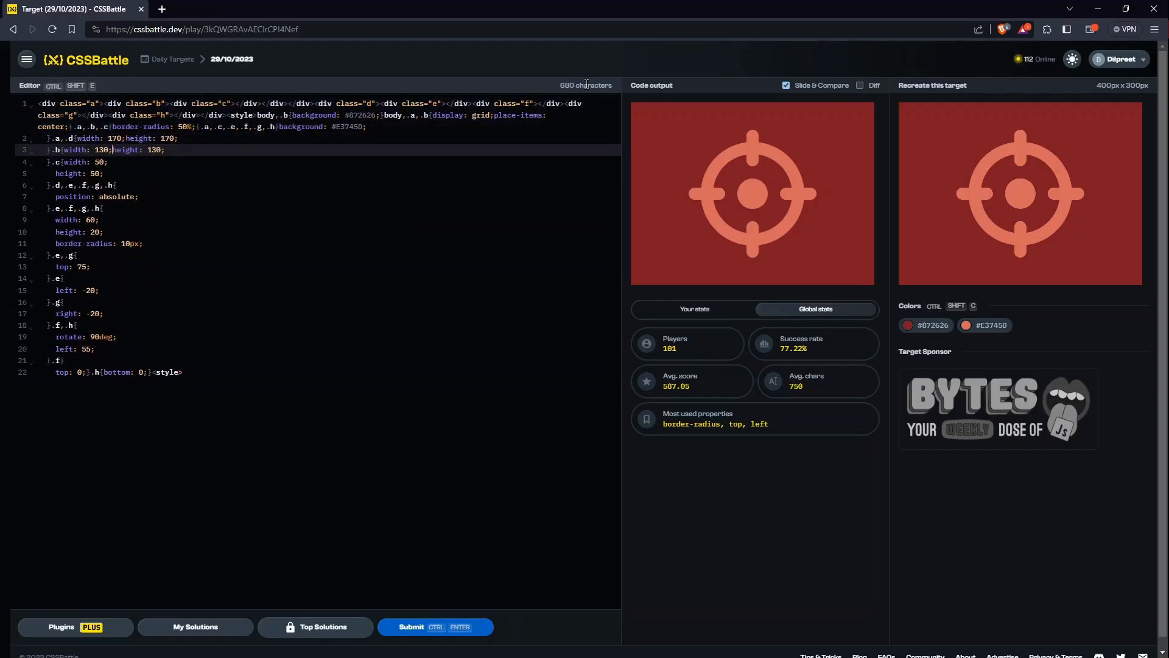
key("Backspace")
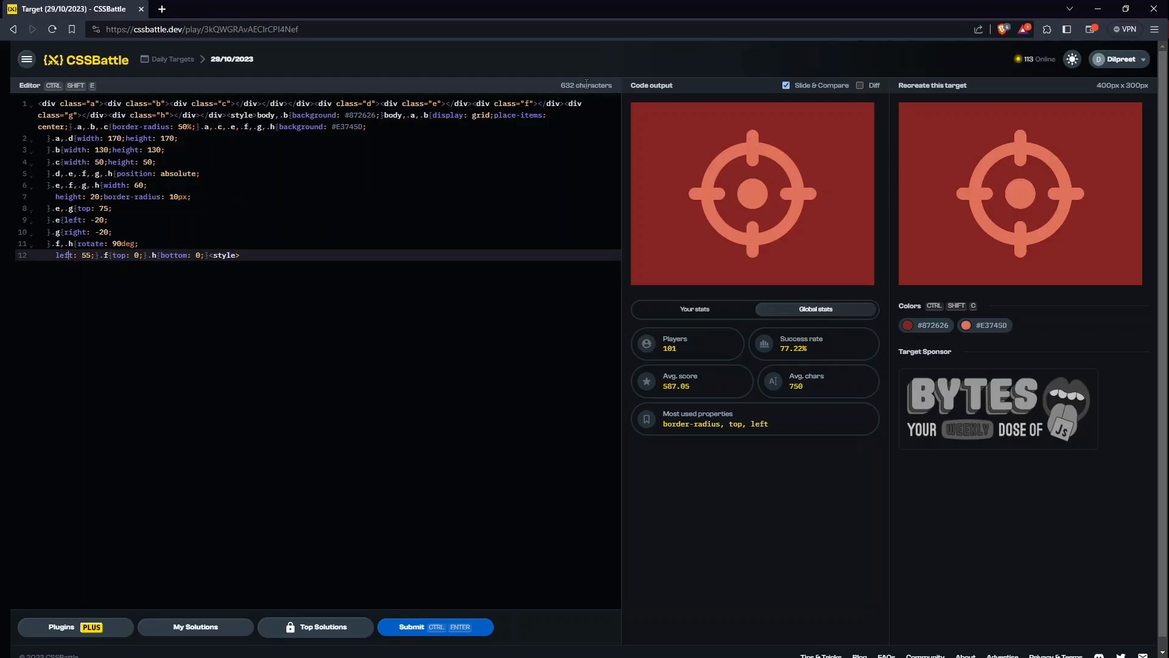
key("Backspace")
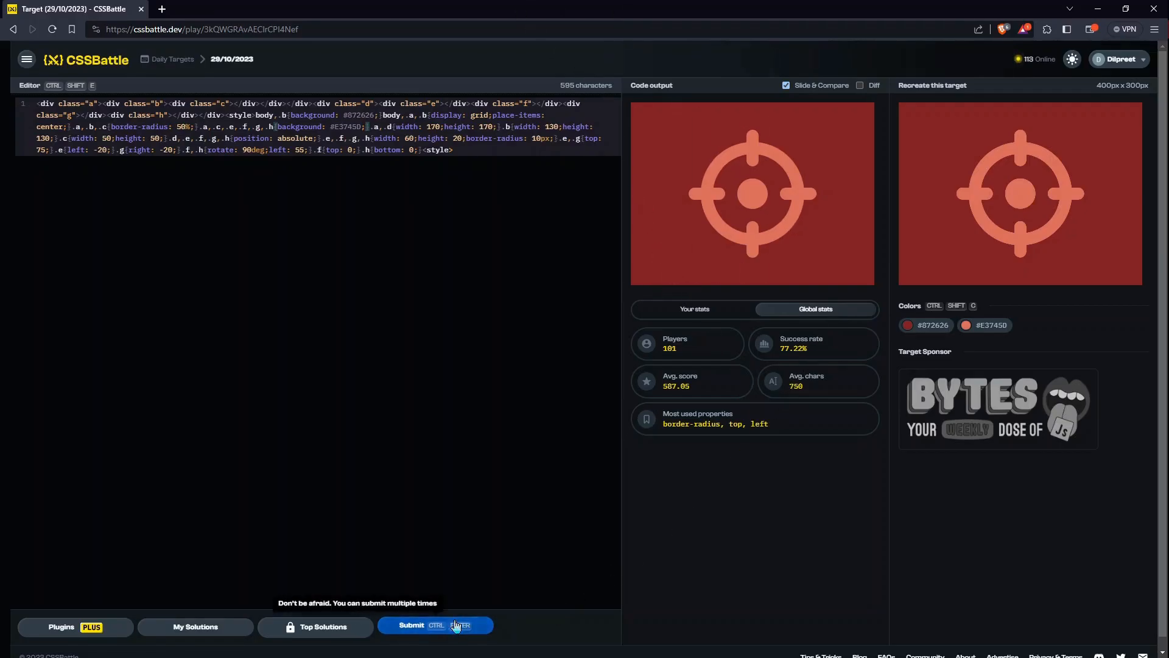
Step: Submit the 595-character minified solution, scoring 601.38 with a 100% match and new high score
left_click(436, 625)
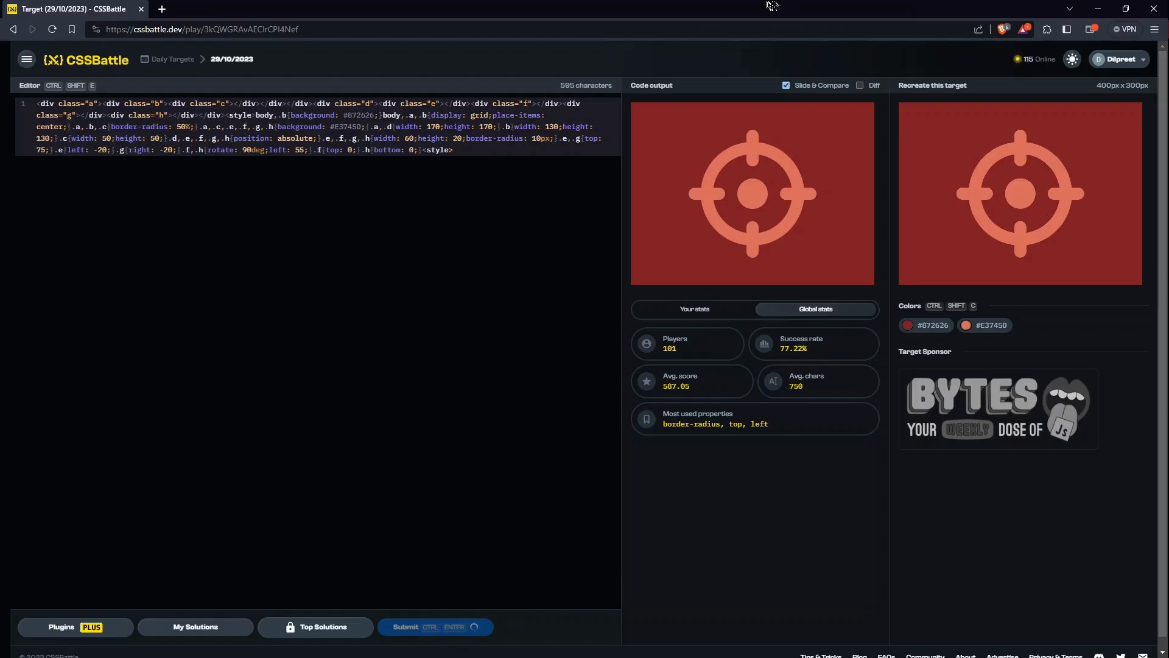
left_click(410, 626)
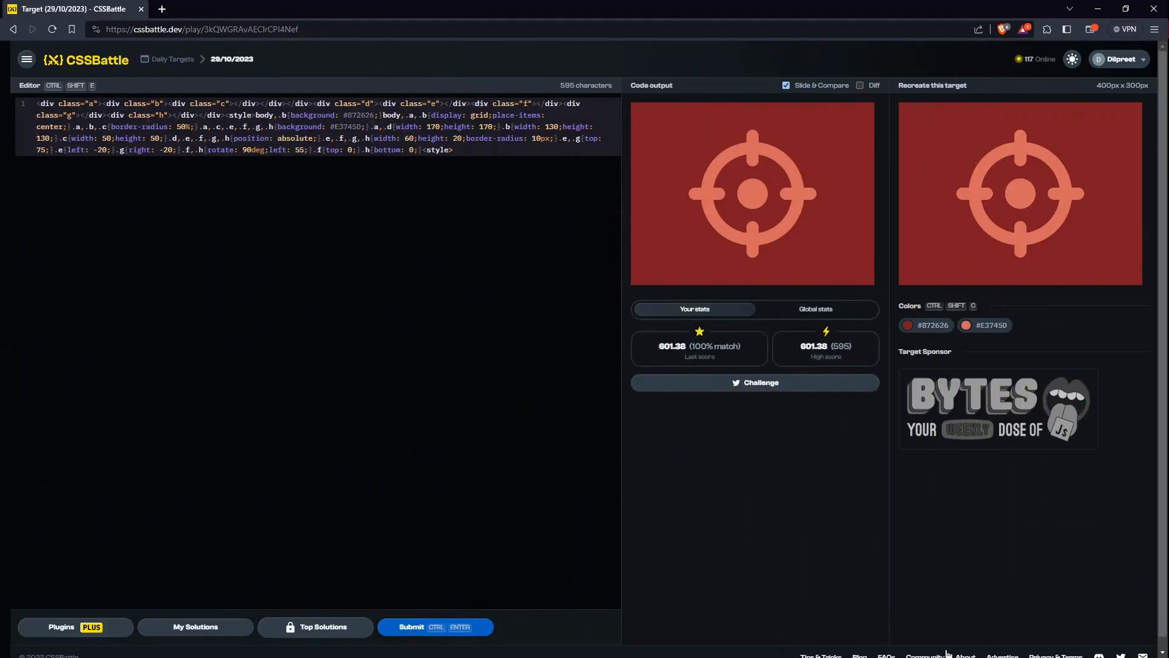
mouse_move(720, 358)
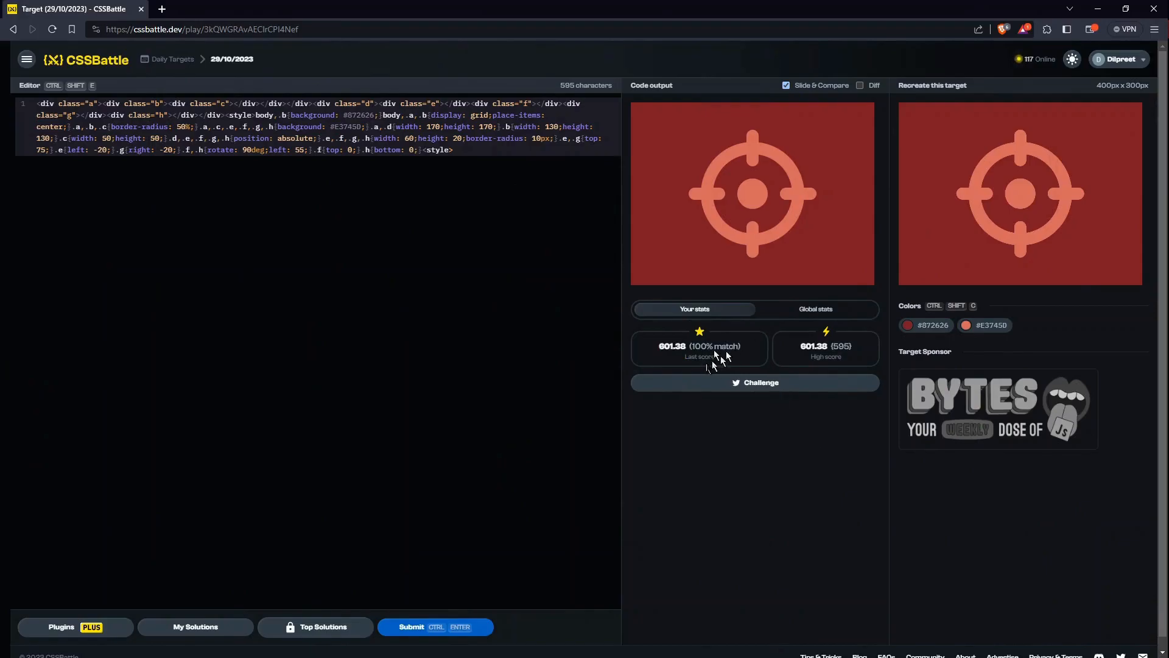